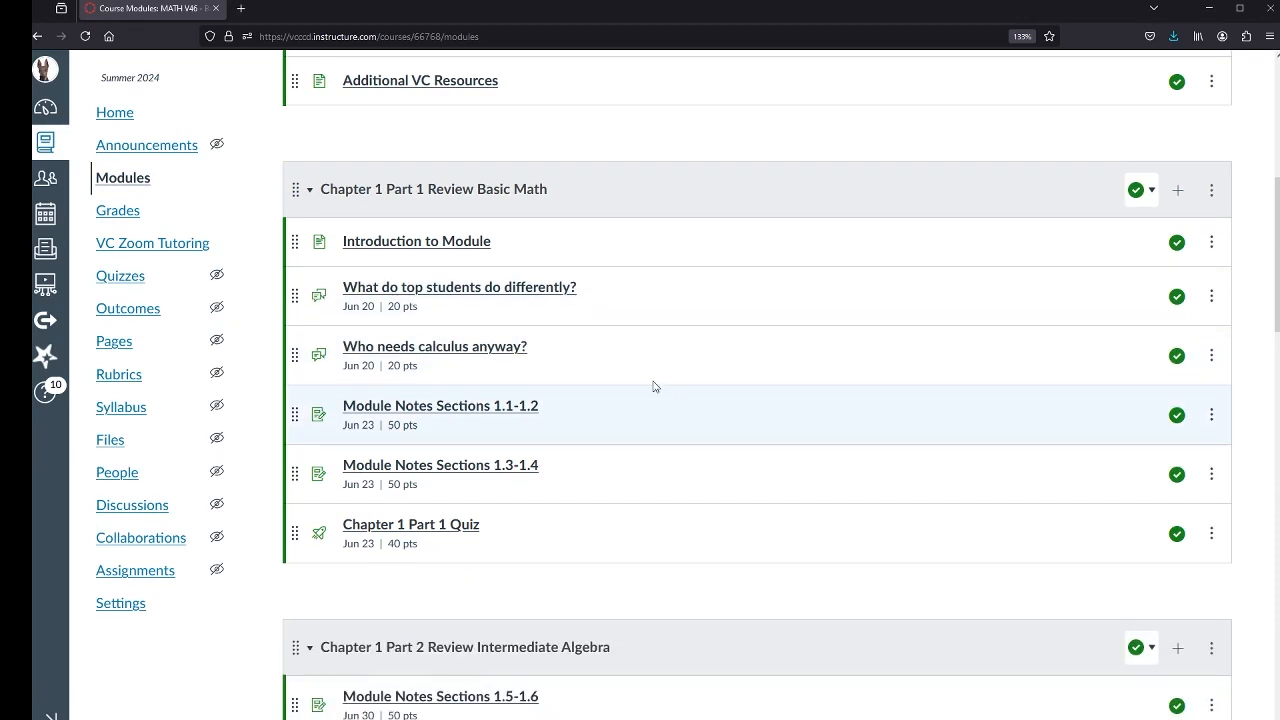
pyautogui.moveTo(472, 434)
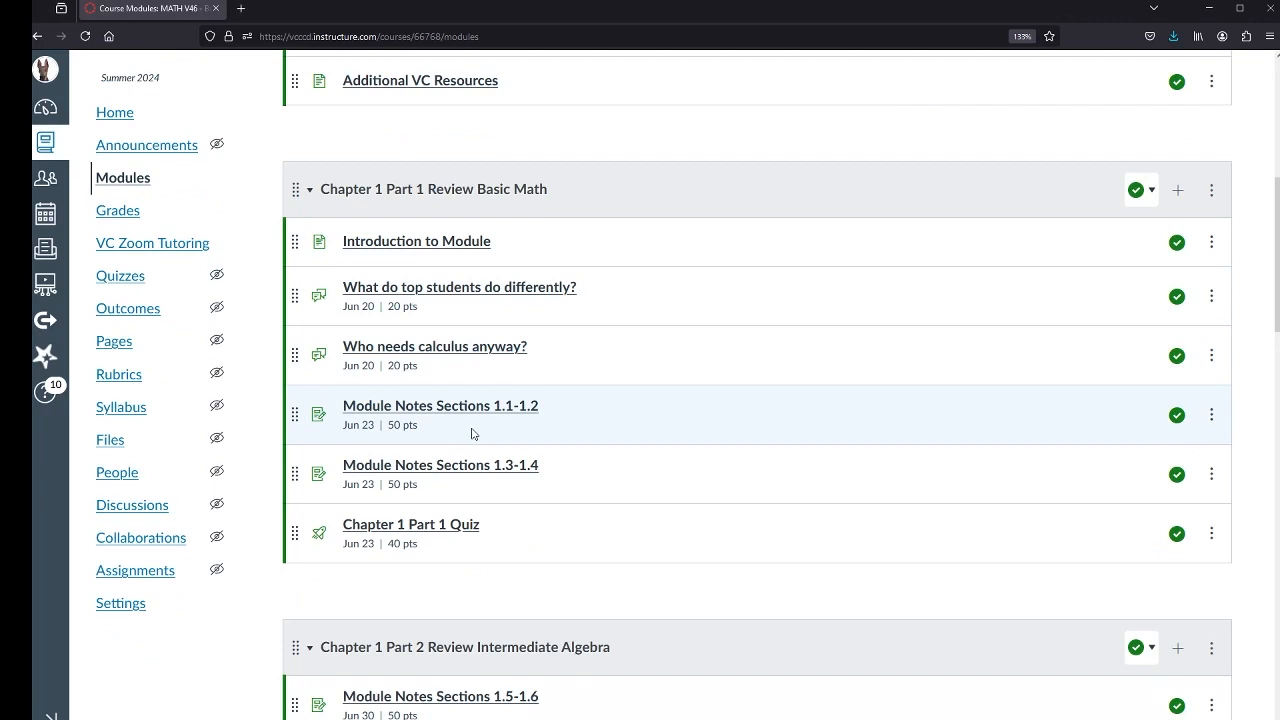
pyautogui.moveTo(404, 294)
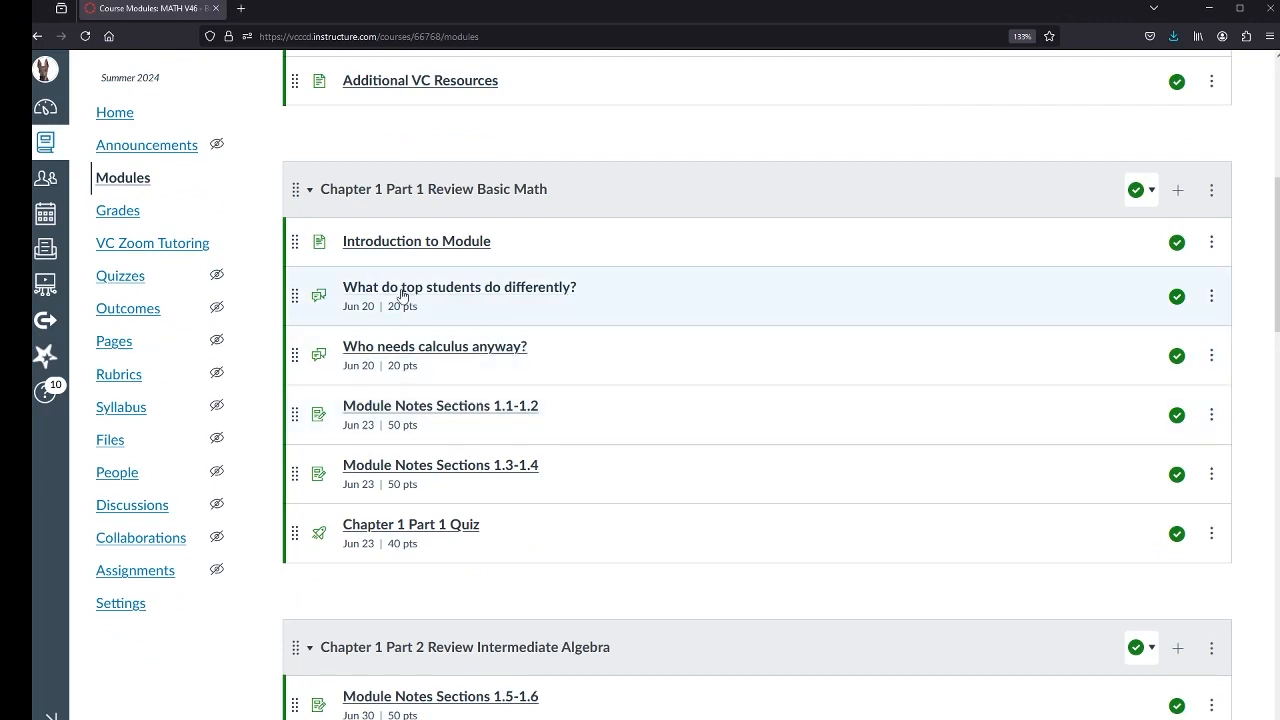
# Bring up the 'What do top students do differently?' discussion and scroll to its prompt questions and TED video.
pyautogui.click(460, 288)
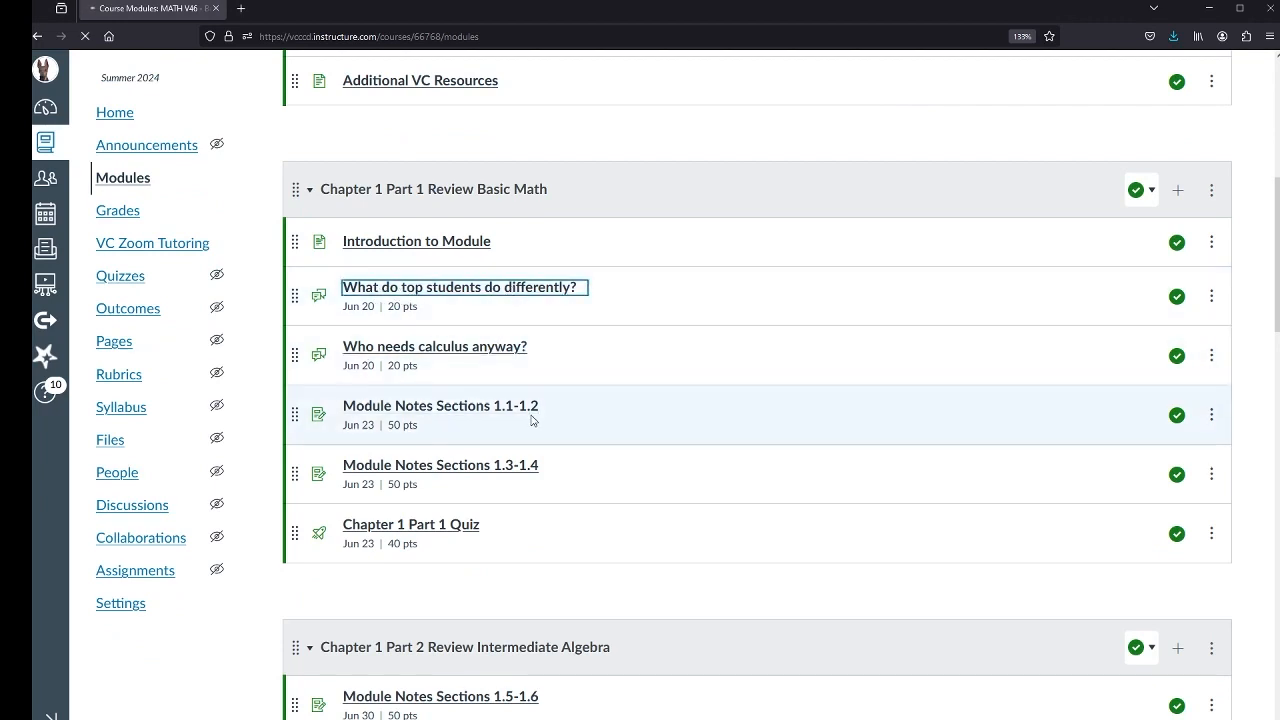
pyautogui.click(460, 288)
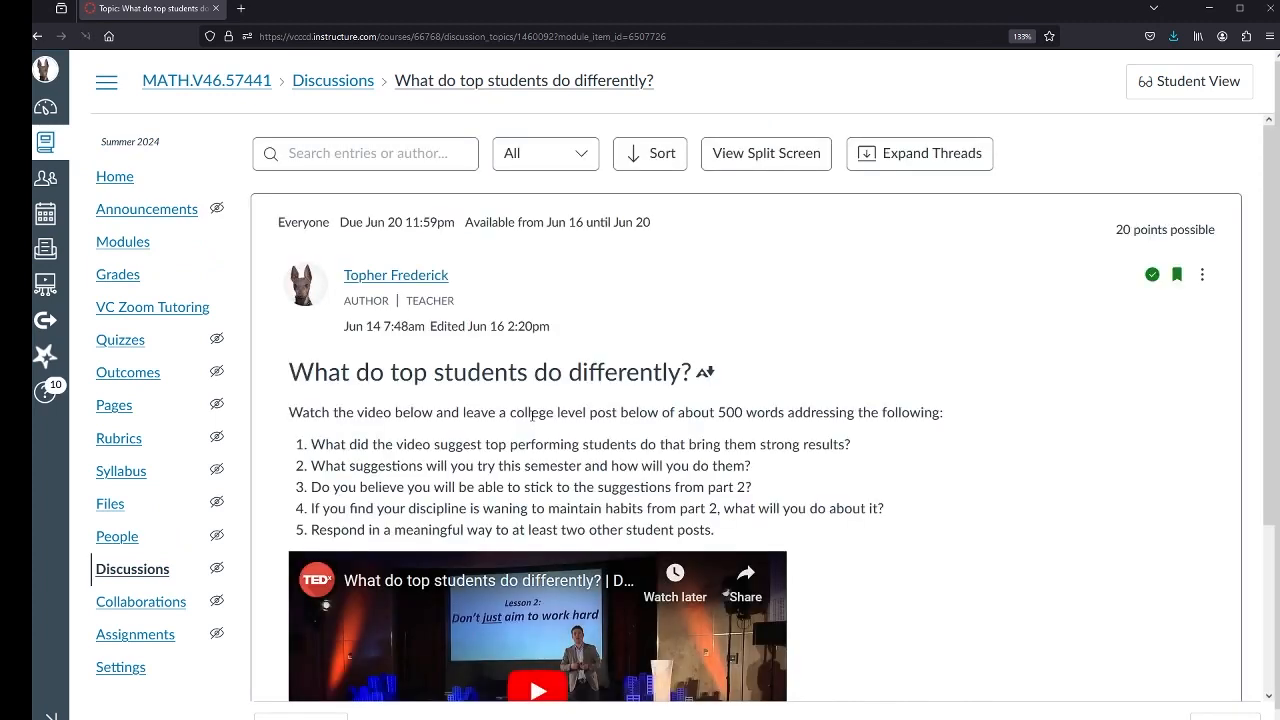
pyautogui.scroll(-3)
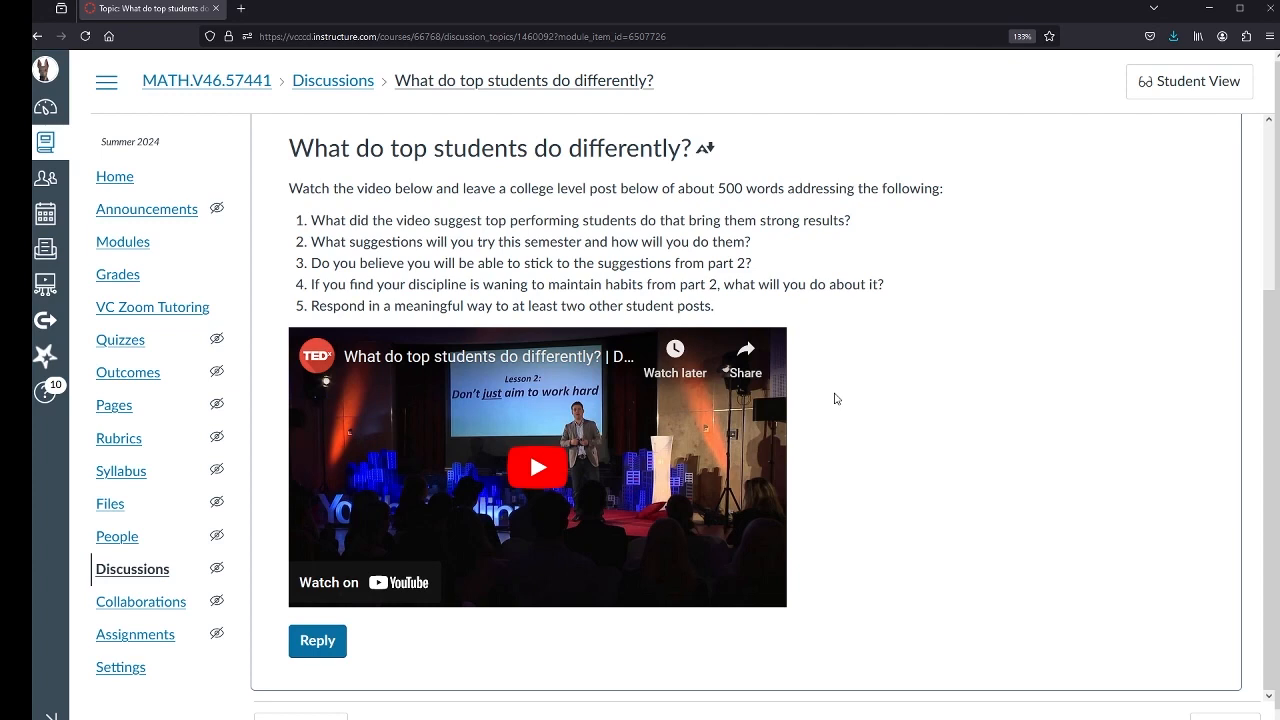
pyautogui.moveTo(668, 510)
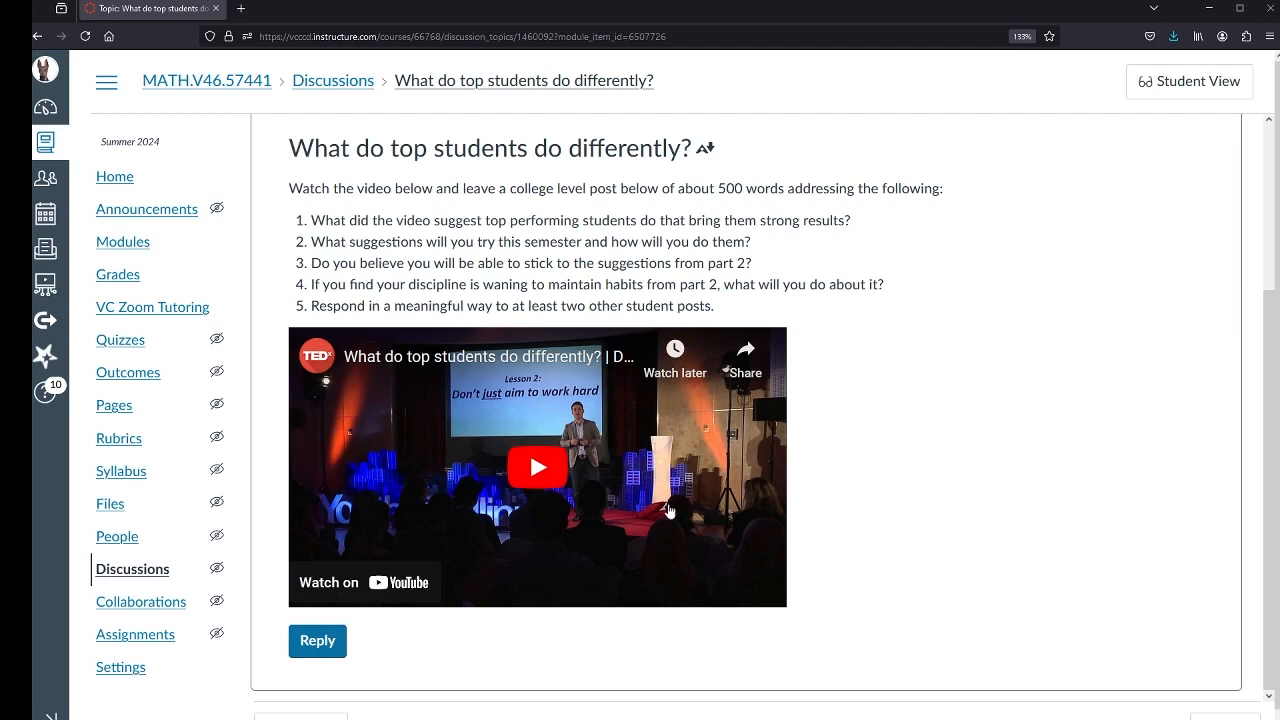
pyautogui.moveTo(830, 448)
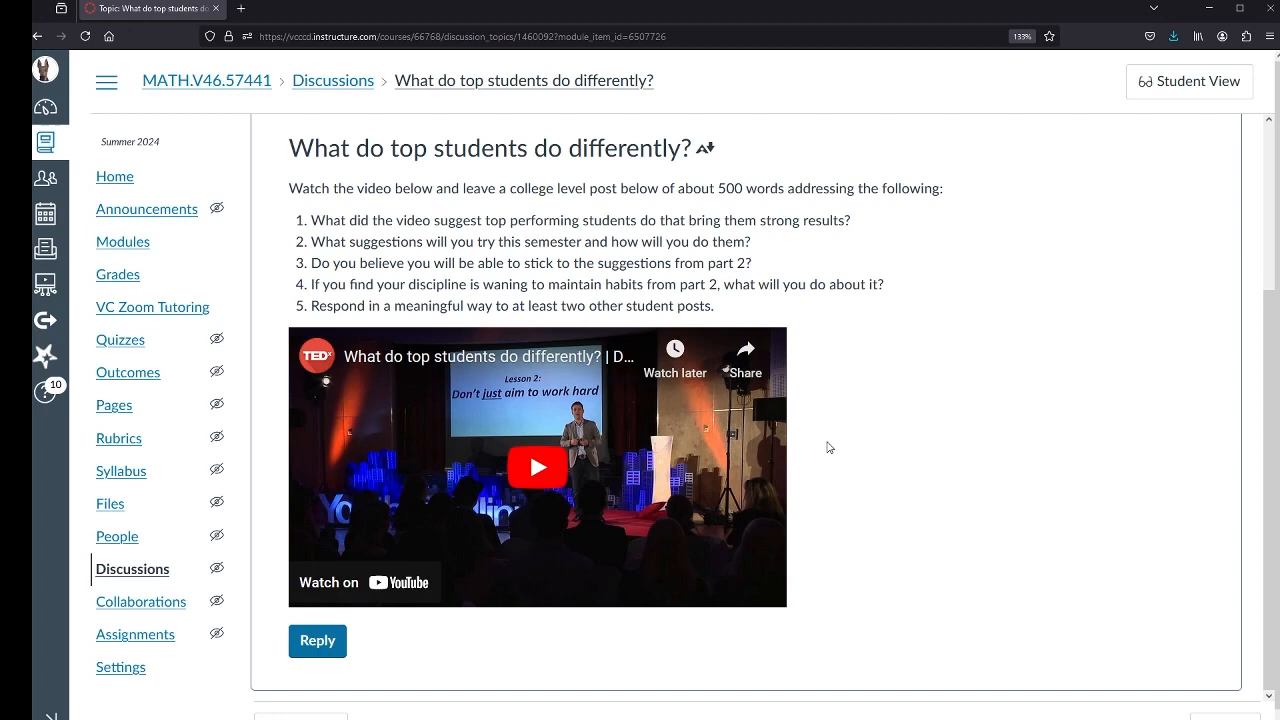
pyautogui.moveTo(618, 436)
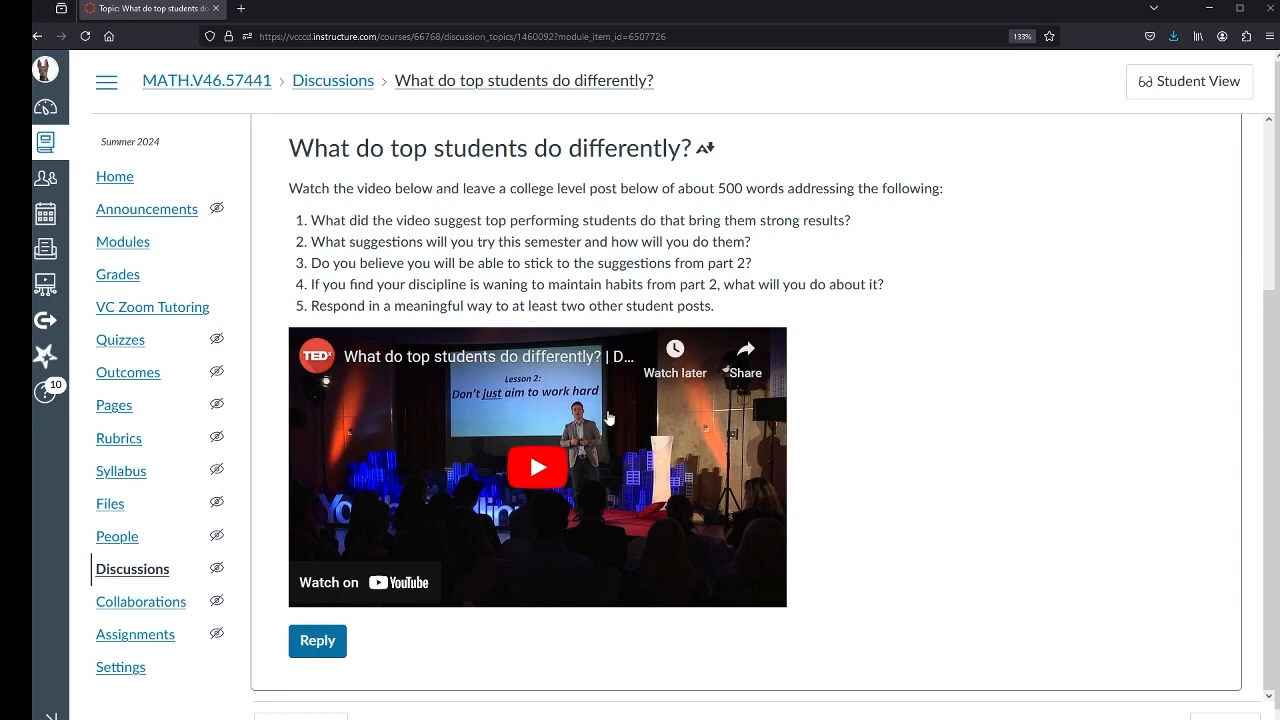
pyautogui.moveTo(784, 468)
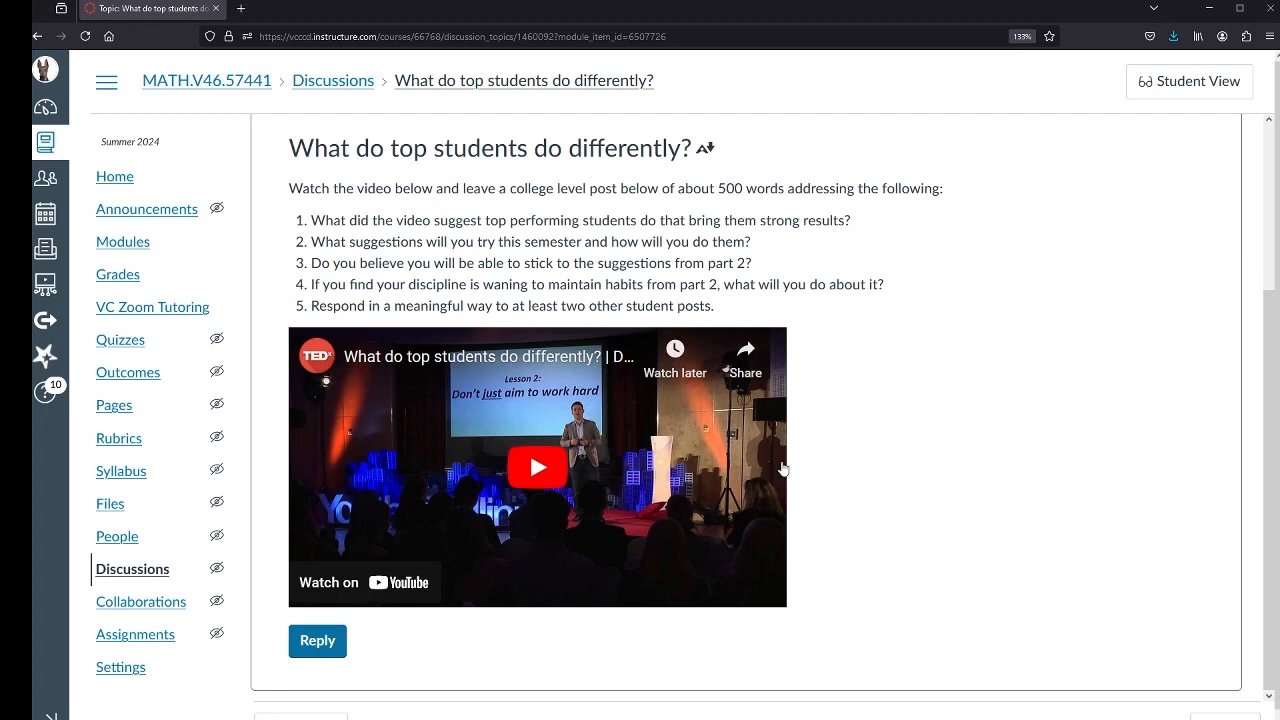
pyautogui.moveTo(792, 464)
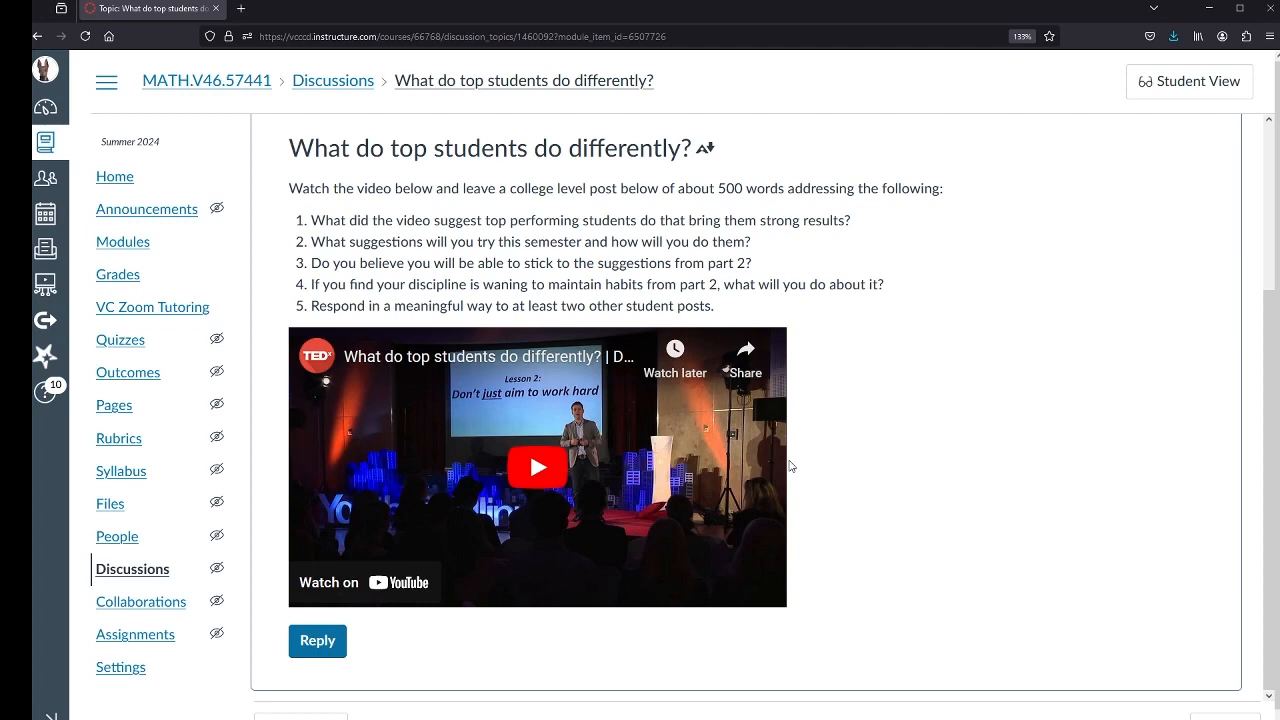
pyautogui.moveTo(598, 398)
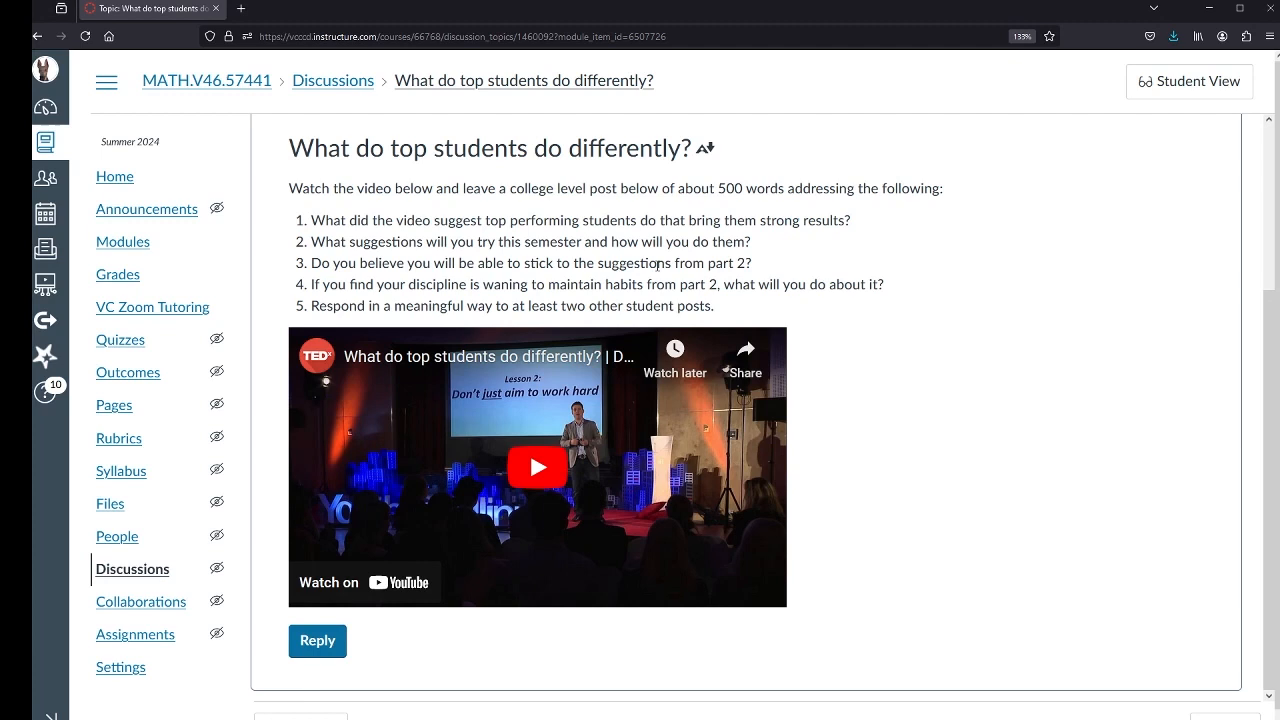
pyautogui.moveTo(612, 308)
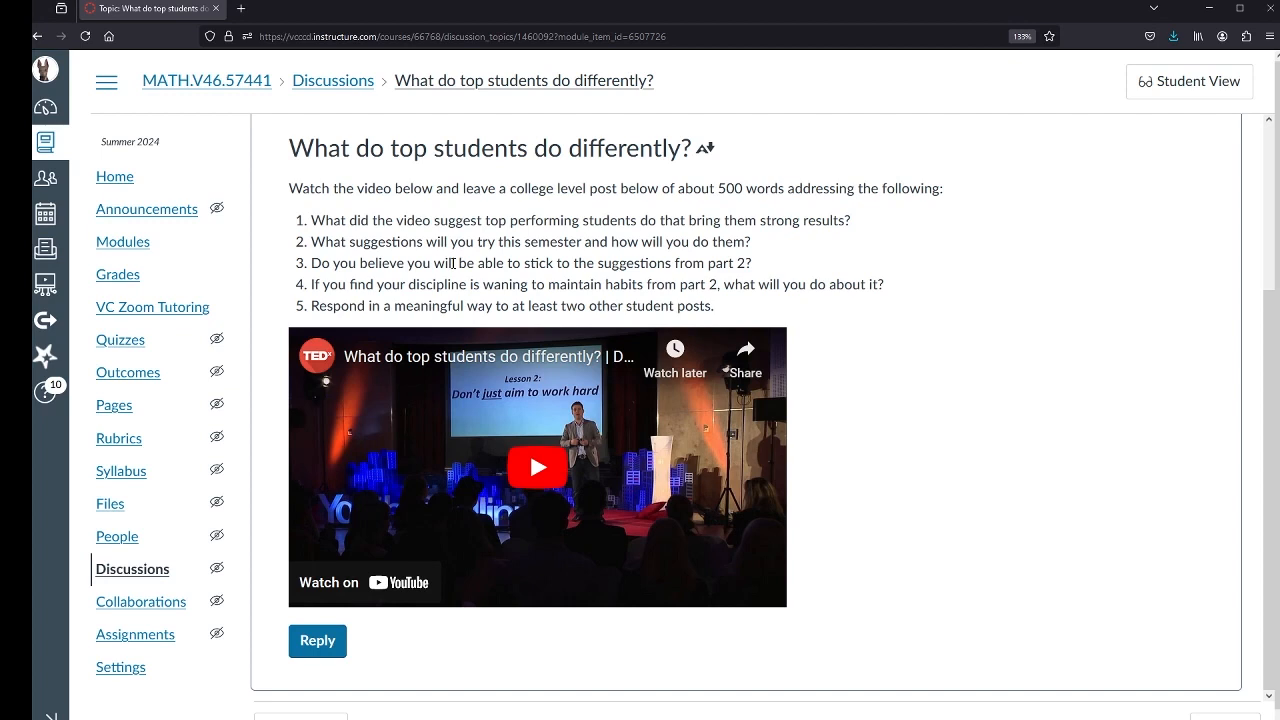
pyautogui.moveTo(456, 262)
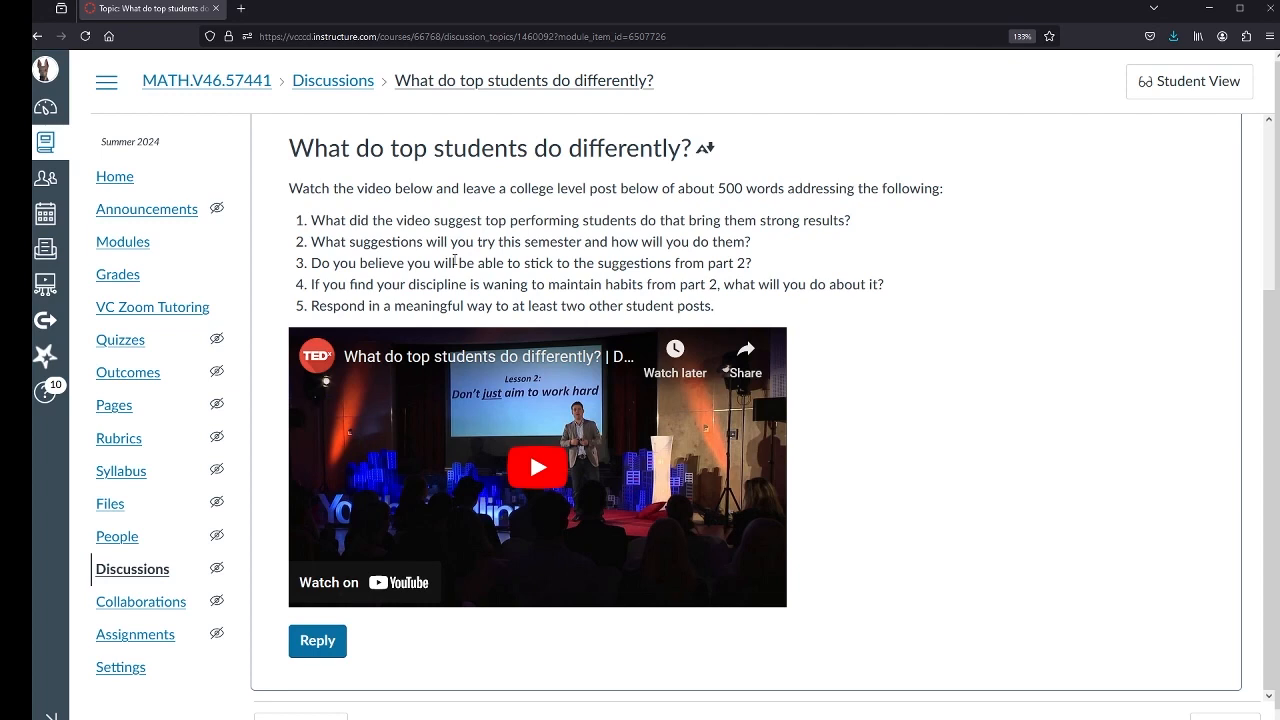
pyautogui.moveTo(794, 204)
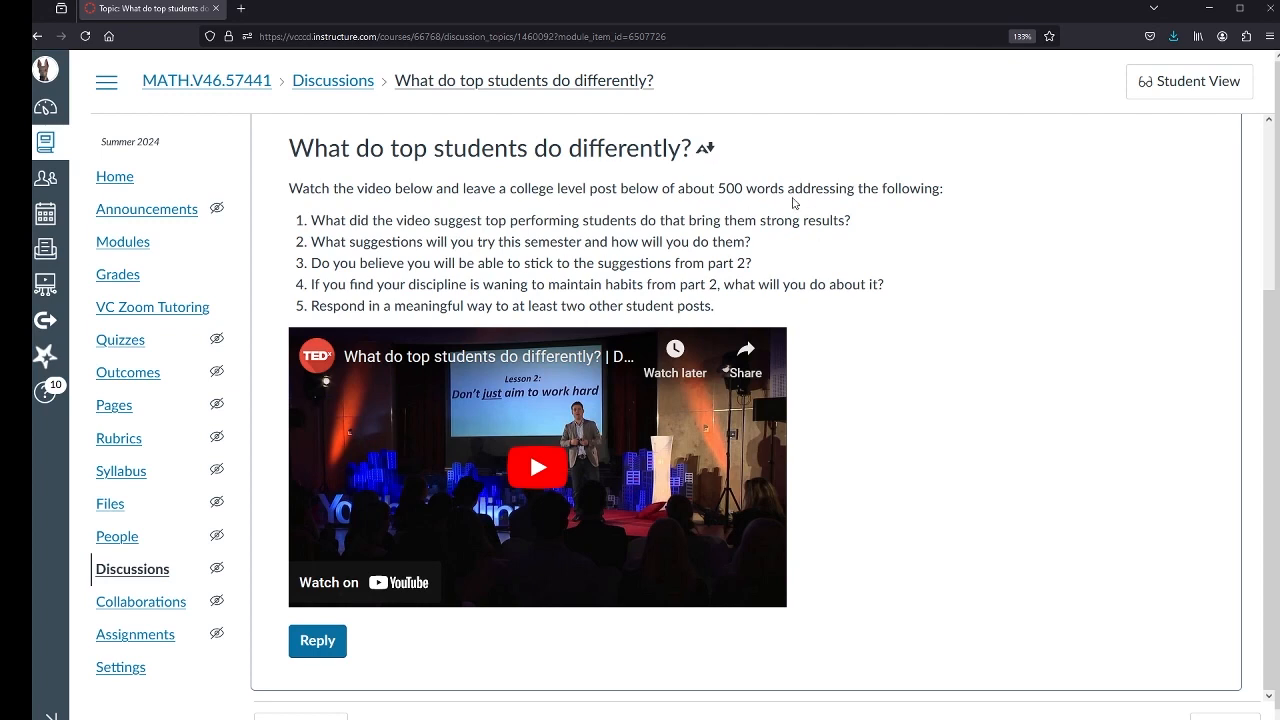
pyautogui.moveTo(716, 206)
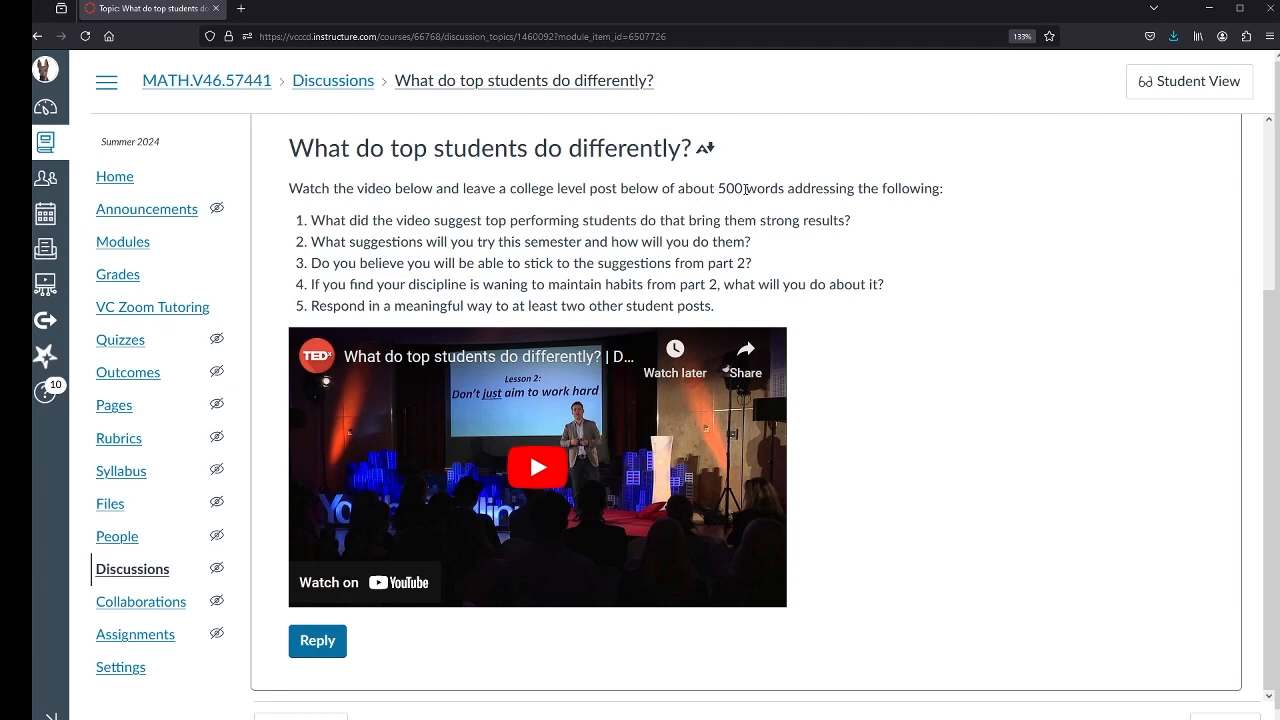
pyautogui.doubleClick(732, 188)
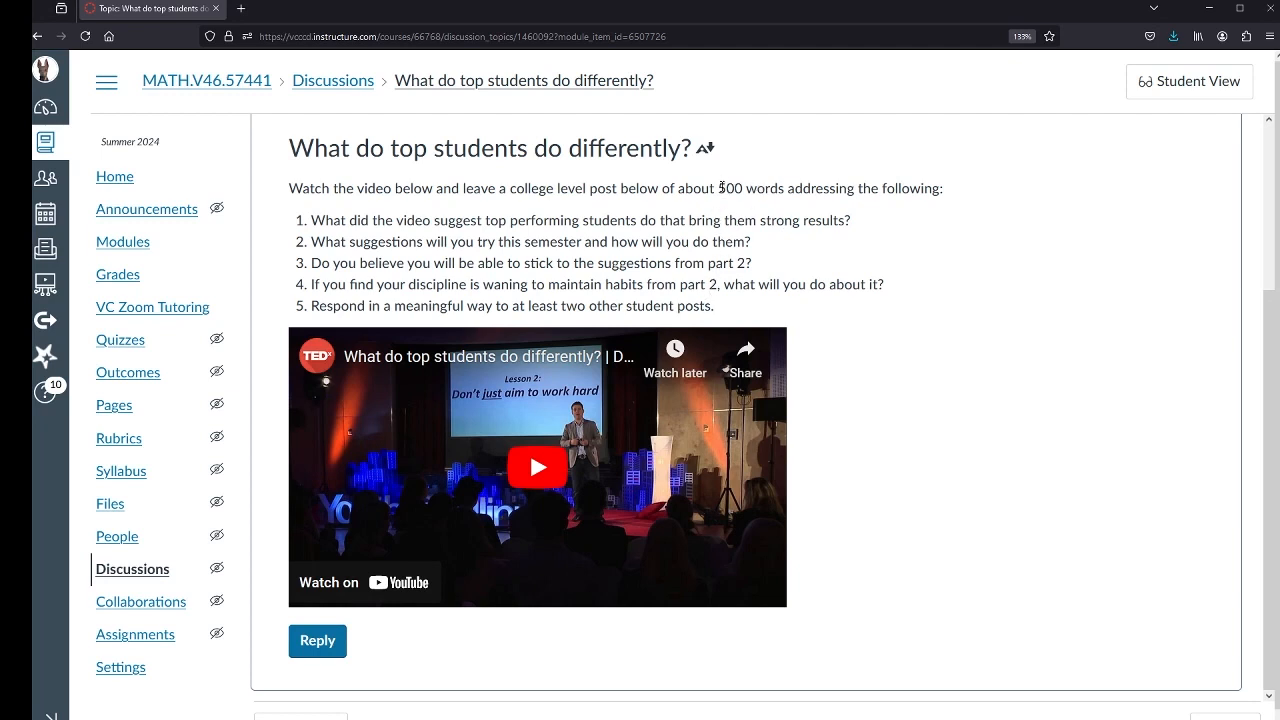
pyautogui.moveTo(774, 180)
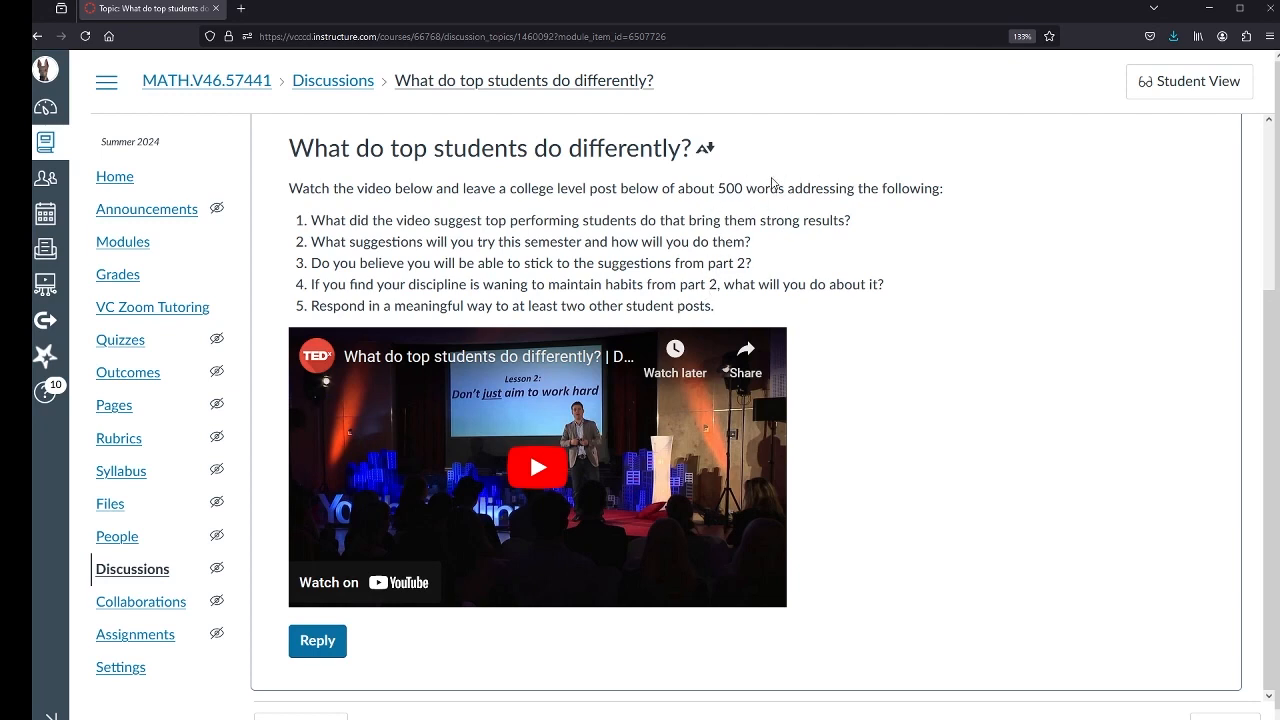
pyautogui.moveTo(474, 264)
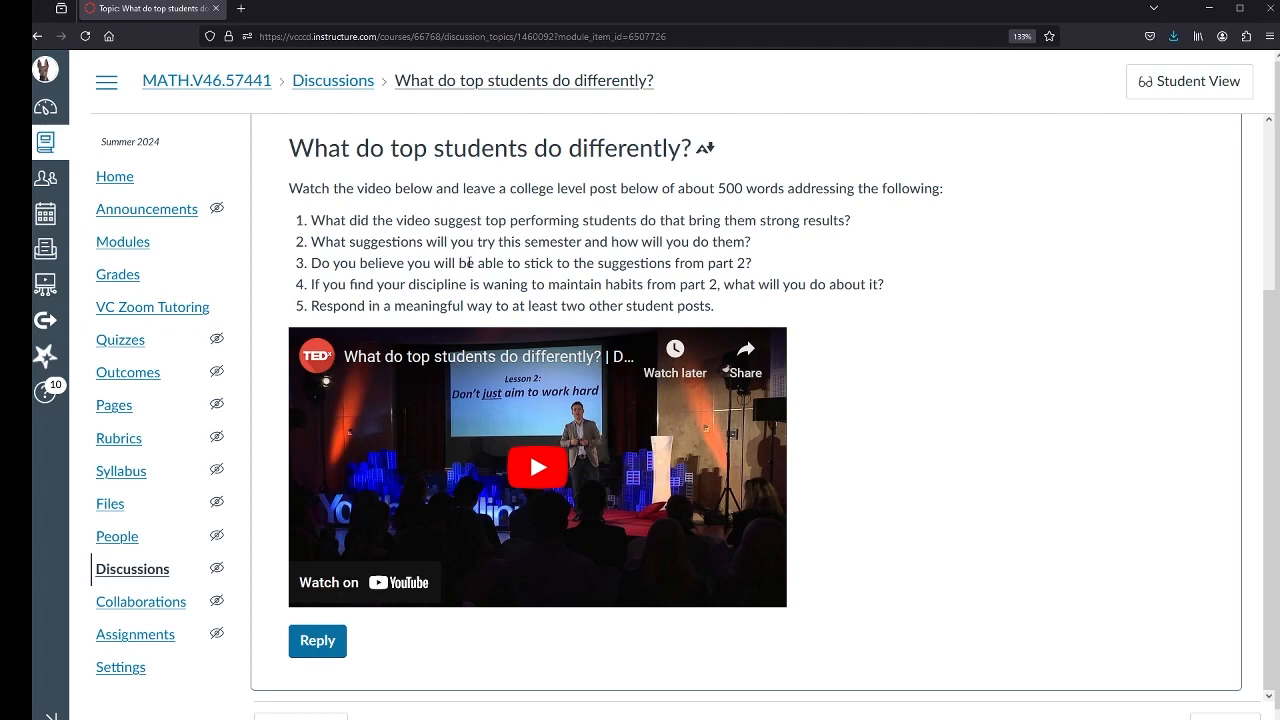
pyautogui.moveTo(740, 184)
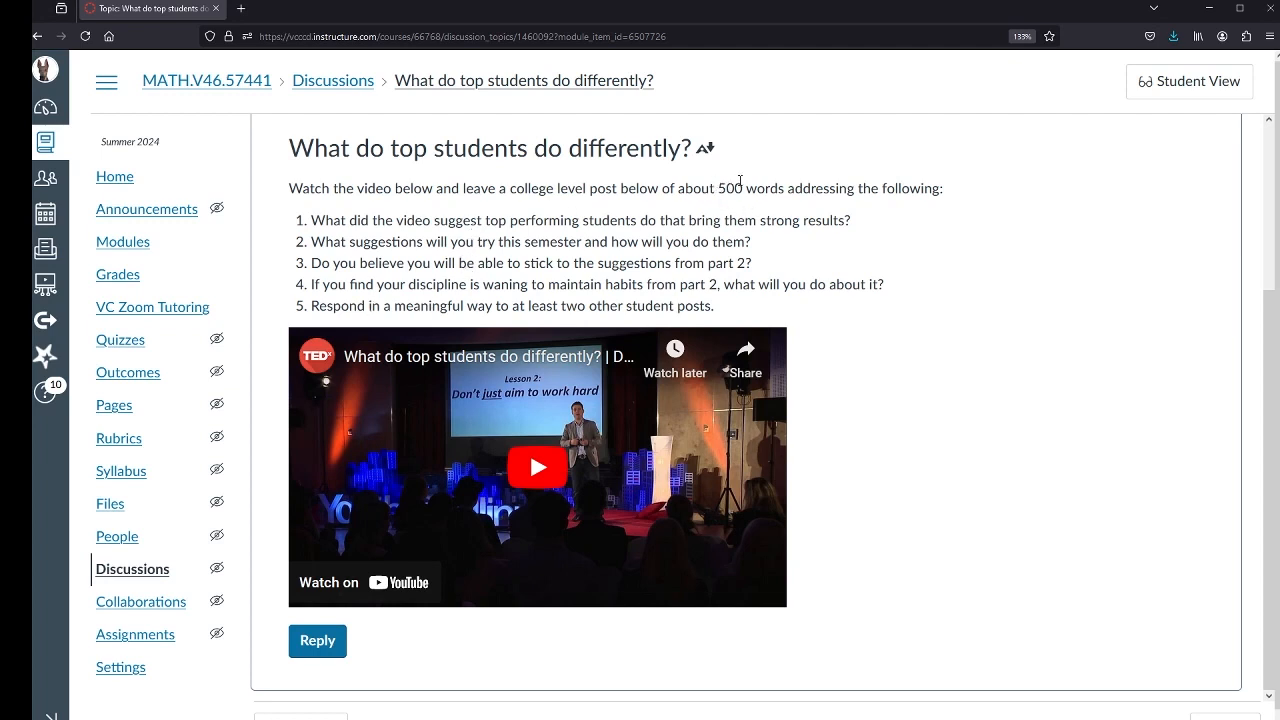
pyautogui.moveTo(736, 160)
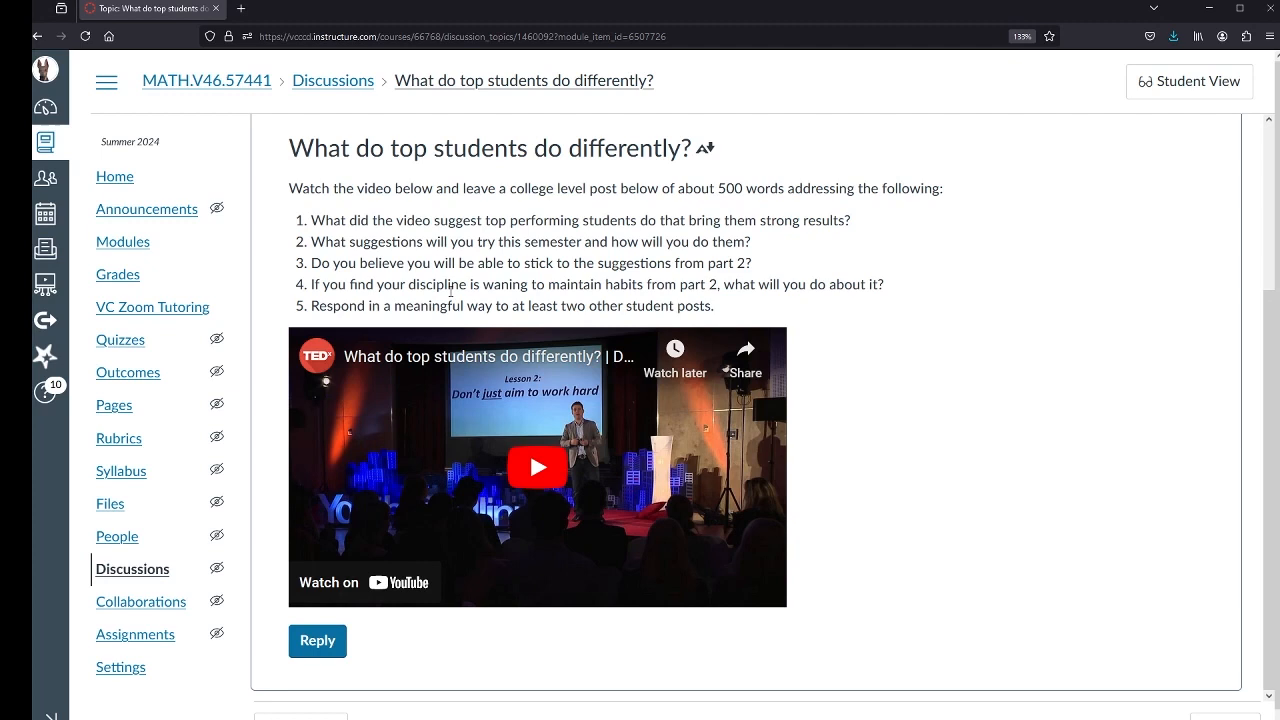
pyautogui.moveTo(512, 306)
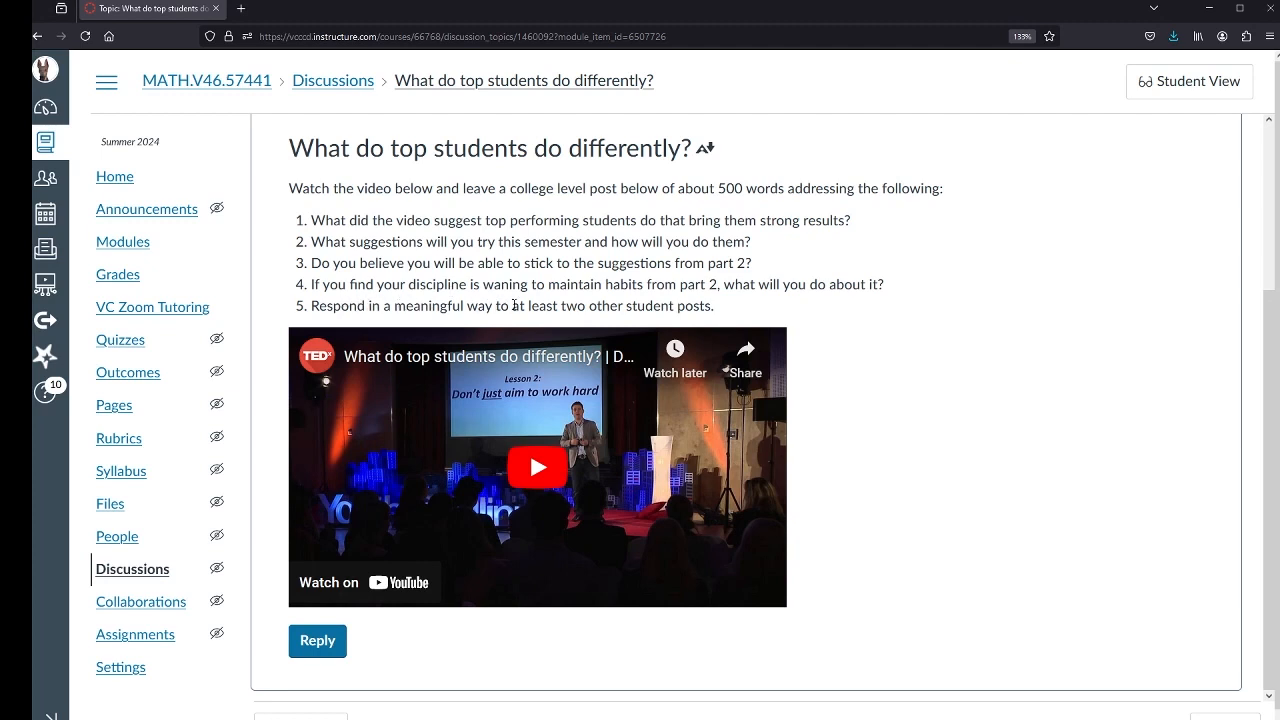
pyautogui.moveTo(724, 308)
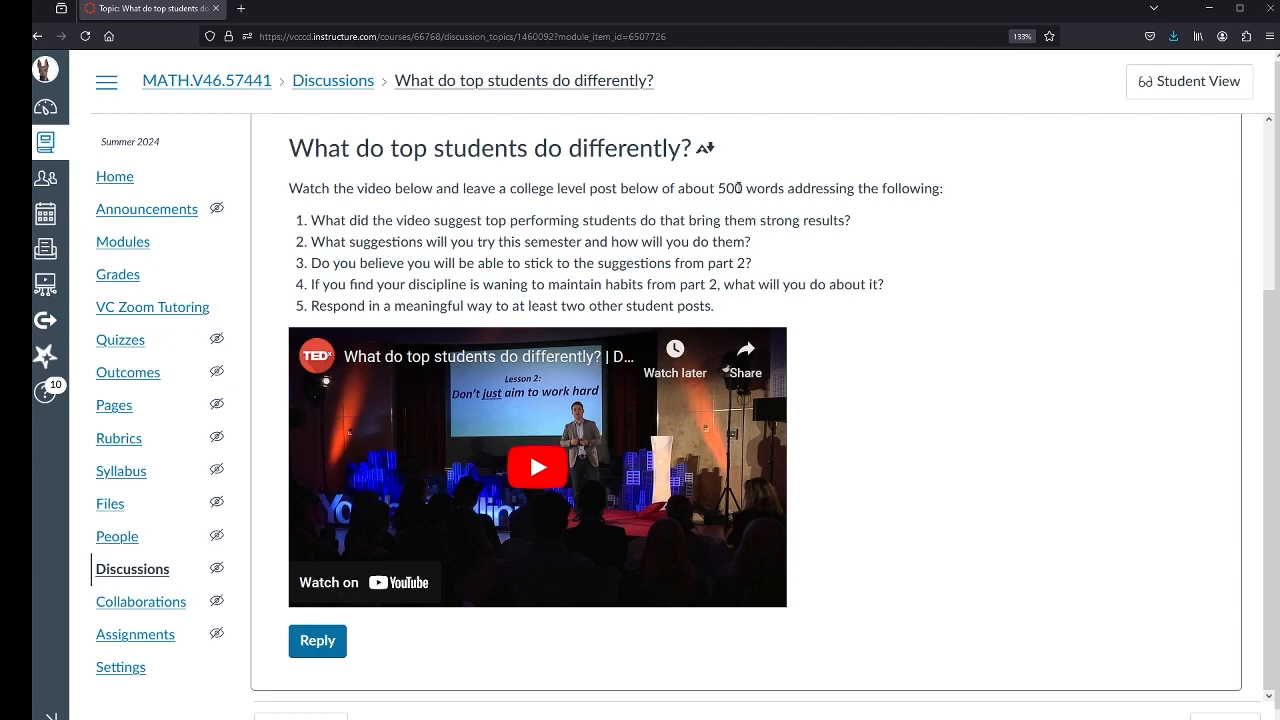
pyautogui.moveTo(720, 196)
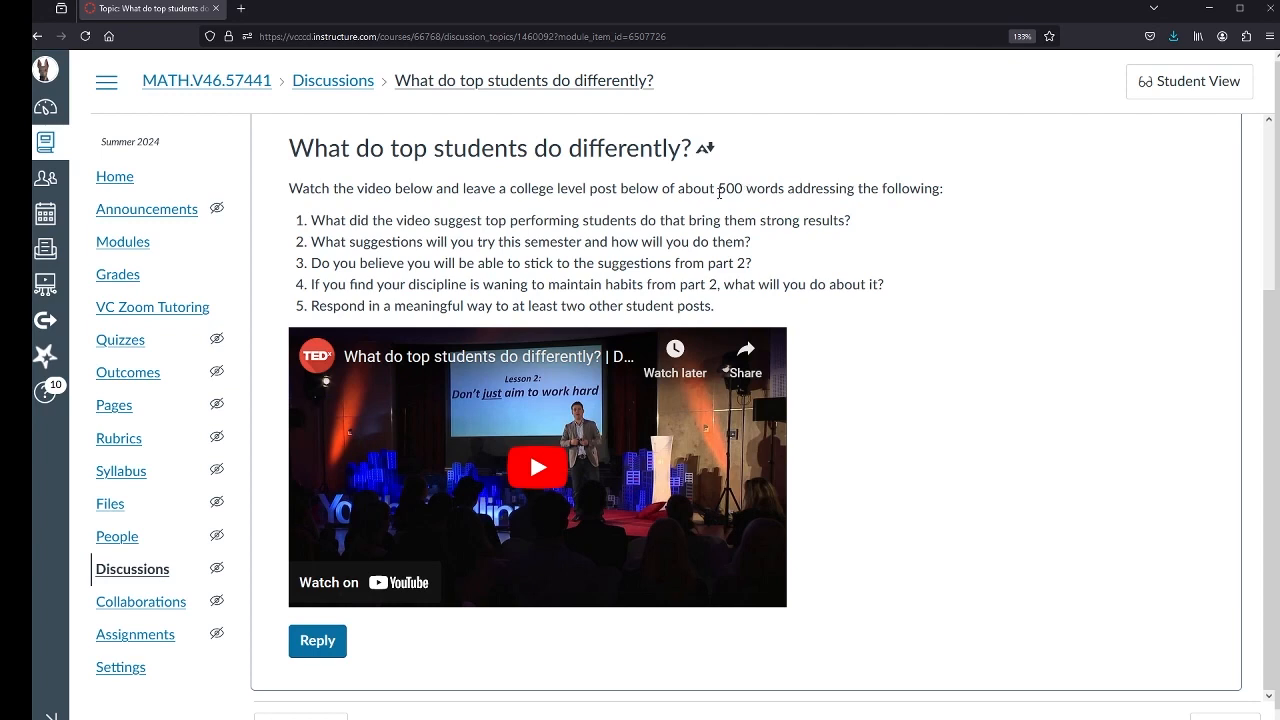
pyautogui.moveTo(728, 310)
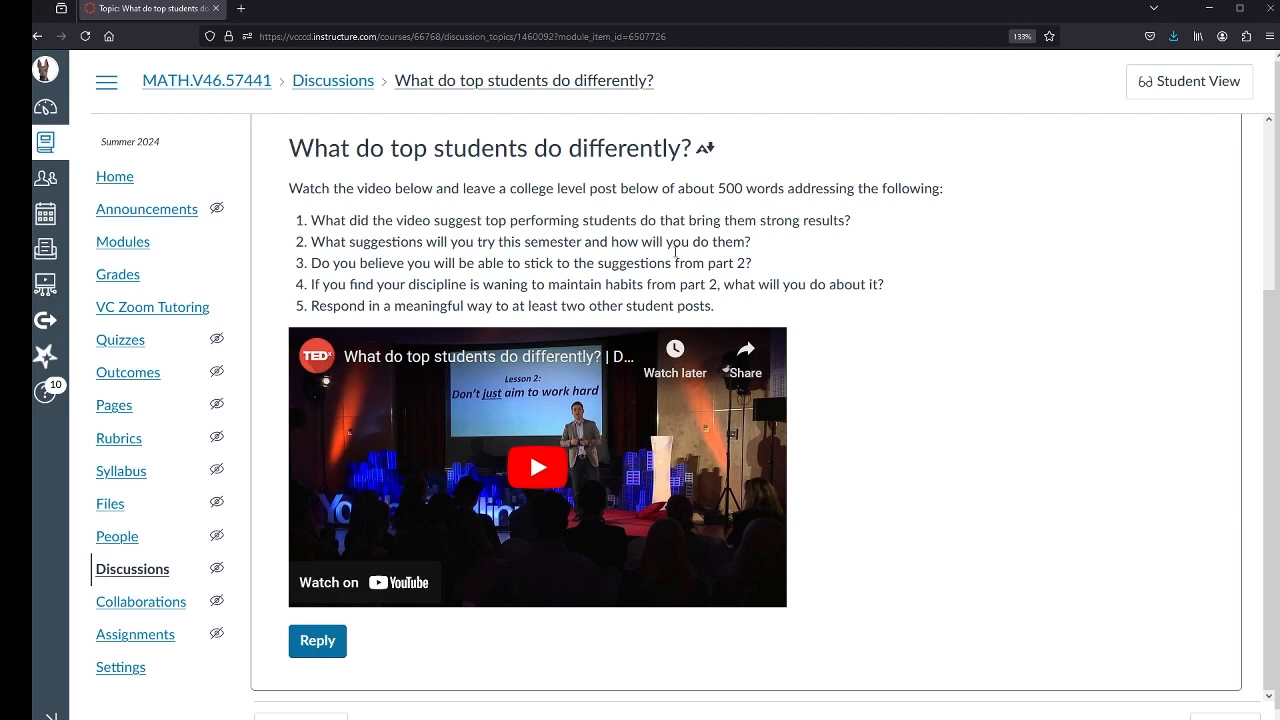
# Scroll to the bottom of the discussion to reveal the Previous and Next navigation.
pyautogui.scroll(-3)
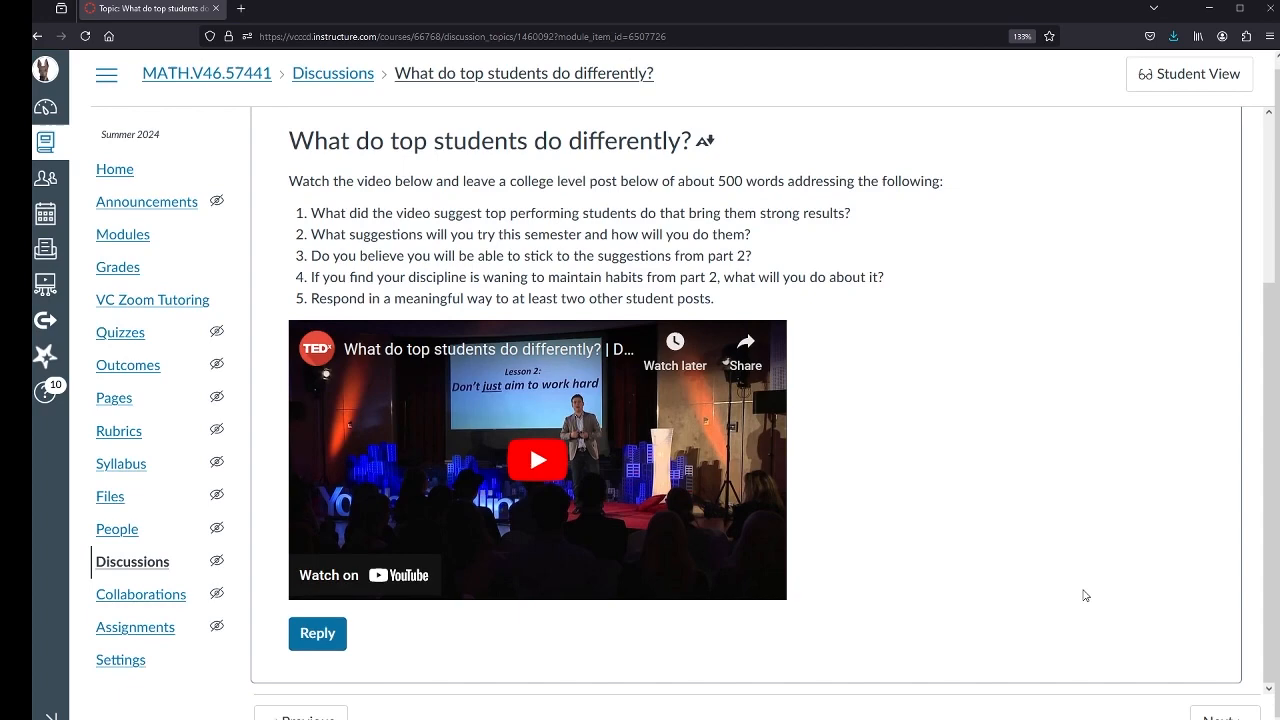
pyautogui.scroll(-3)
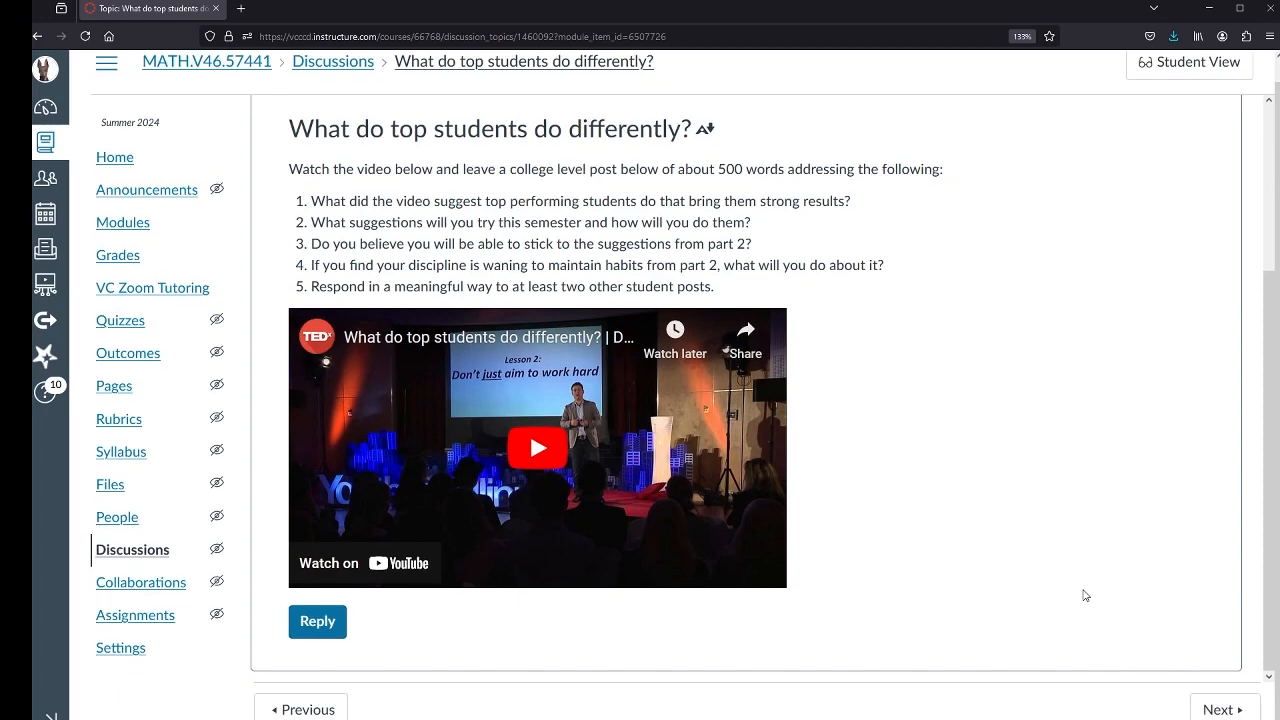
pyautogui.moveTo(1140, 664)
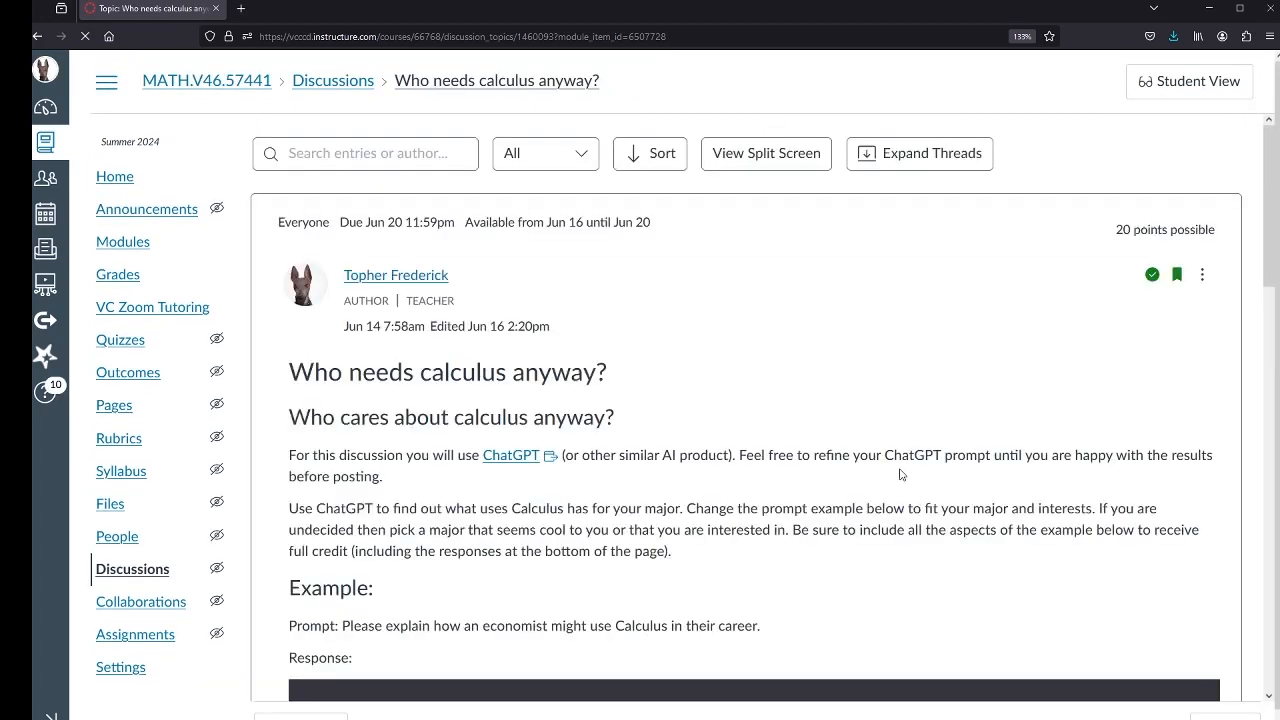
pyautogui.scroll(-3)
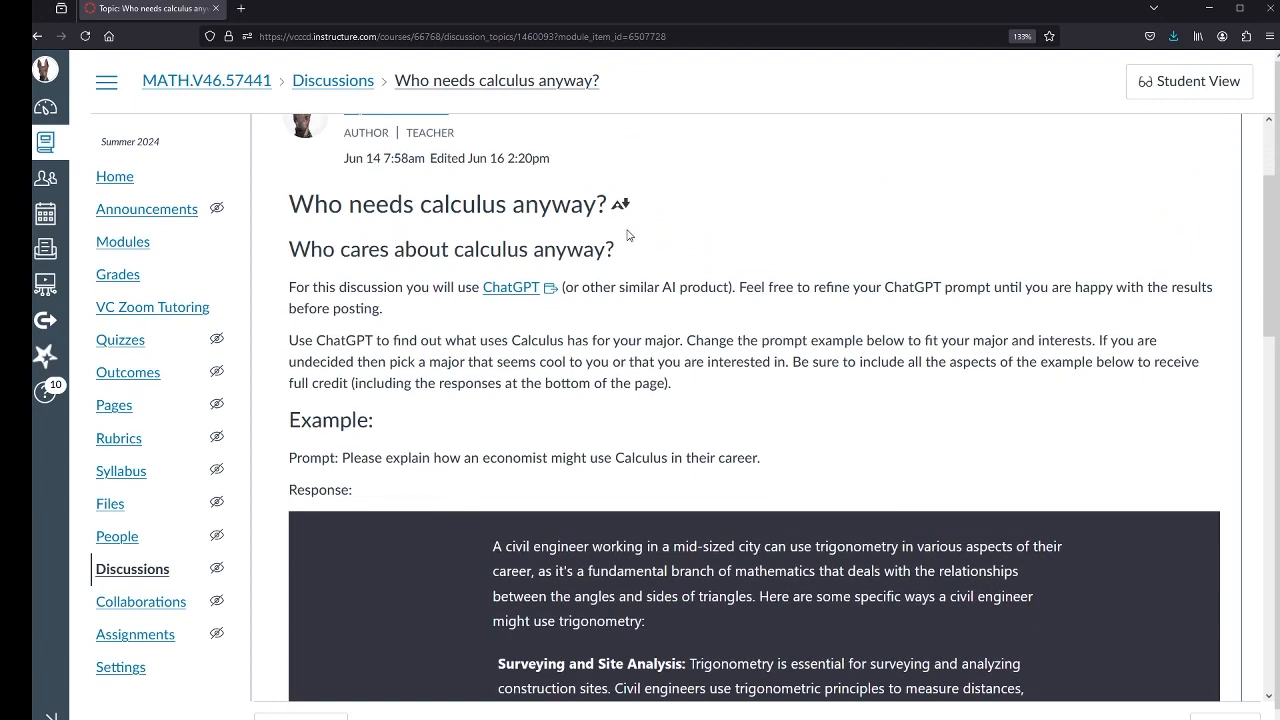
pyautogui.moveTo(704, 278)
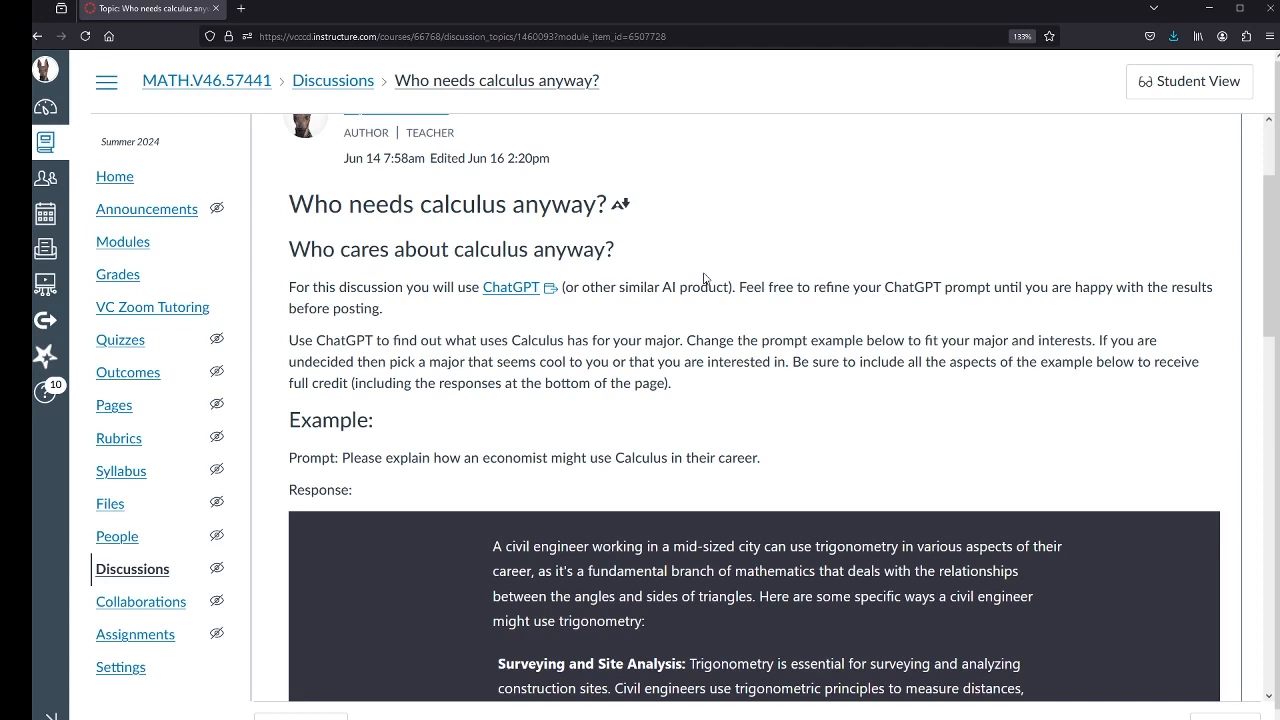
pyautogui.moveTo(516, 302)
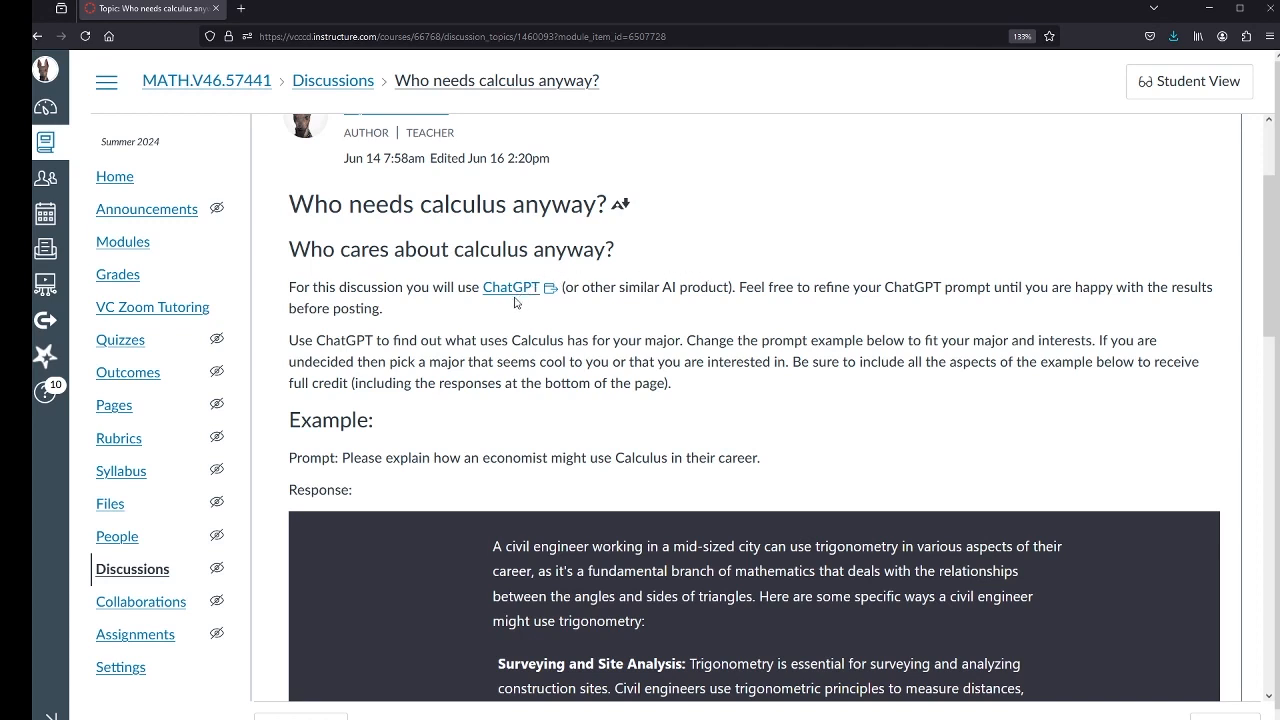
pyautogui.moveTo(422, 316)
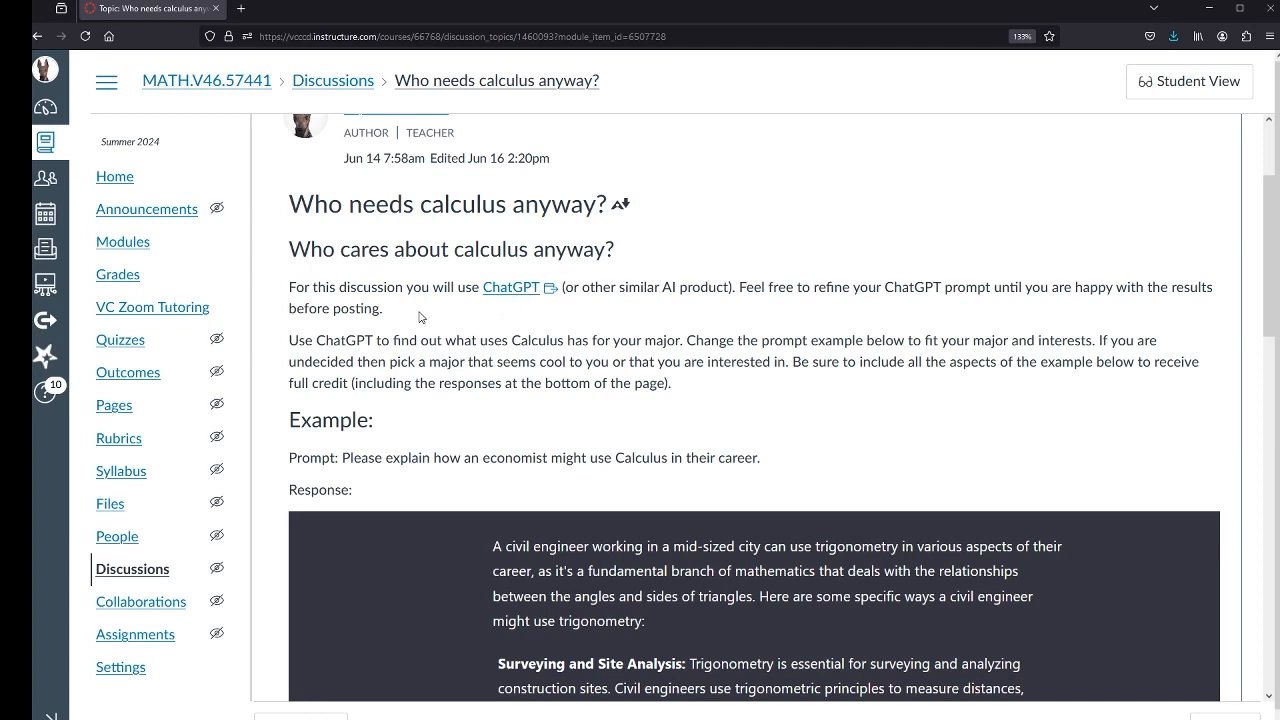
pyautogui.moveTo(528, 310)
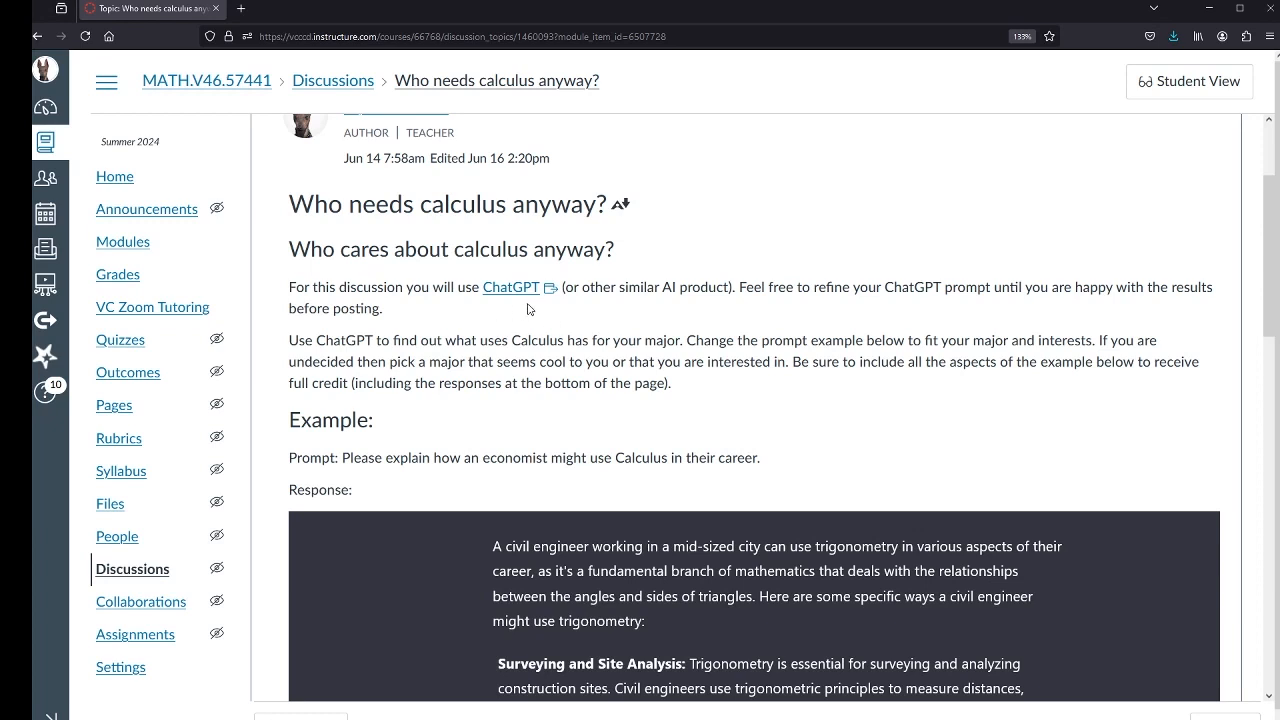
pyautogui.moveTo(538, 324)
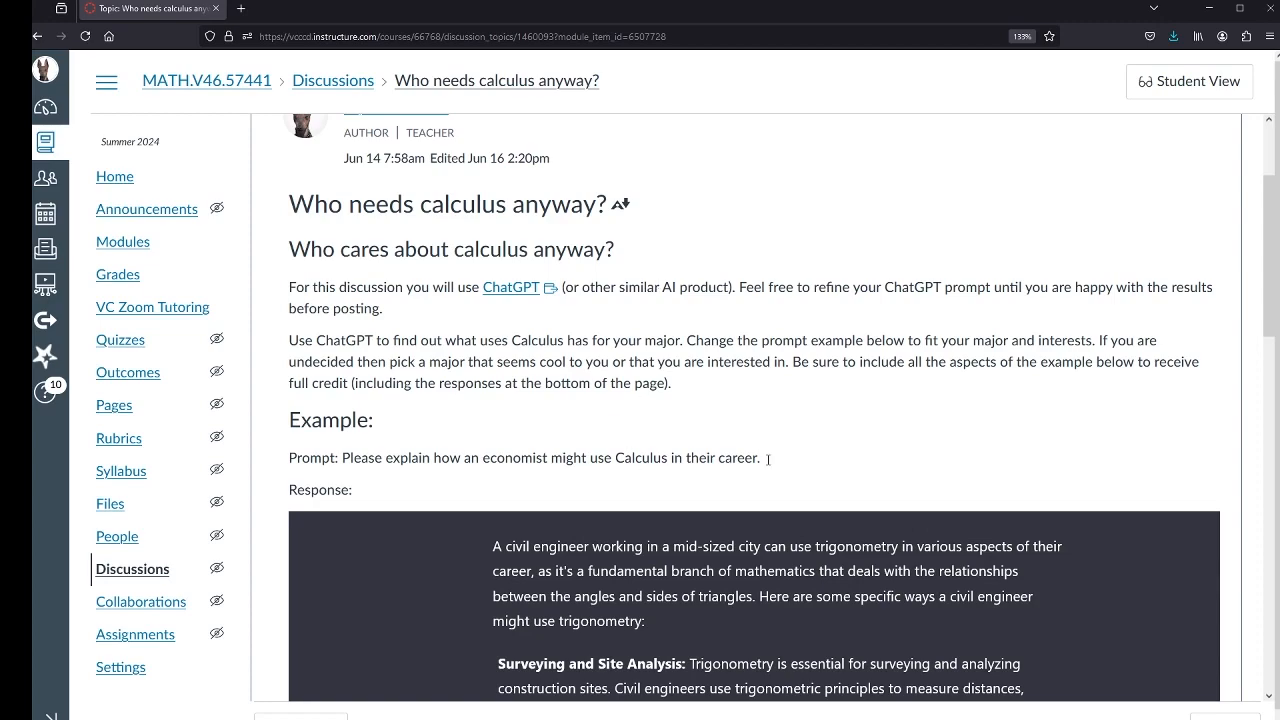
pyautogui.scroll(-3)
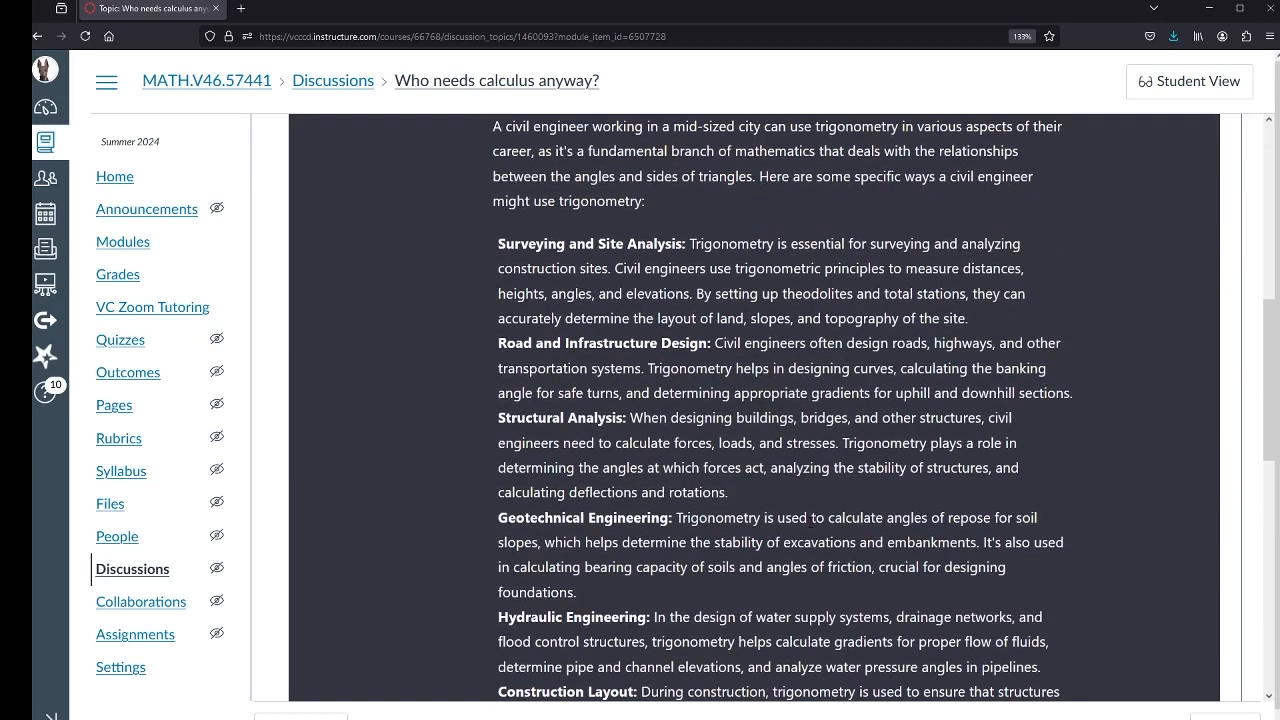
pyautogui.scroll(-3)
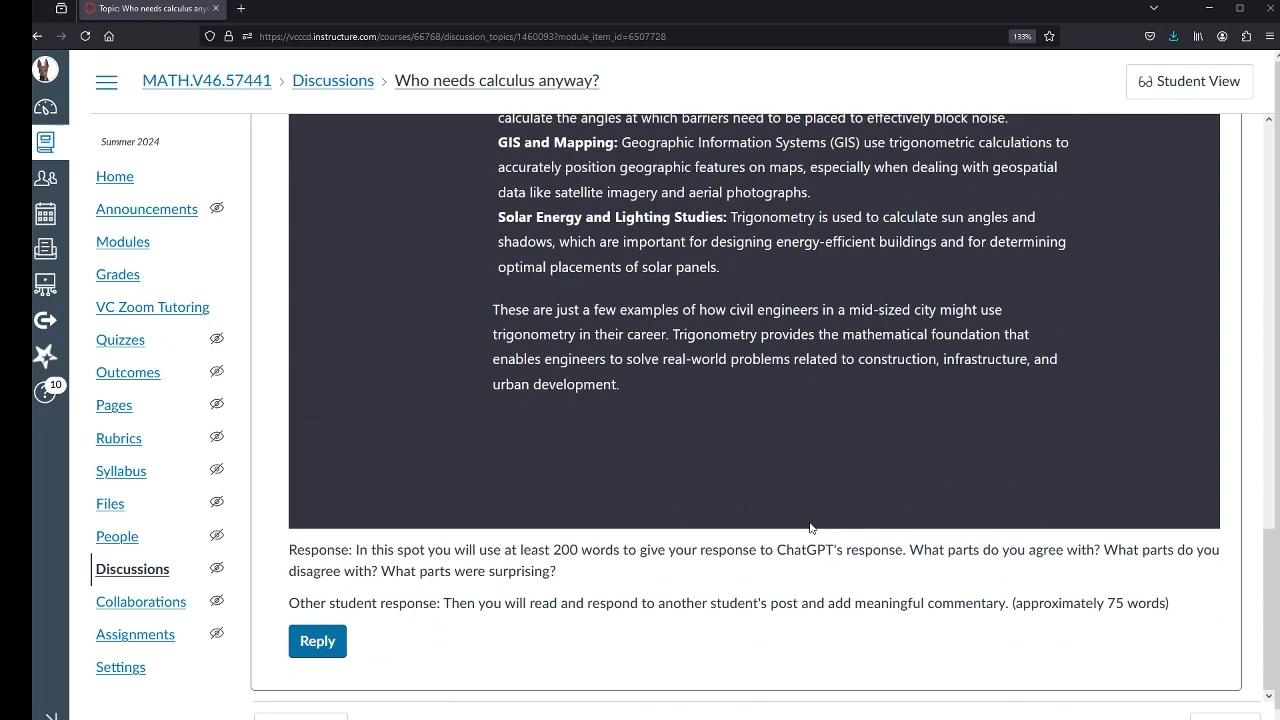
pyautogui.moveTo(952, 394)
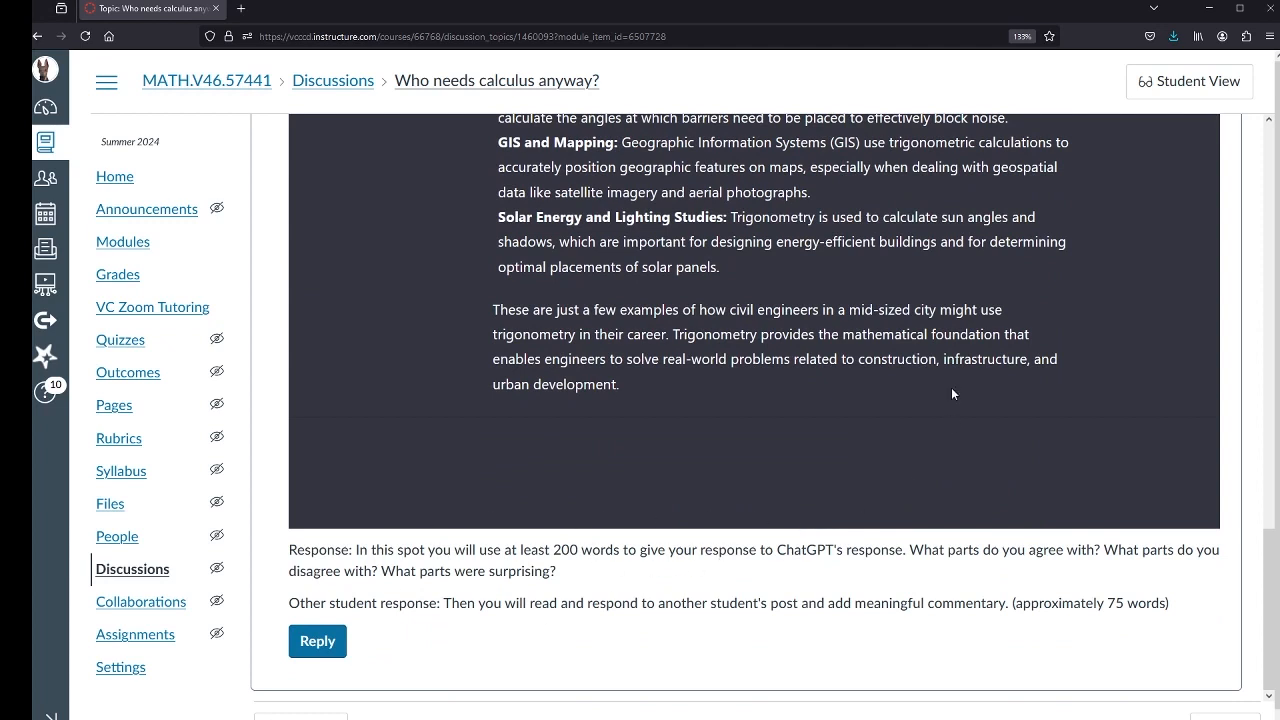
pyautogui.moveTo(540, 392)
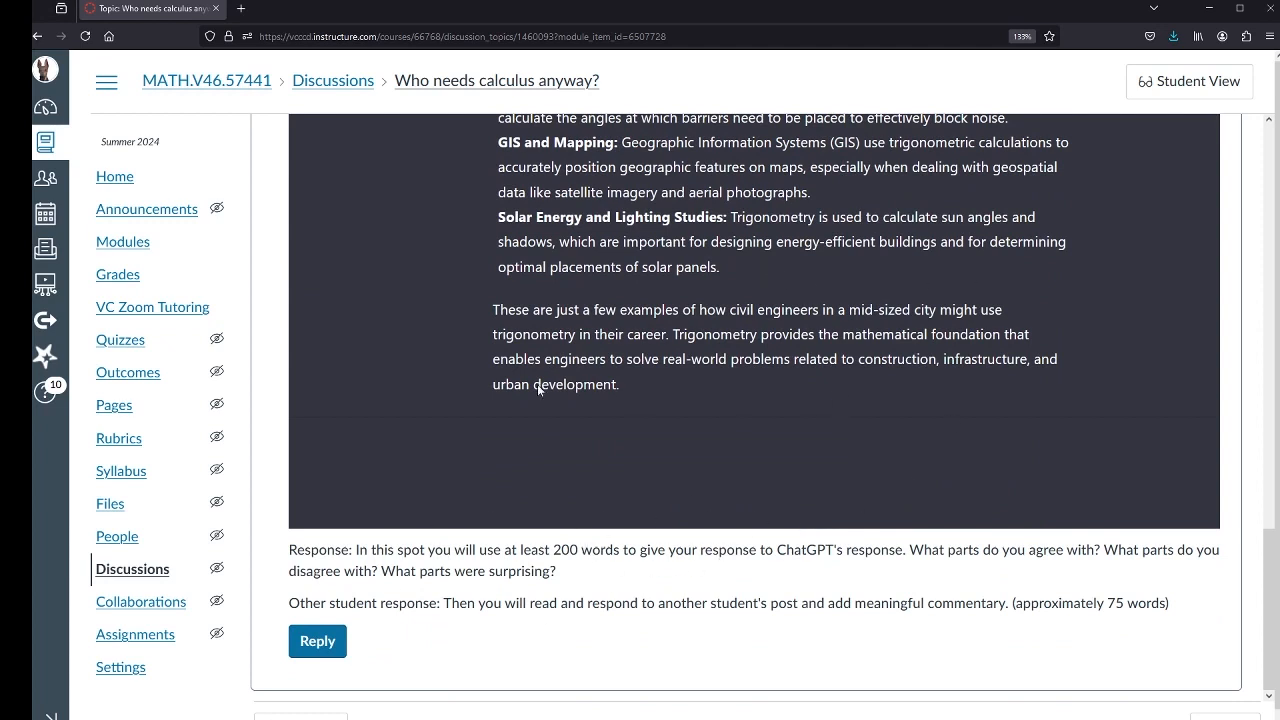
pyautogui.moveTo(544, 556)
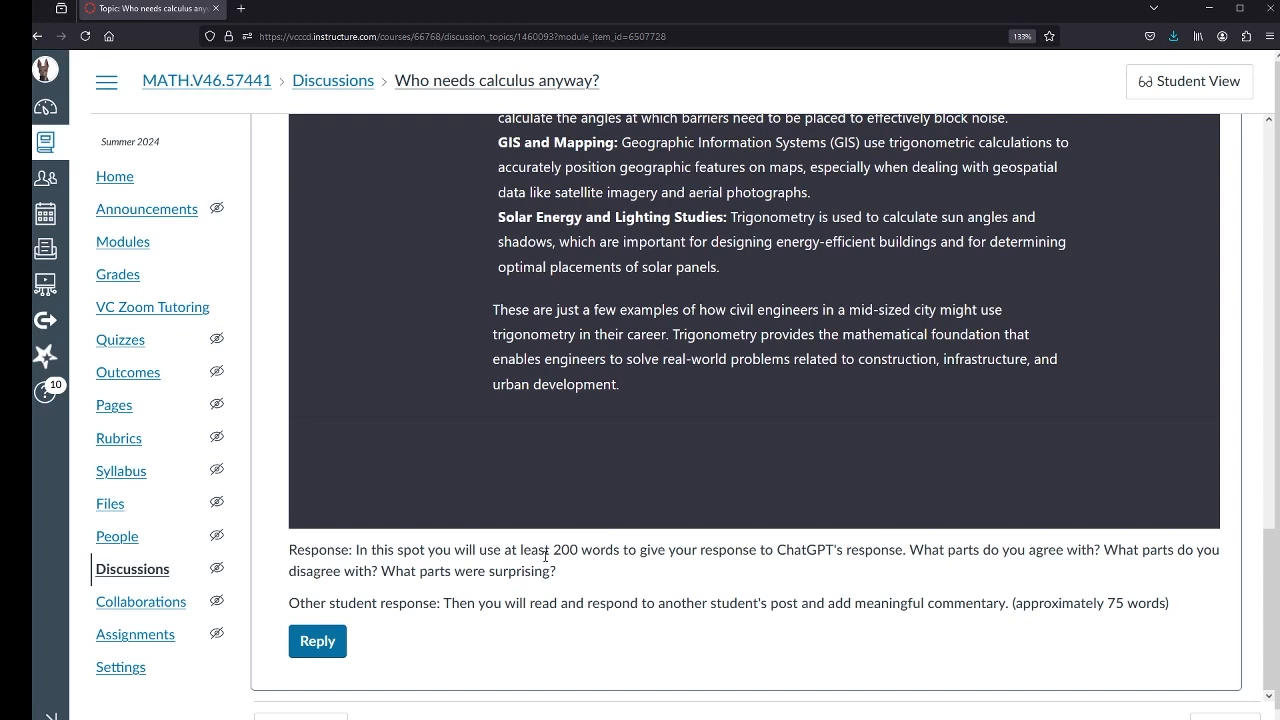
pyautogui.moveTo(960, 564)
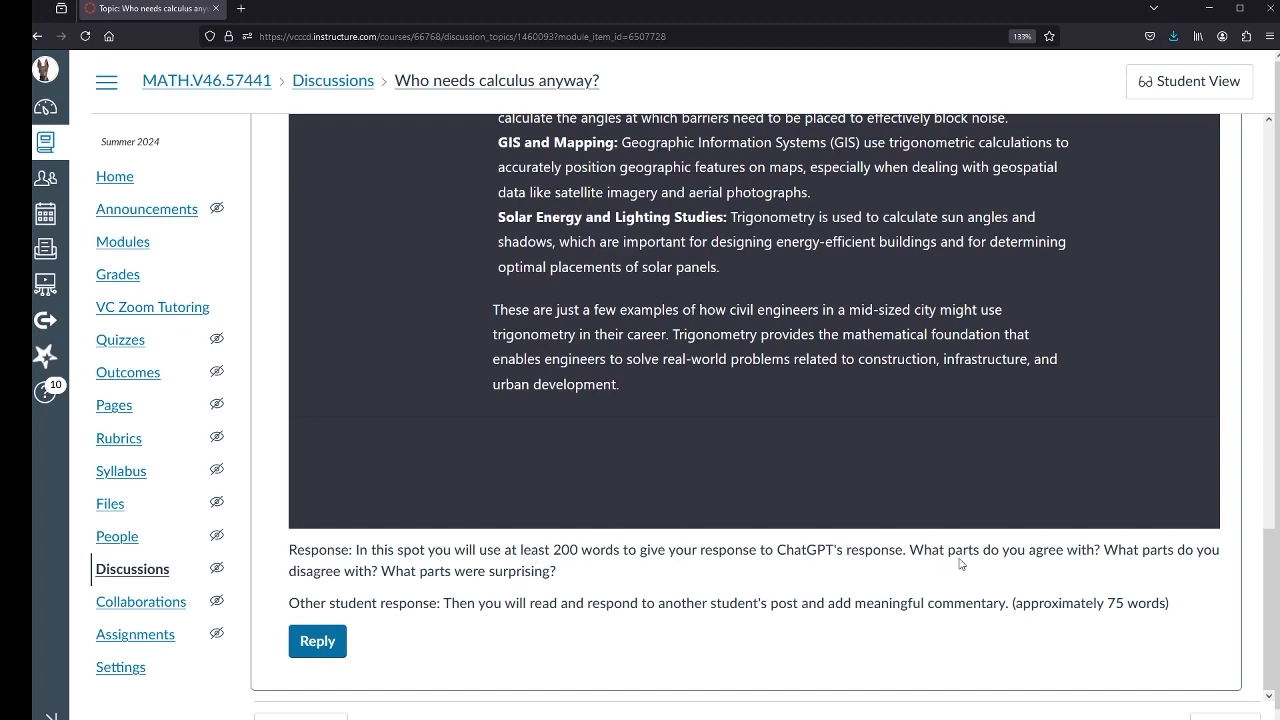
pyautogui.moveTo(1040, 556)
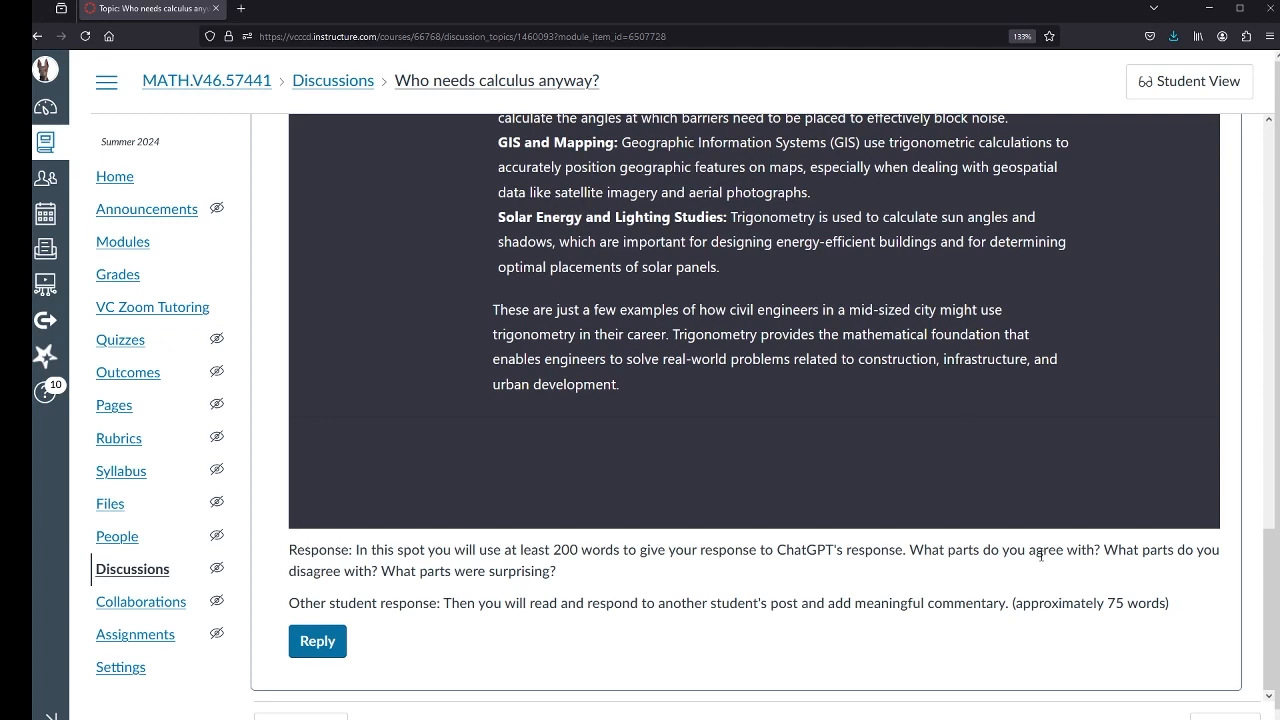
pyautogui.moveTo(618, 572)
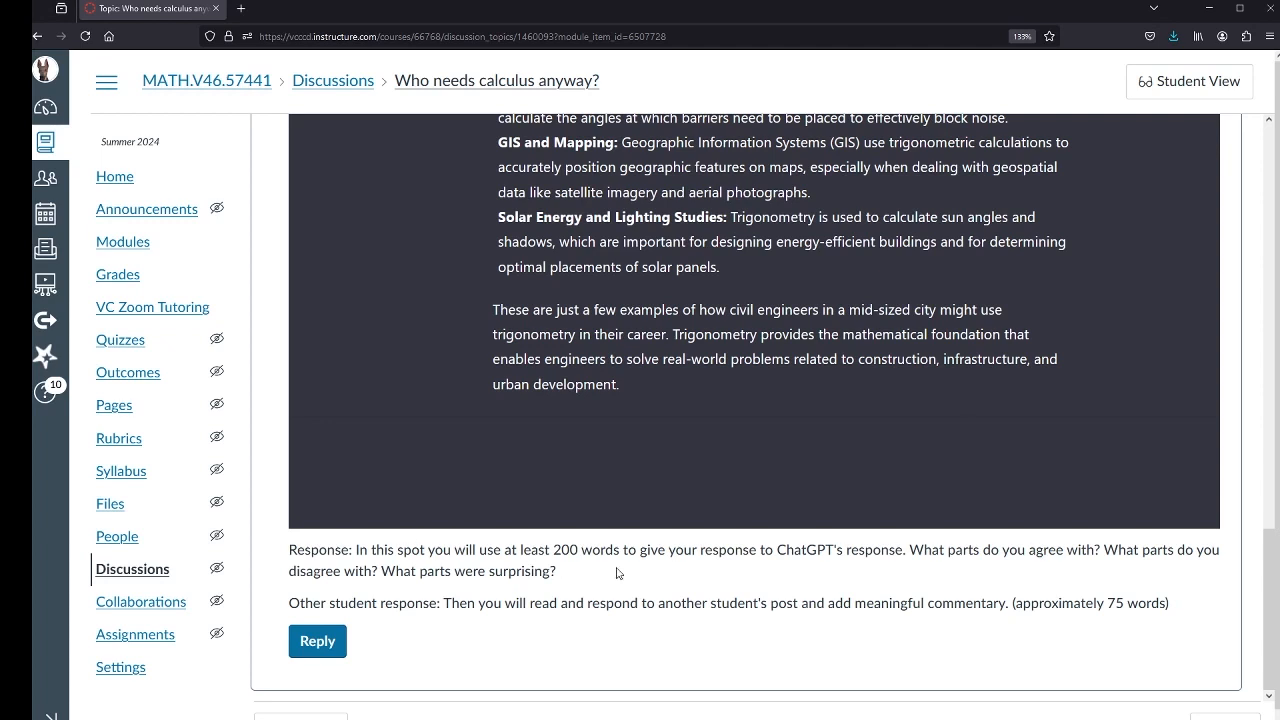
pyautogui.moveTo(380, 590)
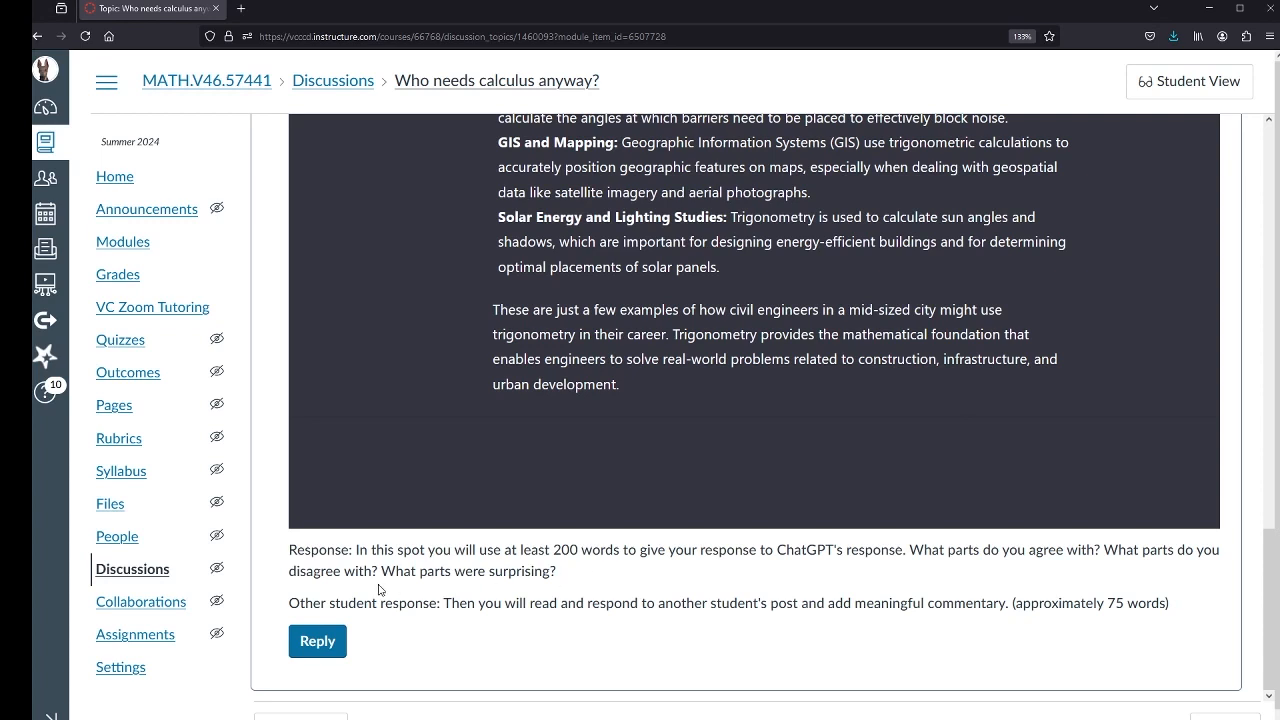
pyautogui.moveTo(820, 620)
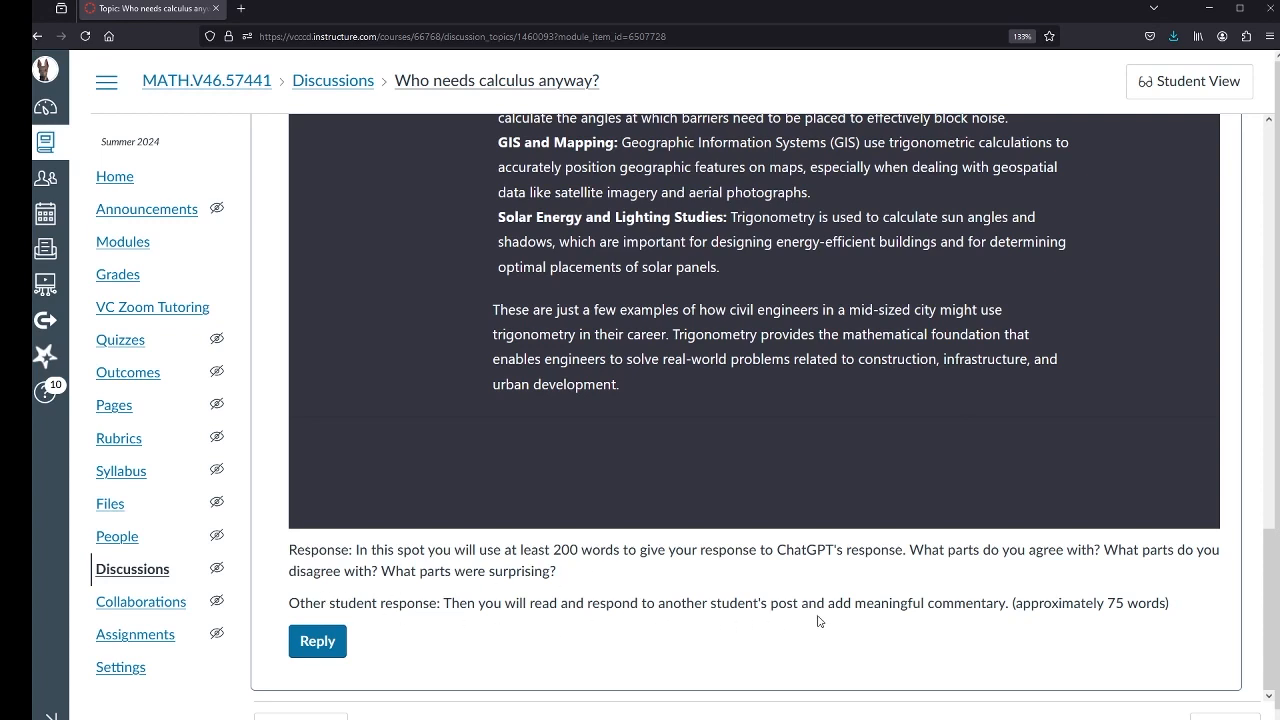
pyautogui.moveTo(942, 604)
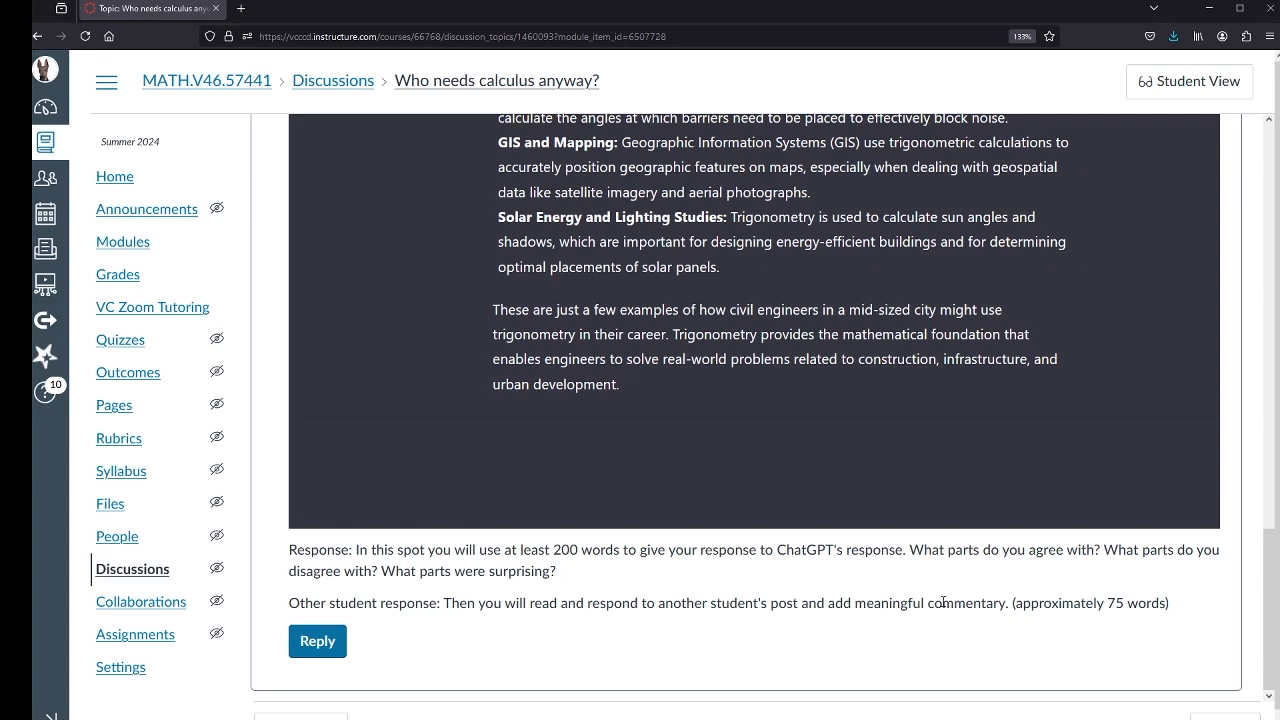
pyautogui.scroll(-3)
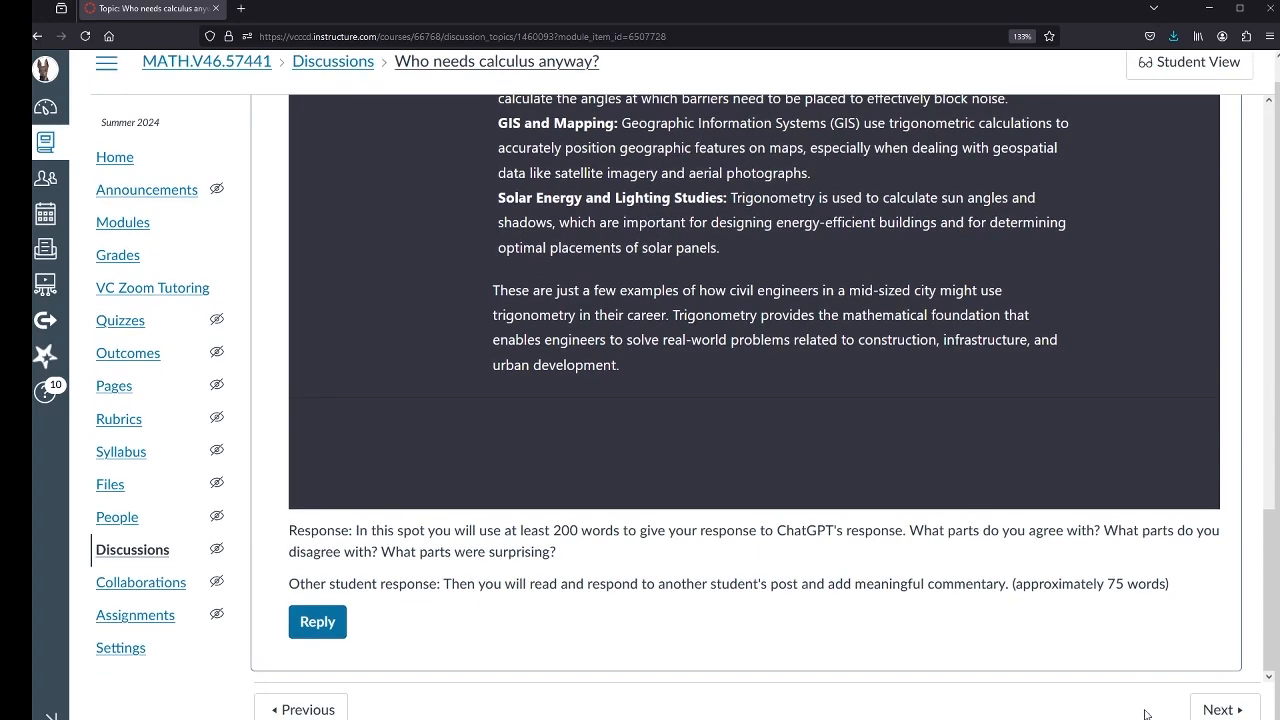
pyautogui.moveTo(1214, 708)
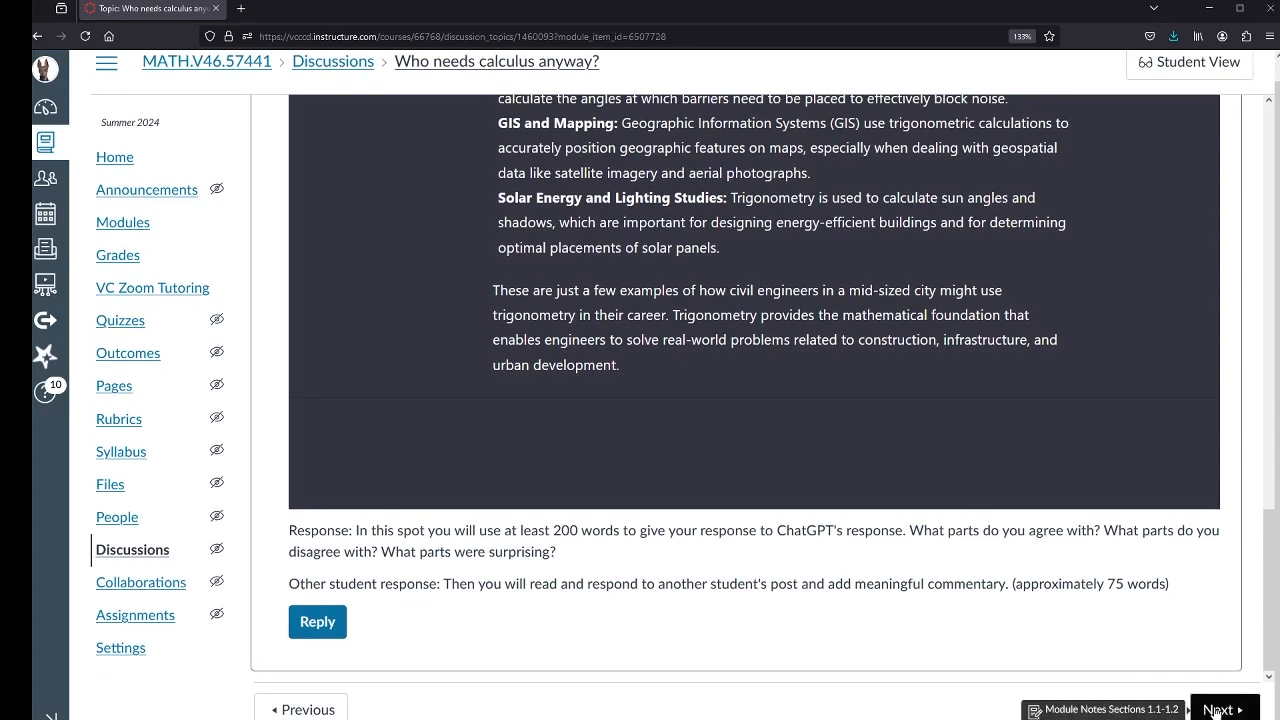
pyautogui.click(1224, 708)
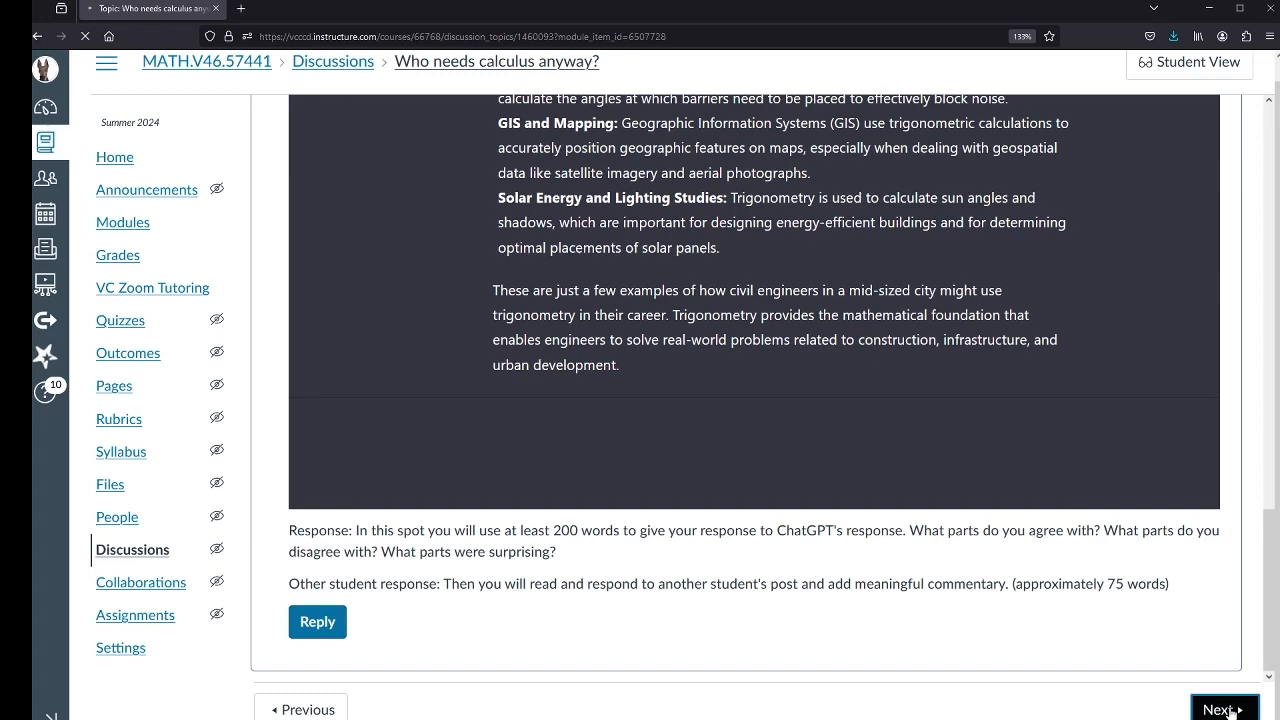
# Move to the Module Notes Sections 1.1-1.2 assignment via Next.
pyautogui.click(1220, 708)
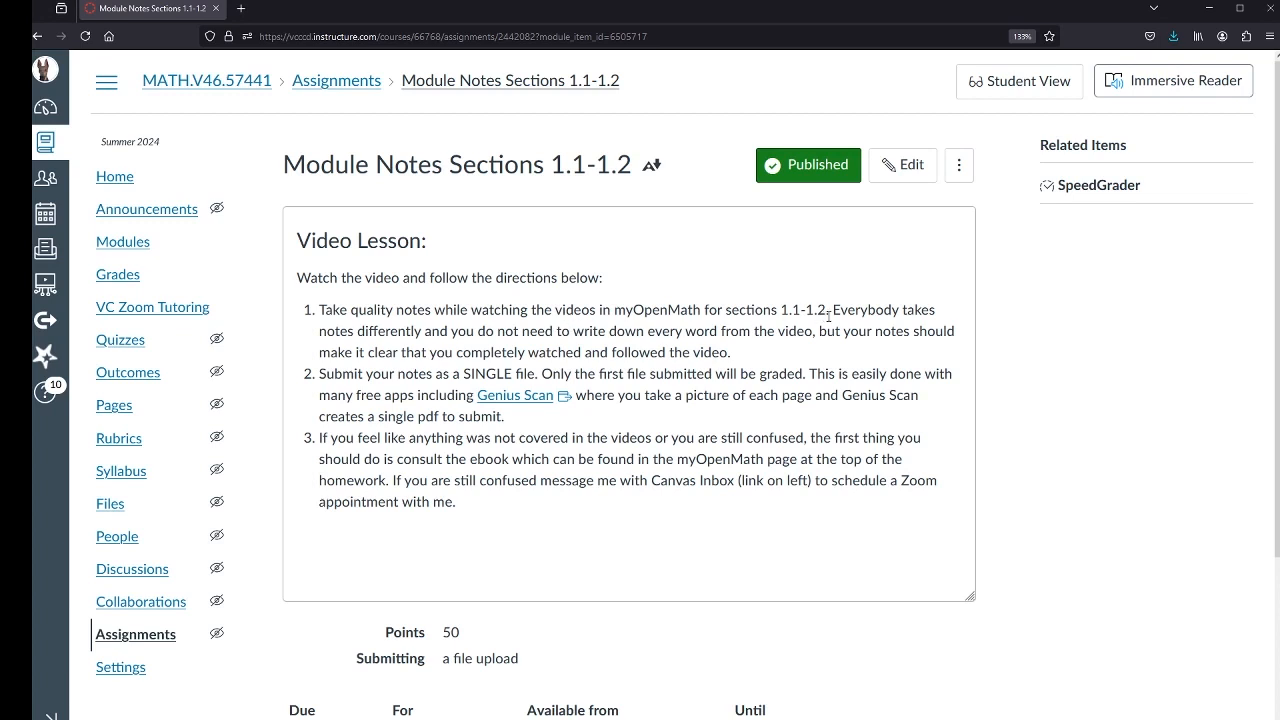
pyautogui.moveTo(632, 244)
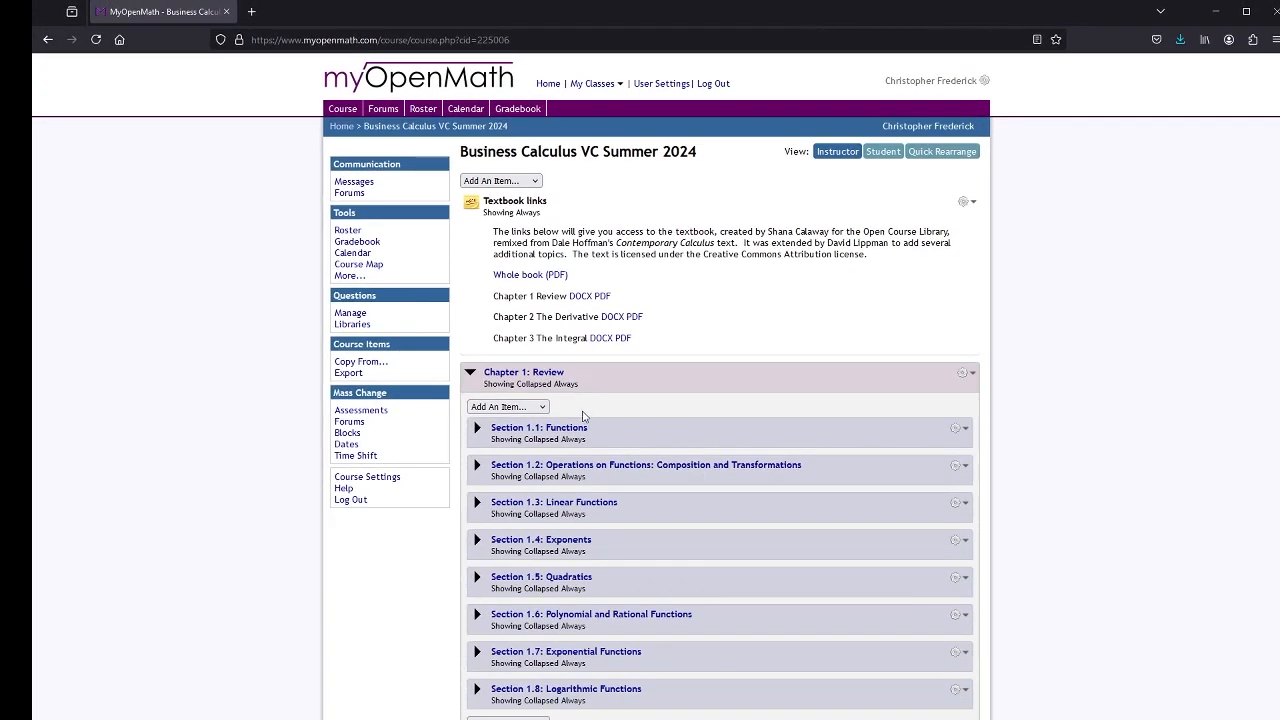
# Expand Section 1.1: Functions, preview the Graphing 9 Basic Functions video, then hide the preview.
pyautogui.click(476, 428)
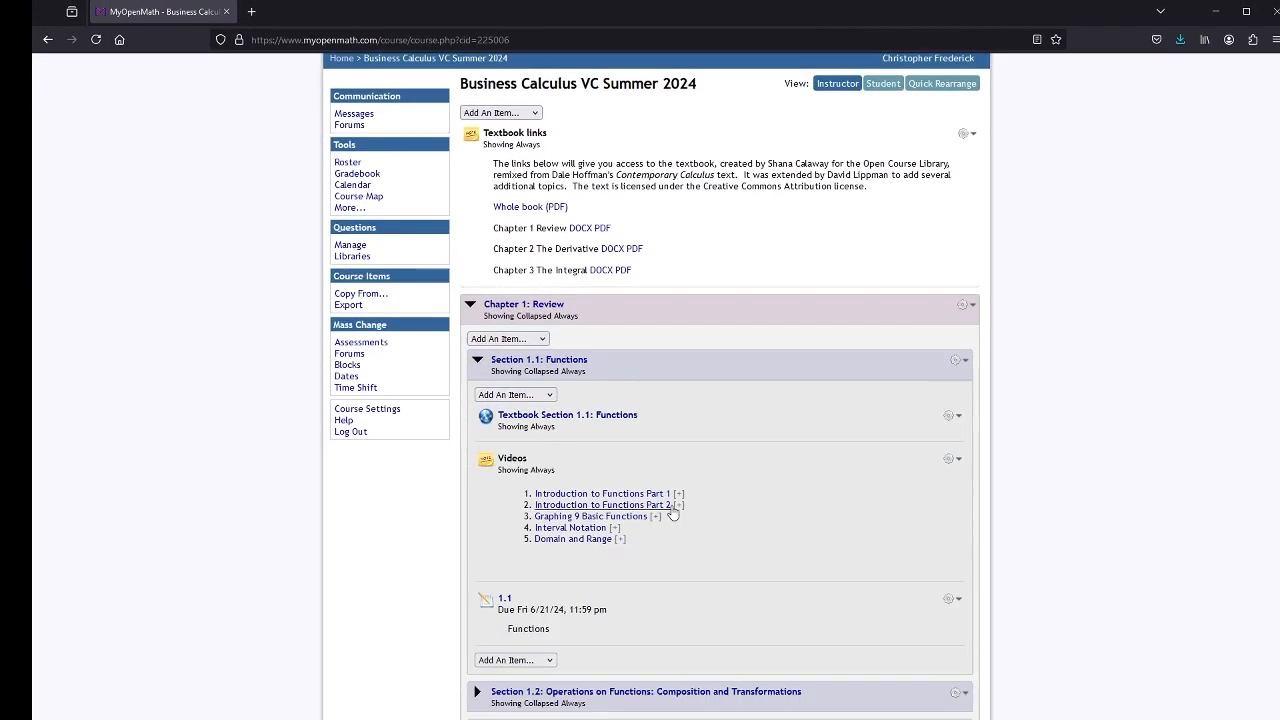
pyautogui.click(692, 492)
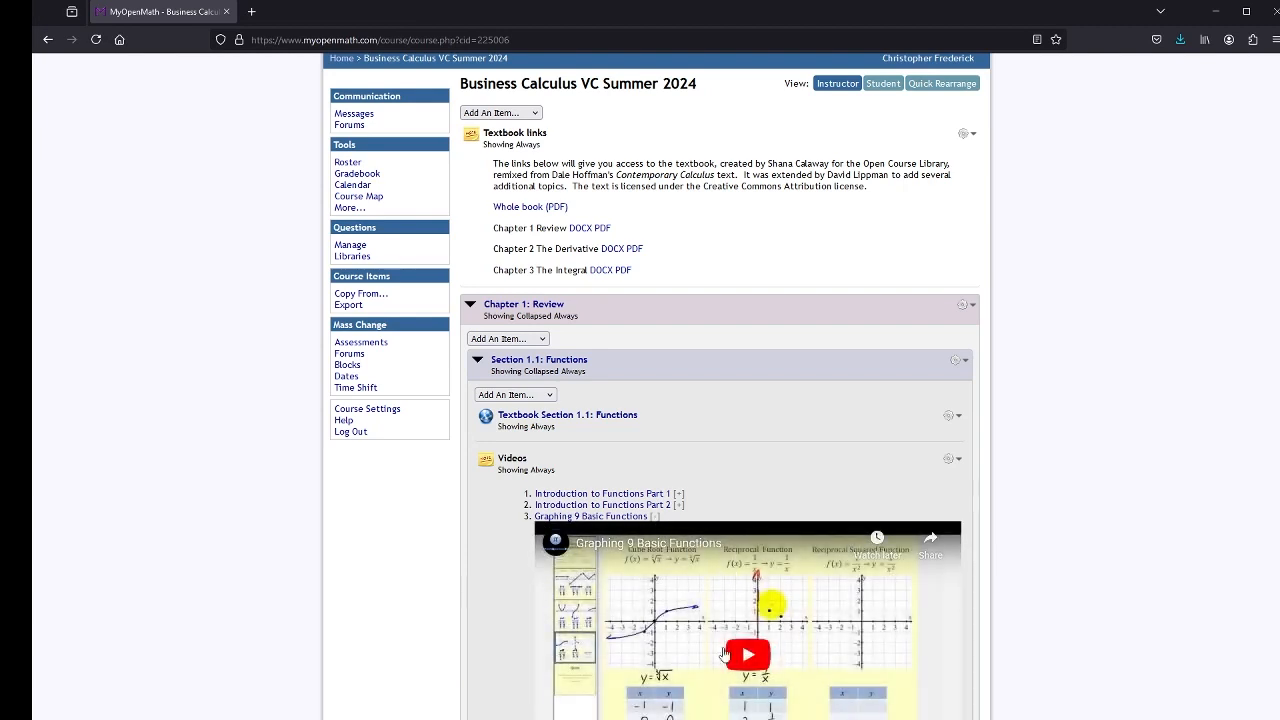
pyautogui.click(748, 652)
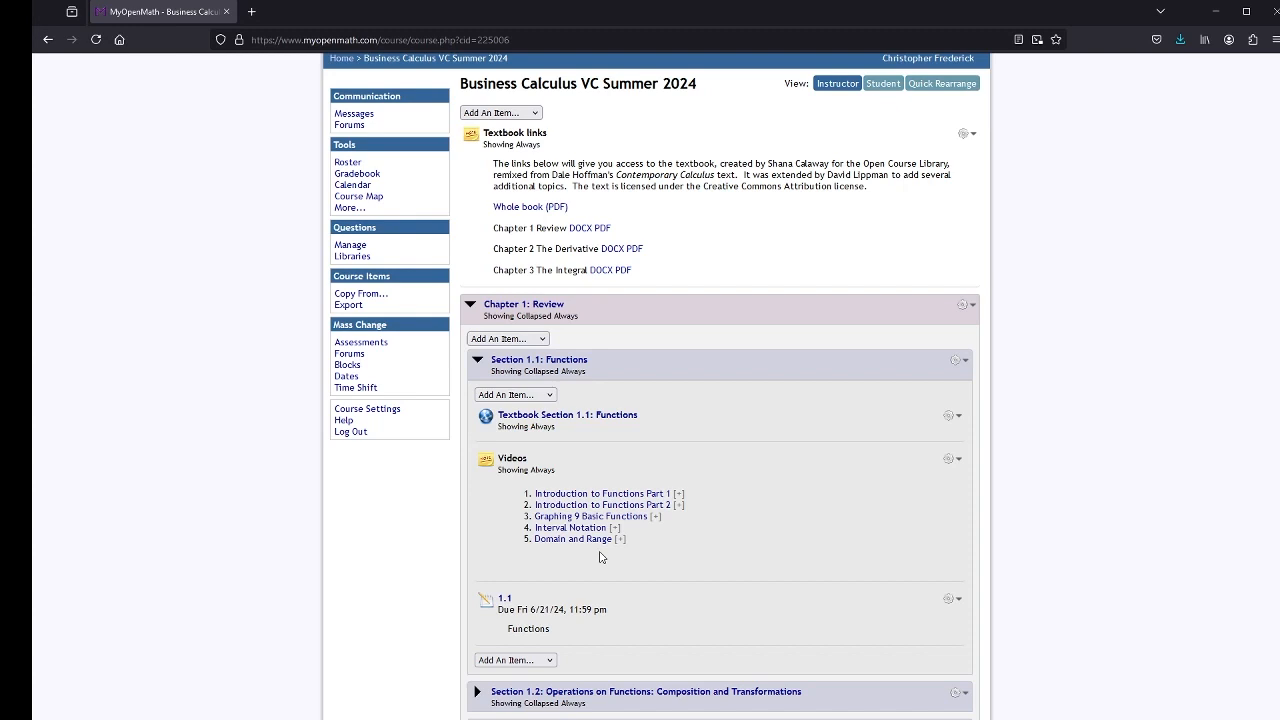
pyautogui.moveTo(600, 536)
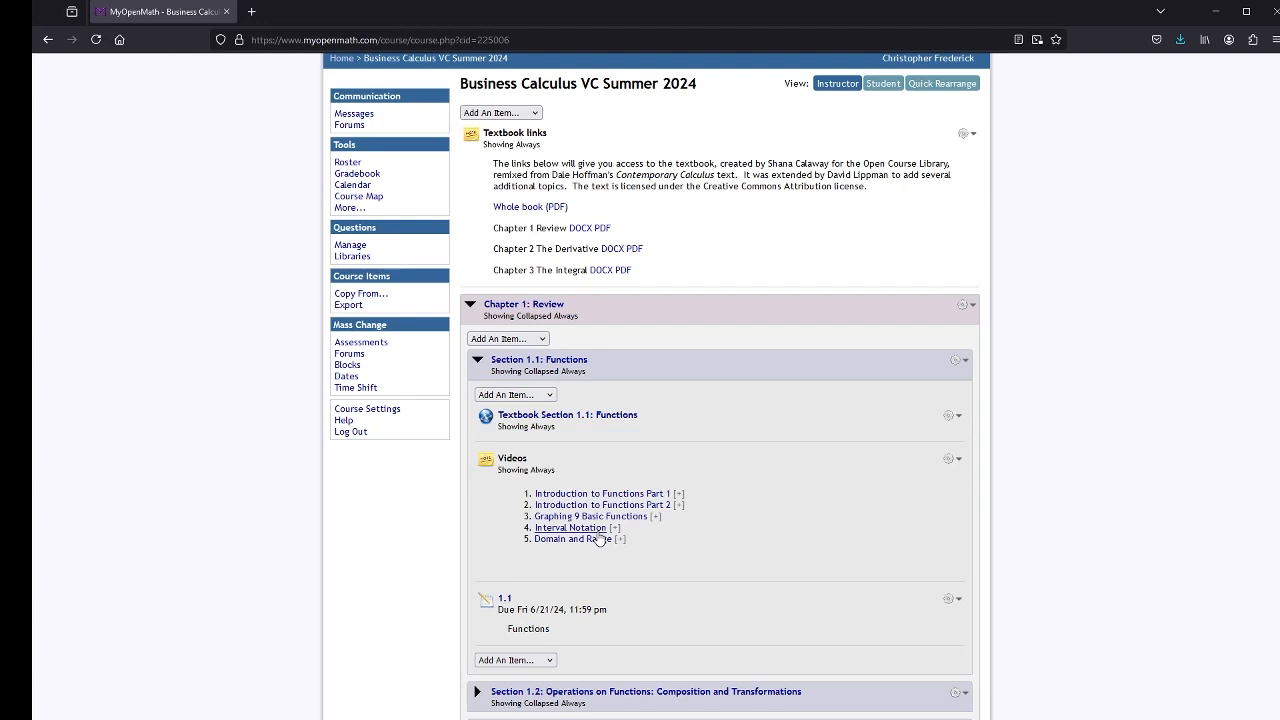
pyautogui.moveTo(608, 528)
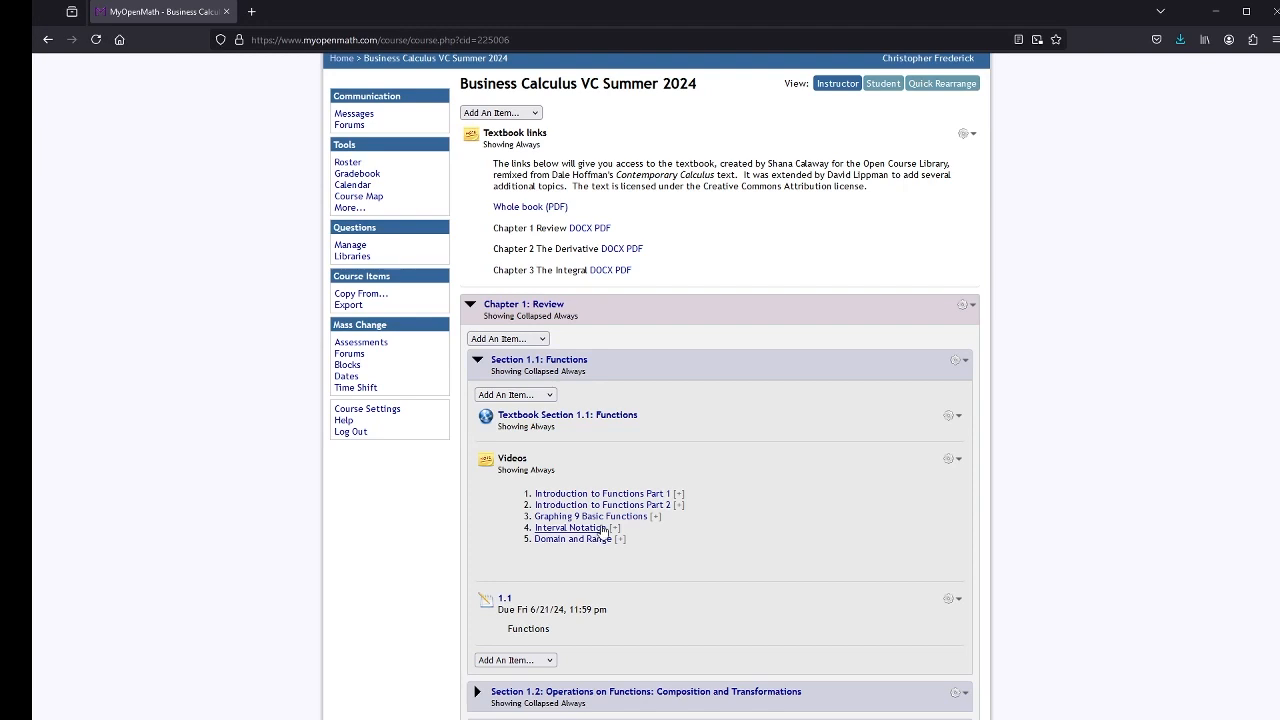
pyautogui.moveTo(616, 540)
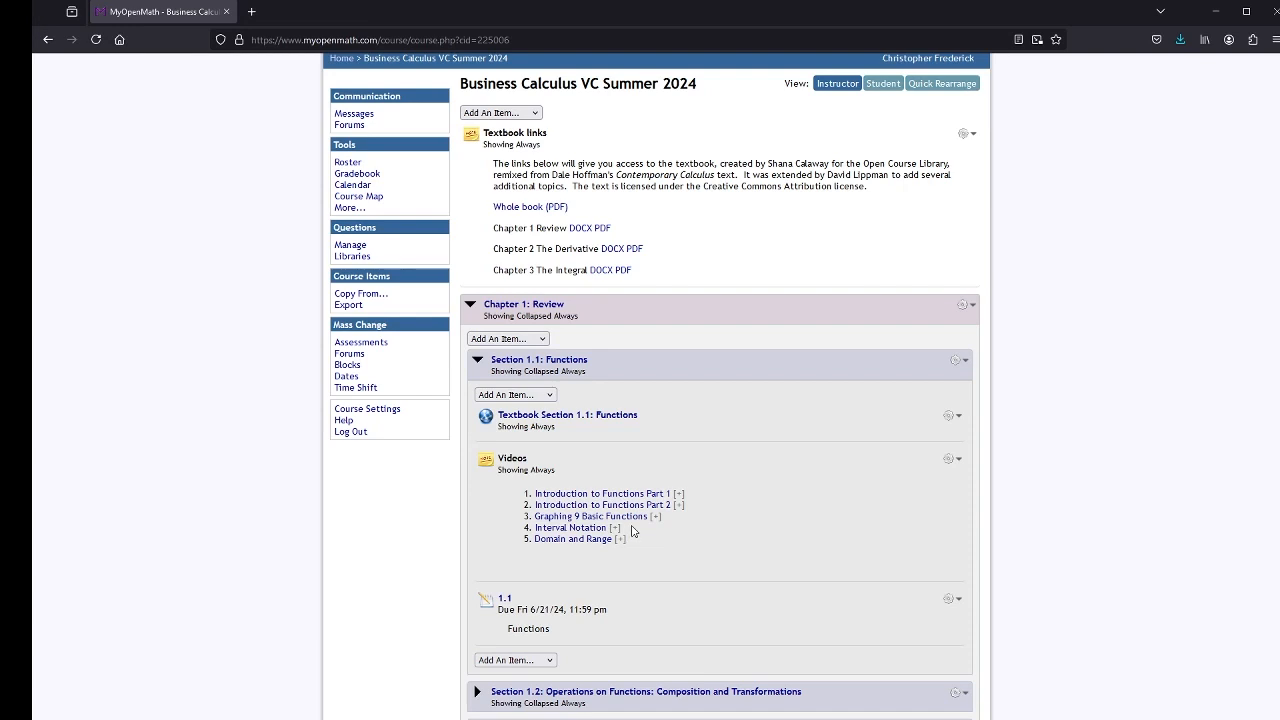
pyautogui.moveTo(710, 504)
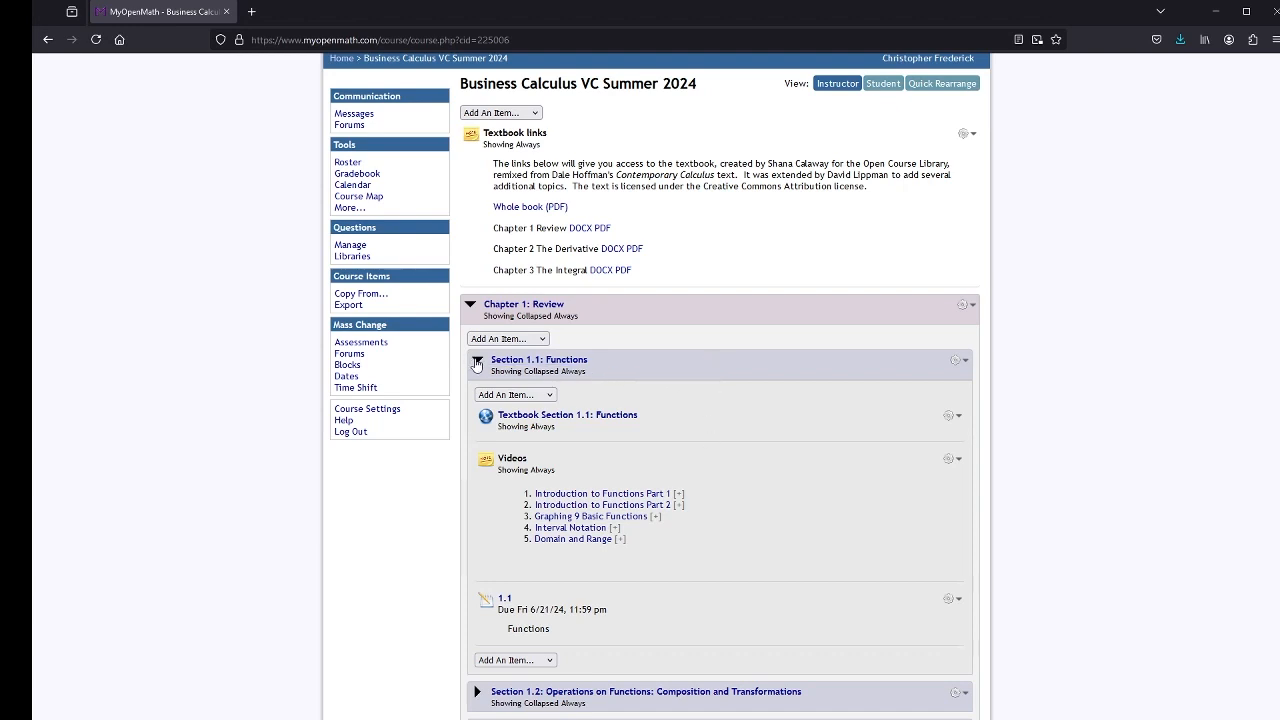
# Collapse Section 1.1: Functions and return to the Canvas Sections 1.1-1.2 notes assignment.
pyautogui.click(476, 362)
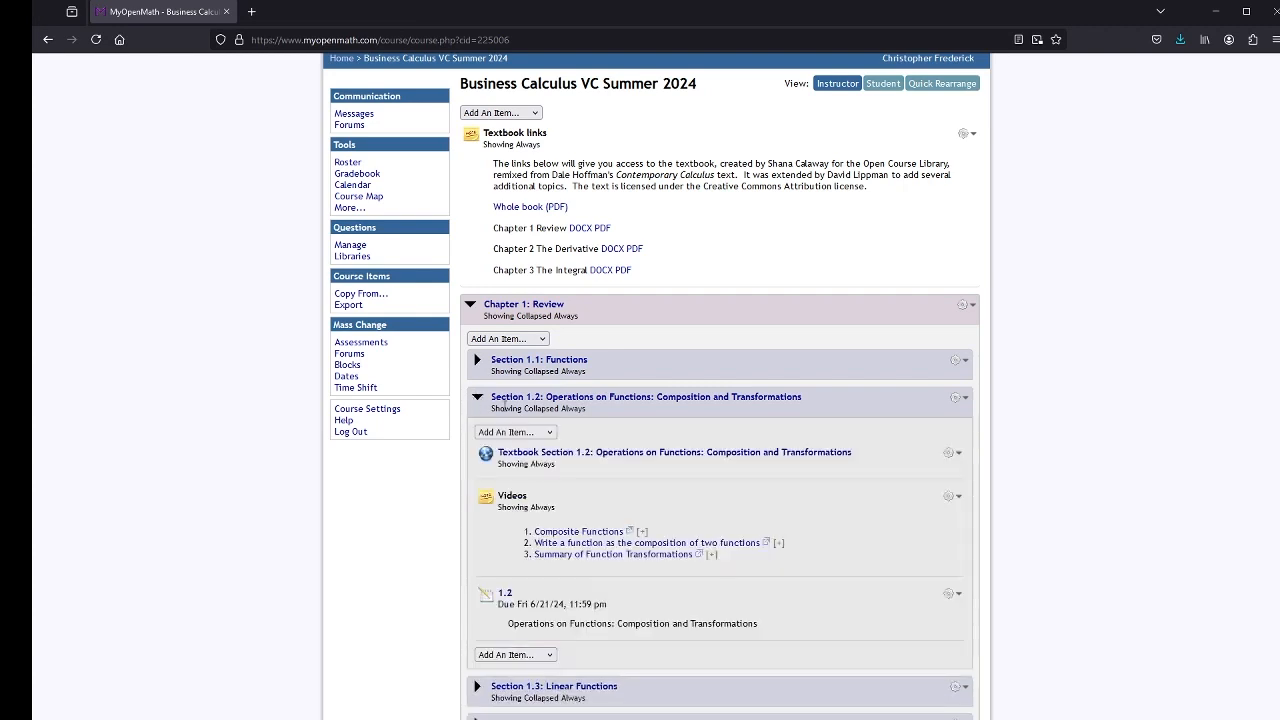
pyautogui.moveTo(644, 536)
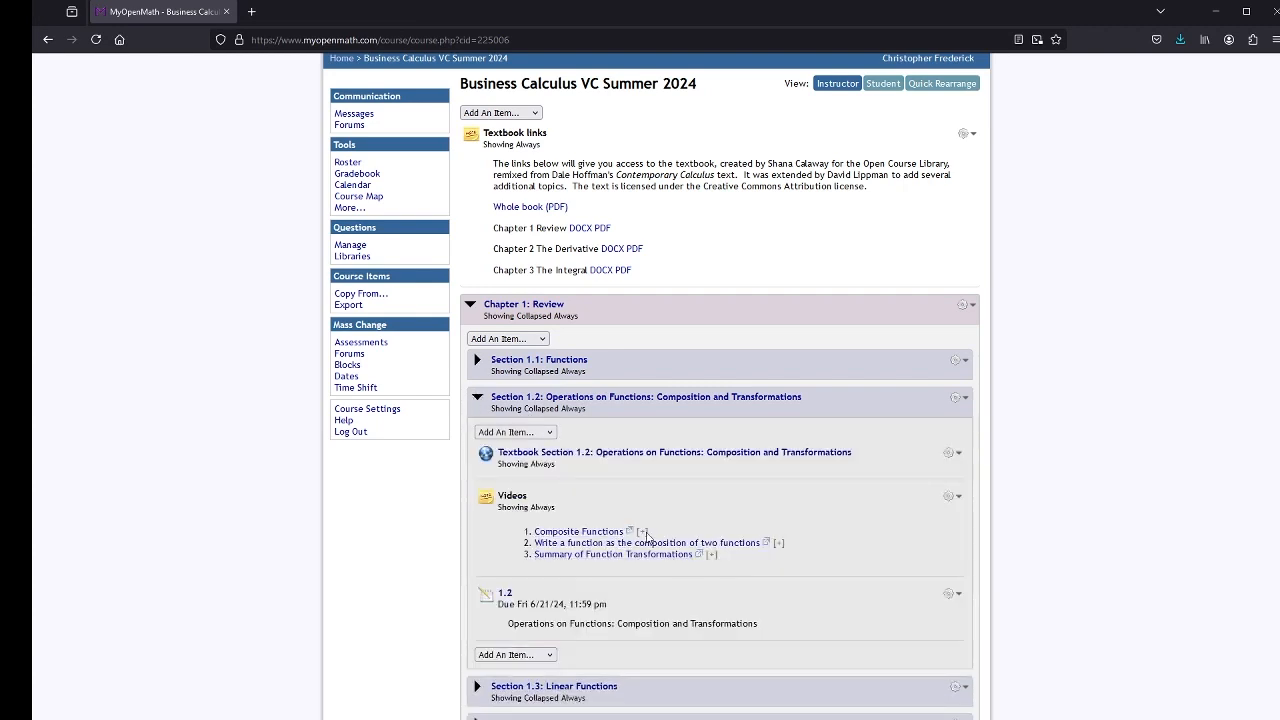
pyautogui.moveTo(636, 568)
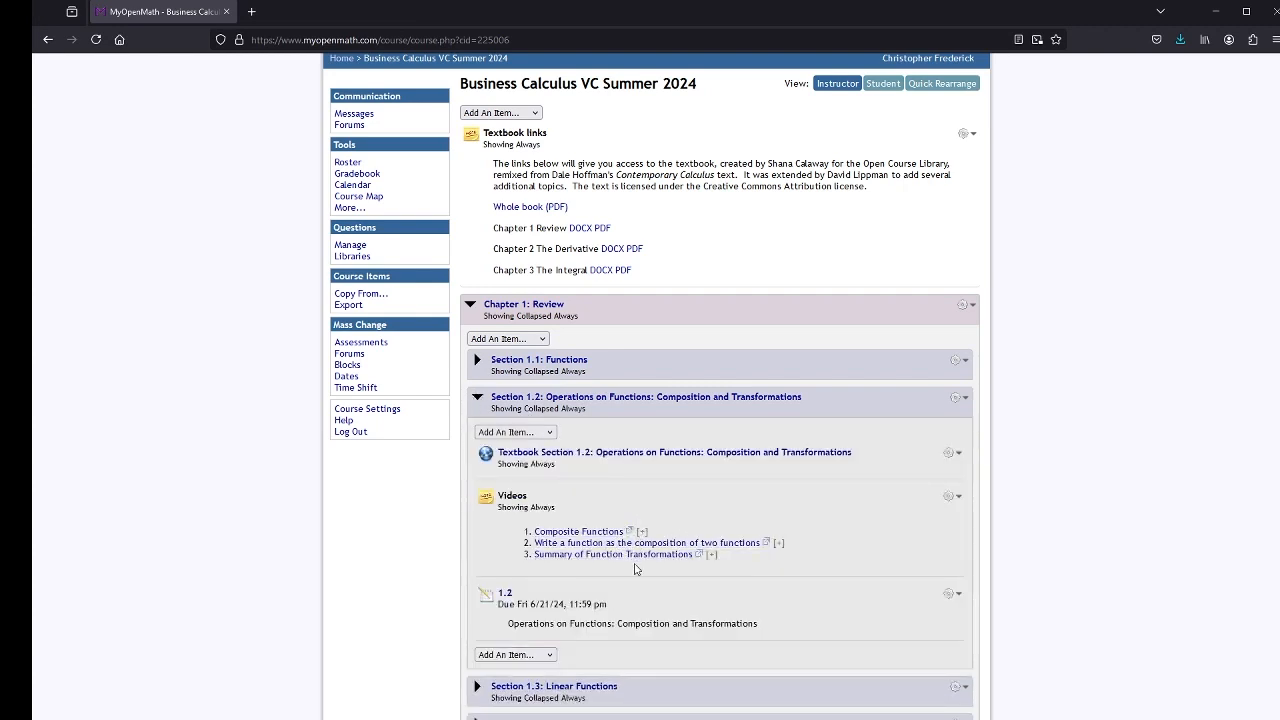
pyautogui.moveTo(620, 524)
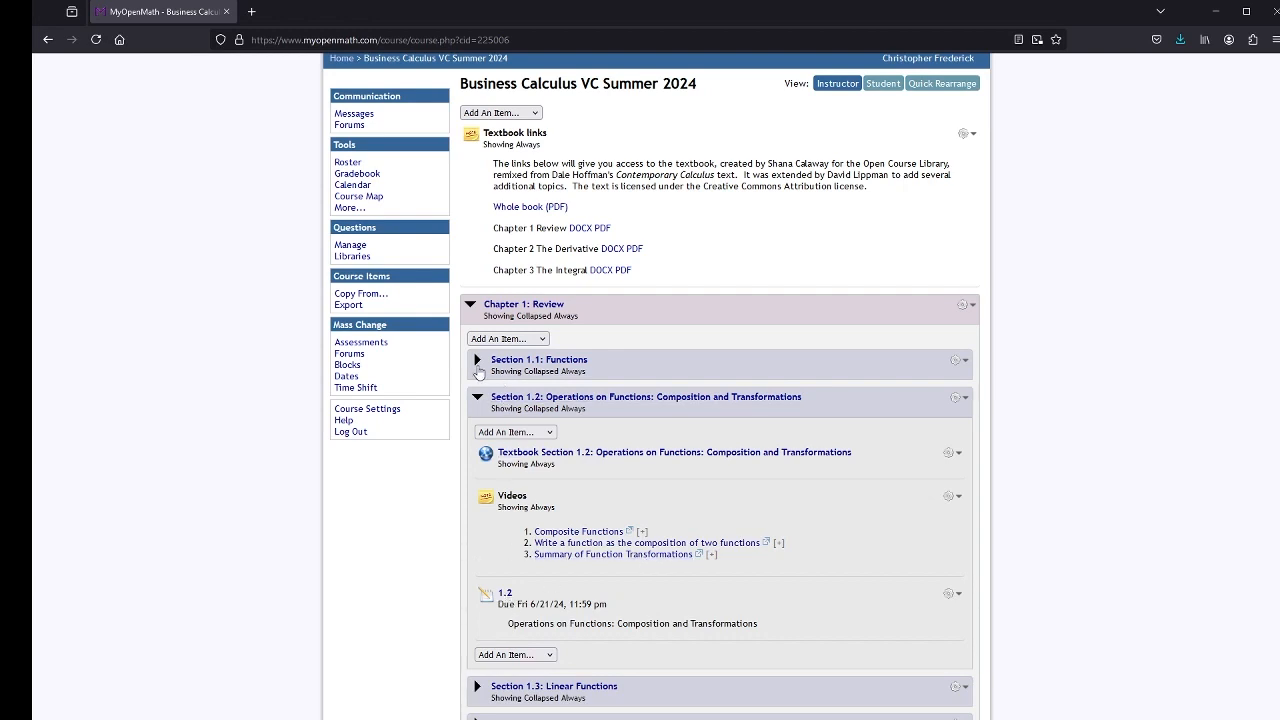
pyautogui.click(478, 360)
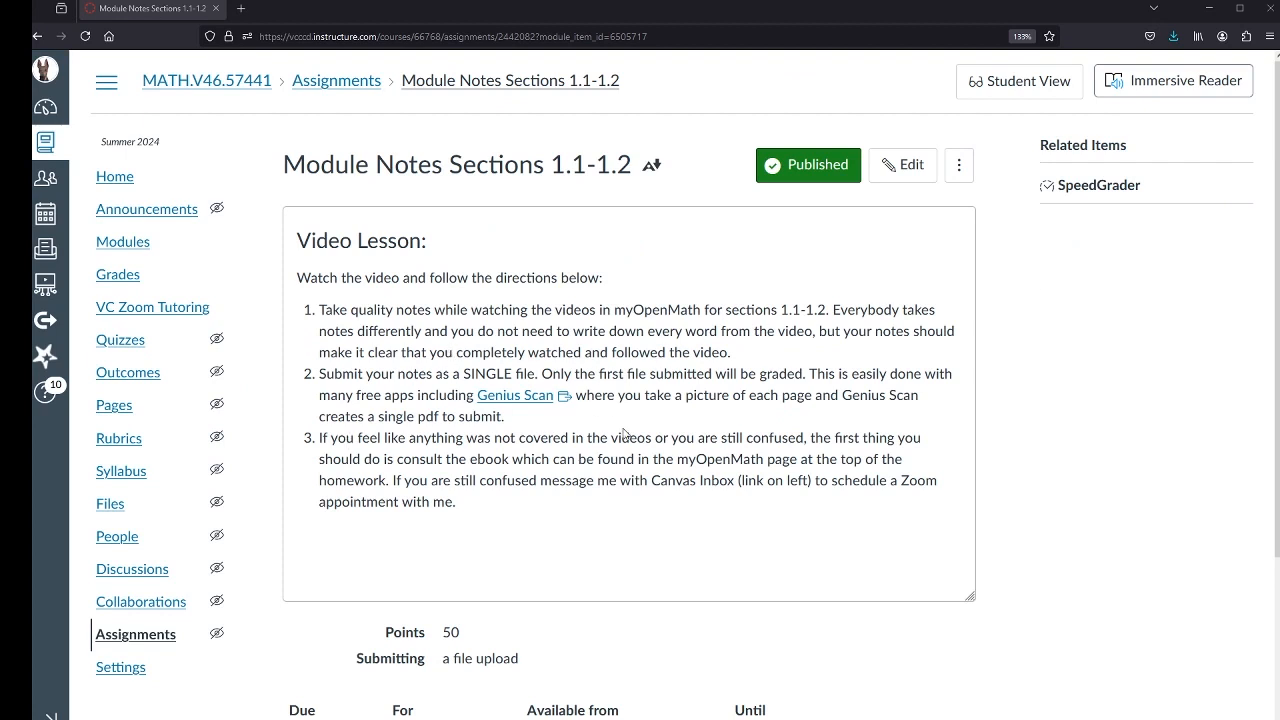
pyautogui.moveTo(824, 332)
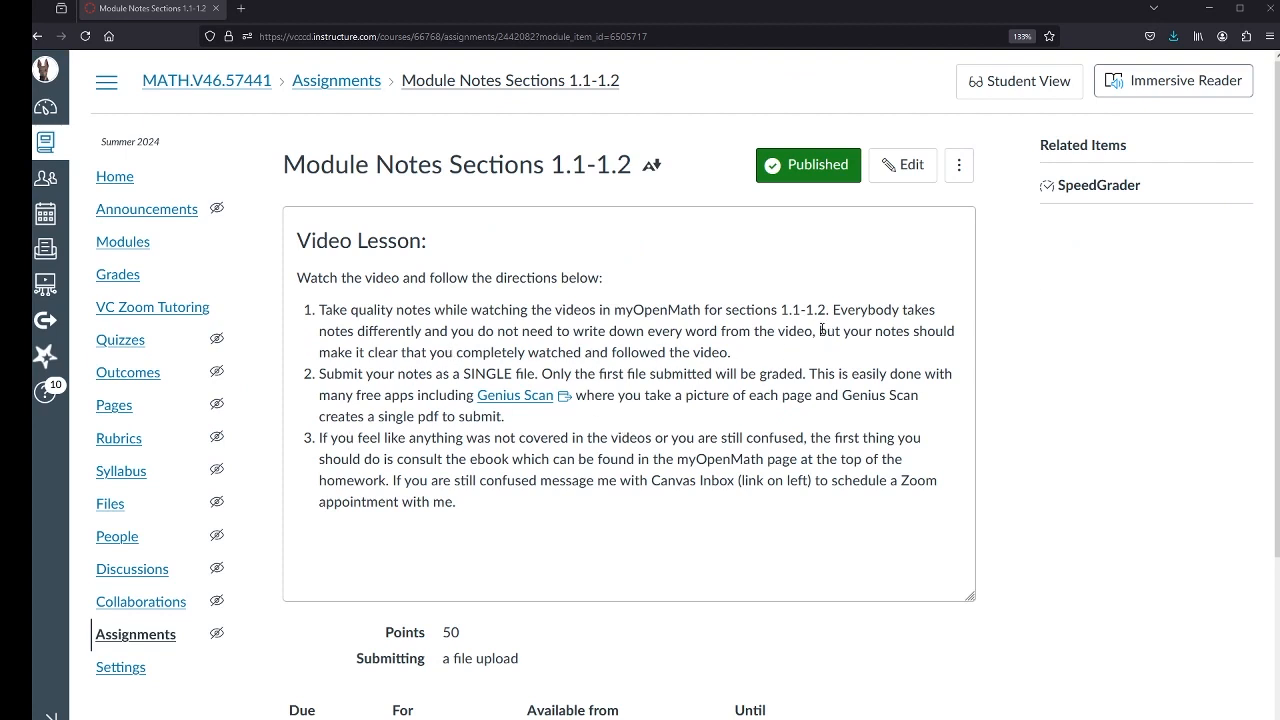
pyautogui.moveTo(802, 312)
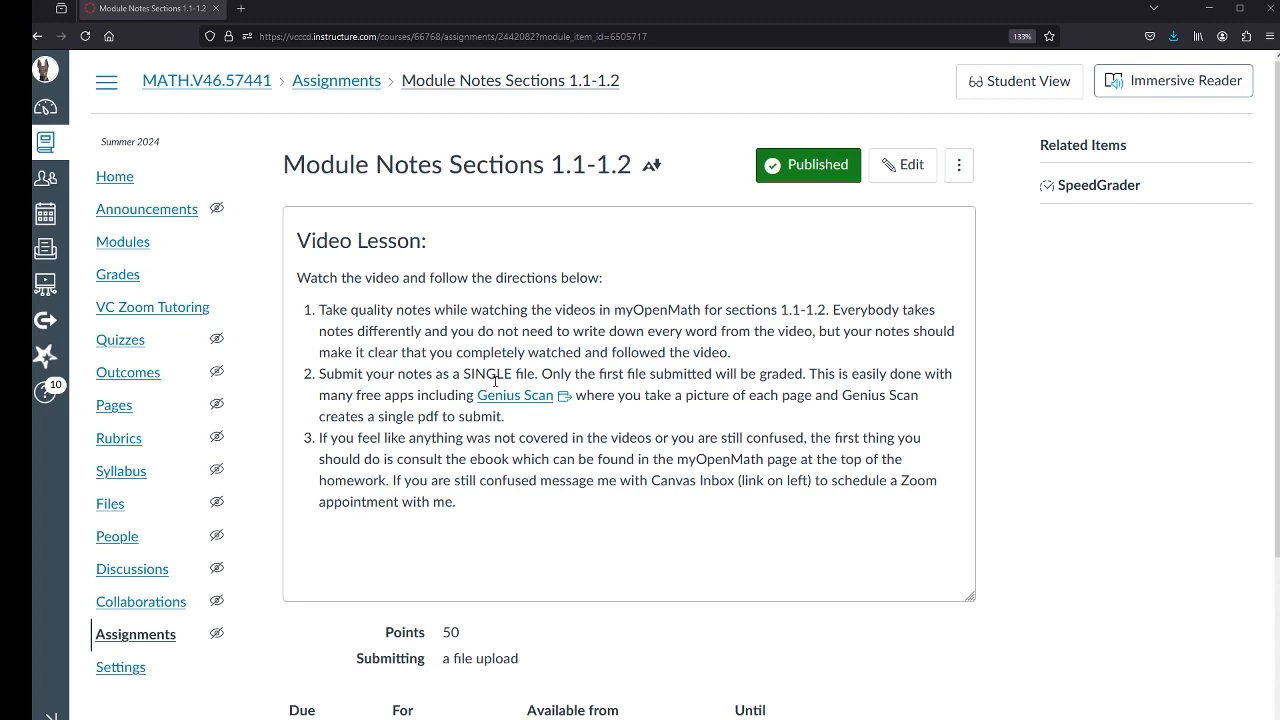
pyautogui.moveTo(532, 404)
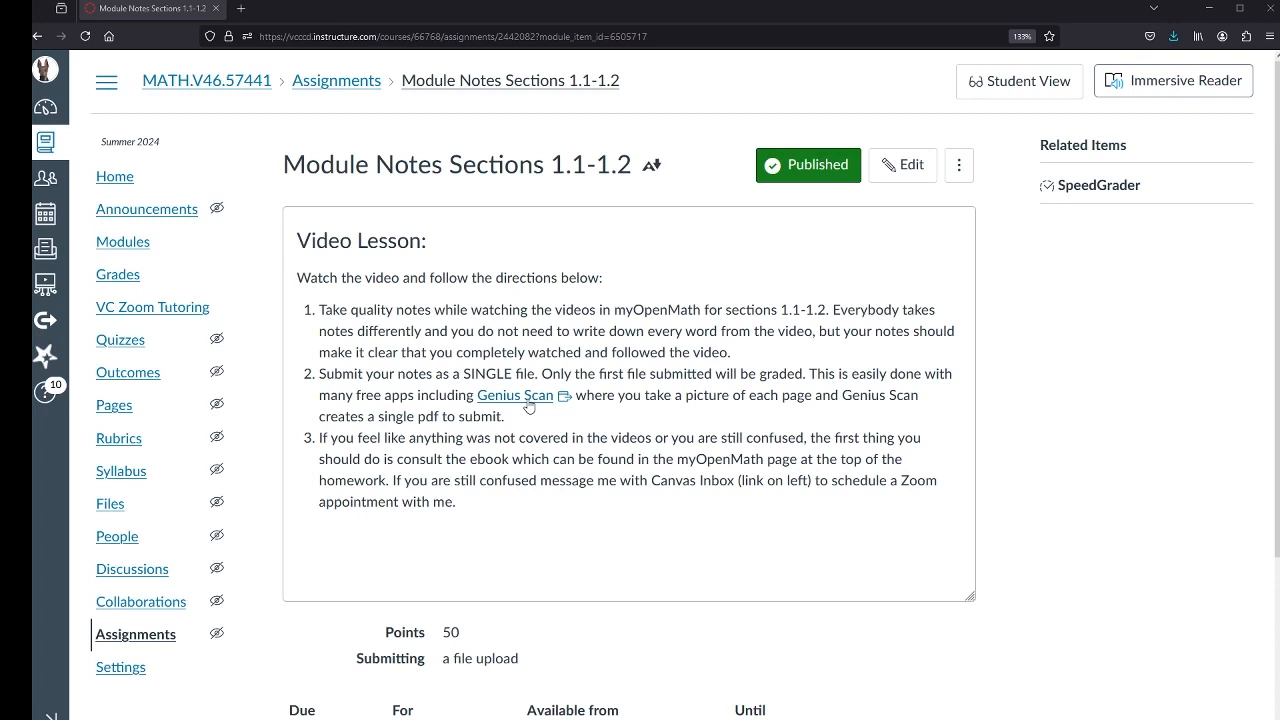
pyautogui.moveTo(510, 246)
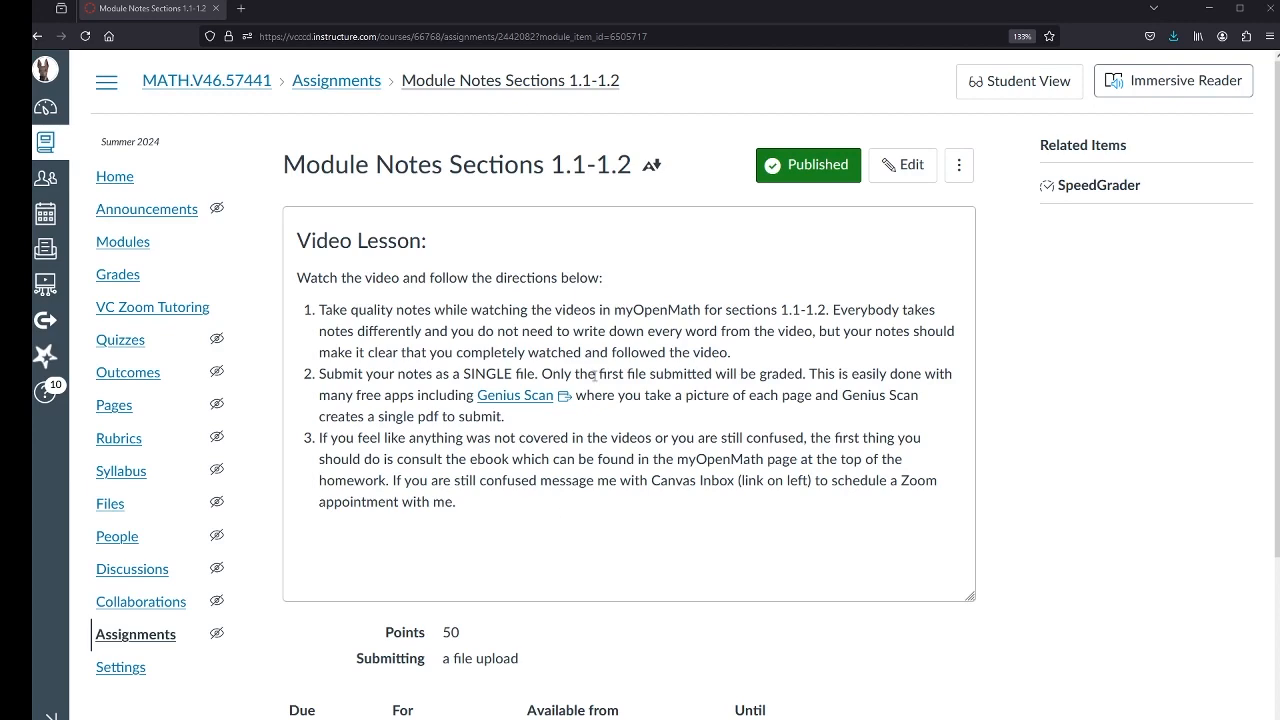
pyautogui.scroll(-3)
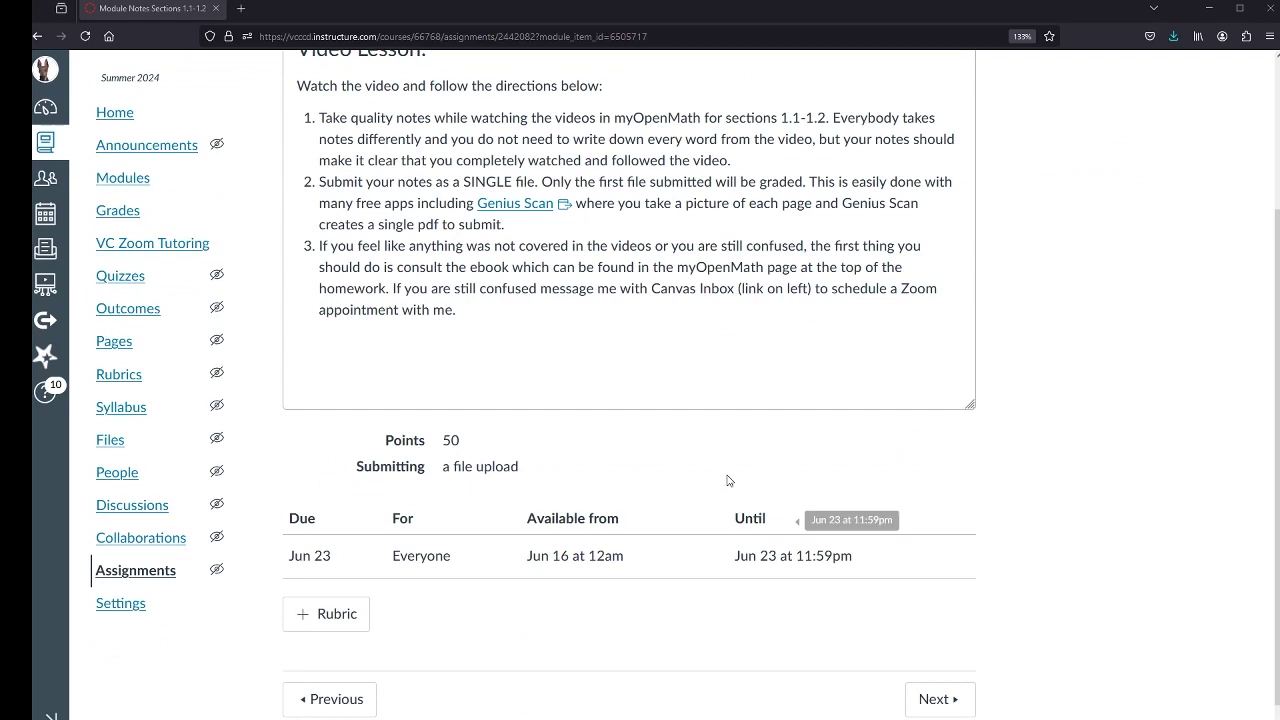
pyautogui.moveTo(844, 572)
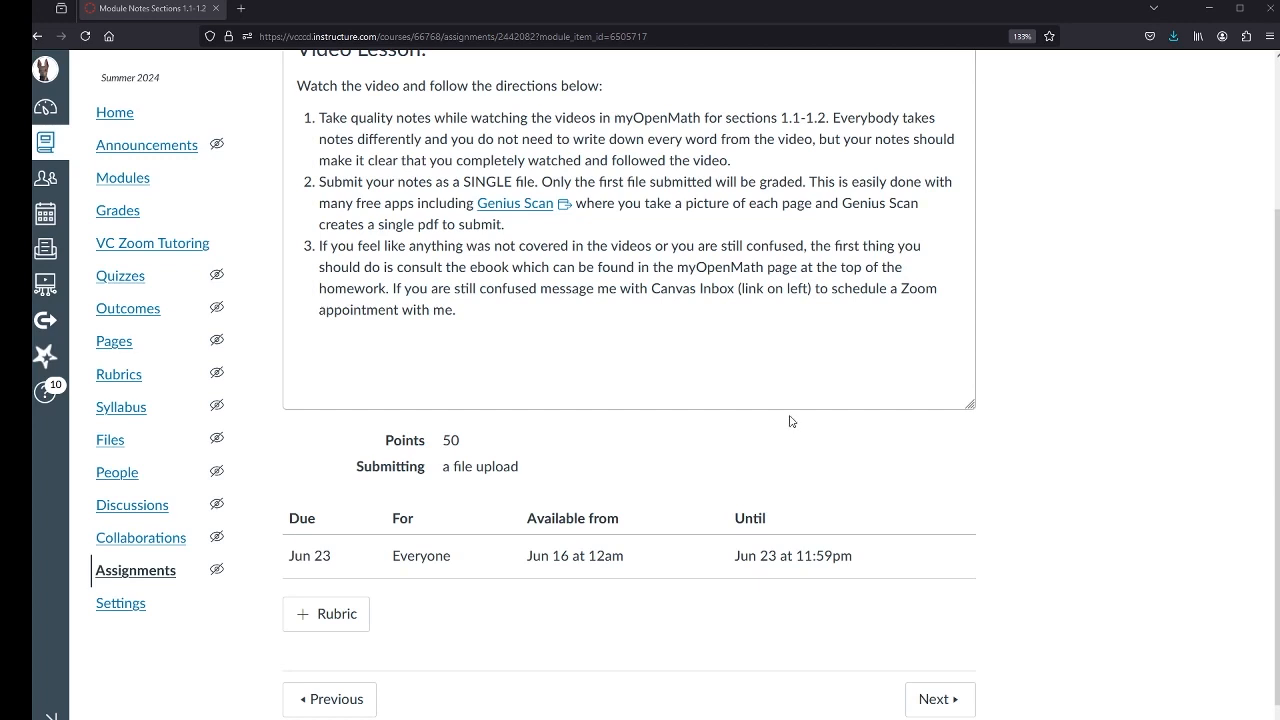
pyautogui.scroll(-3)
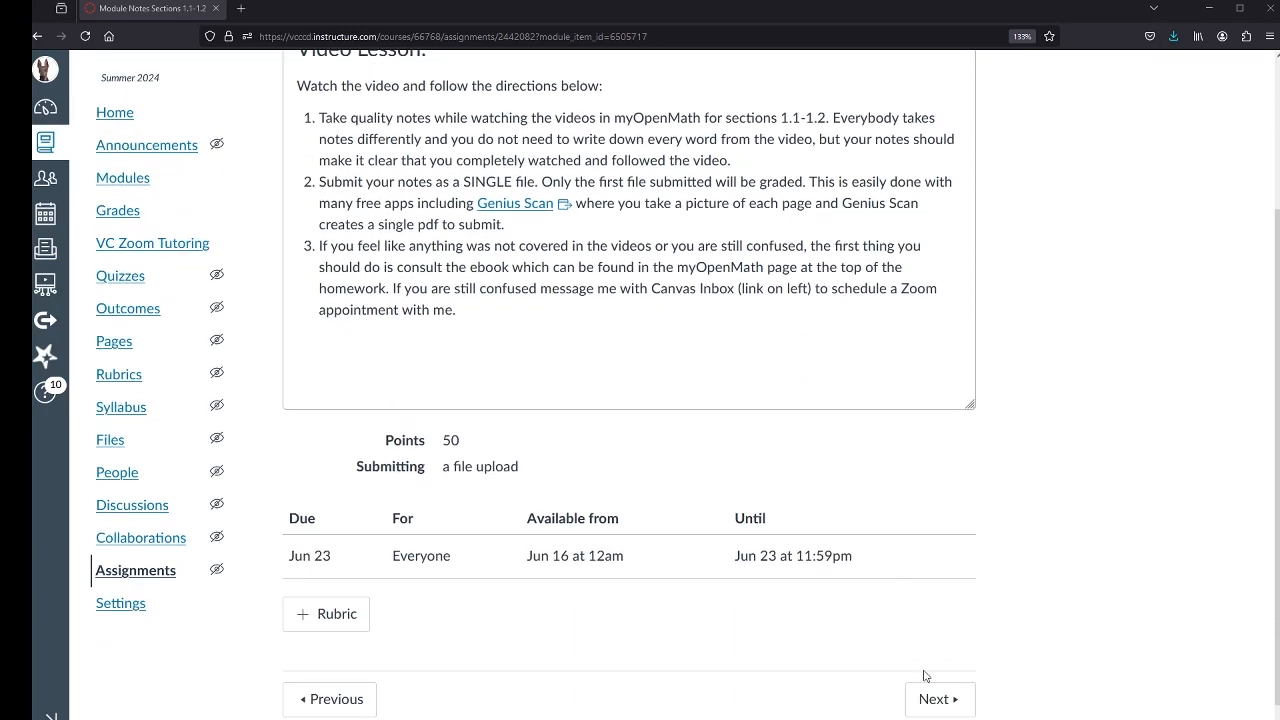
# Advance through Module Notes Sections 1.3-1.4 and on to the Chapter 1 Part 1 Quiz.
pyautogui.click(940, 700)
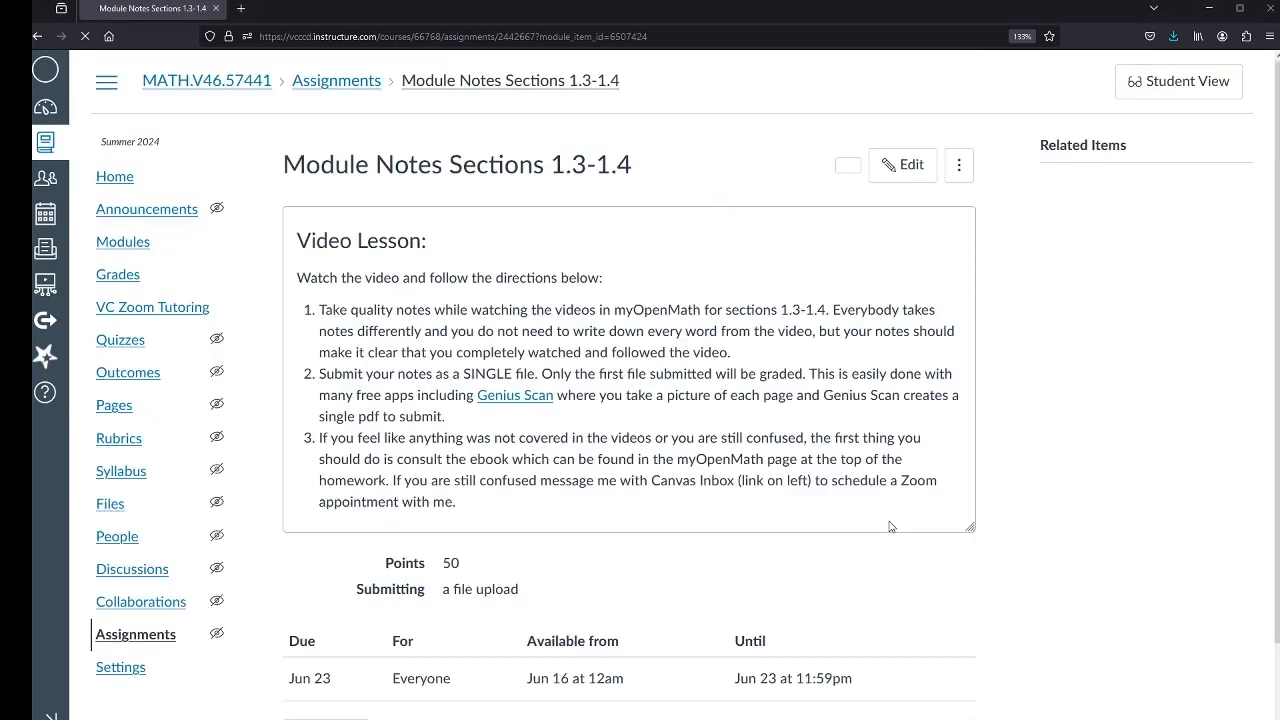
pyautogui.scroll(-3)
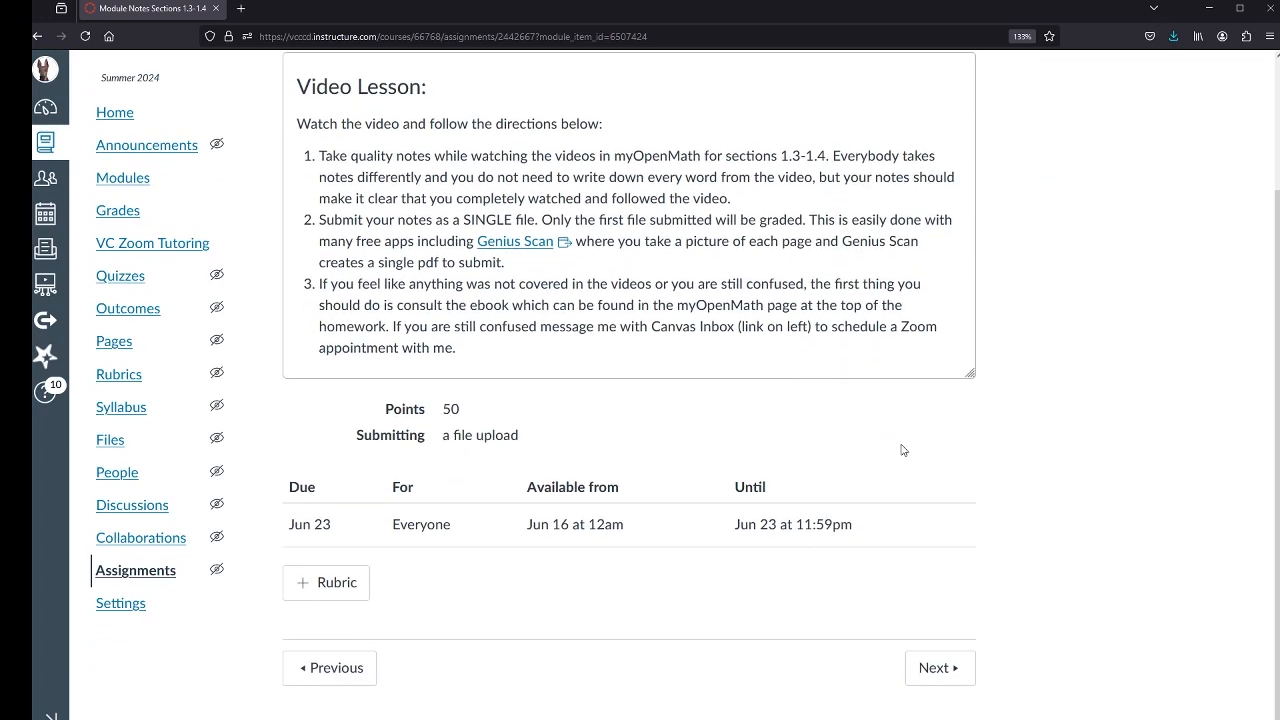
pyautogui.moveTo(940, 668)
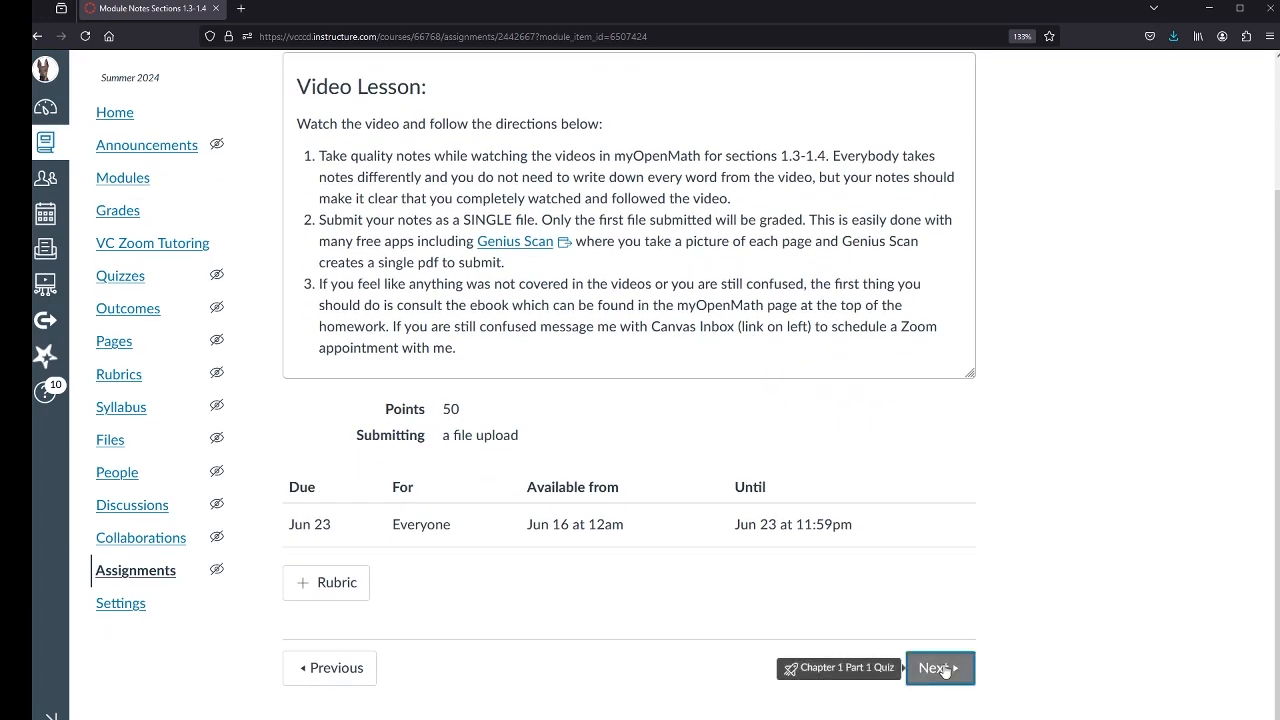
pyautogui.click(940, 668)
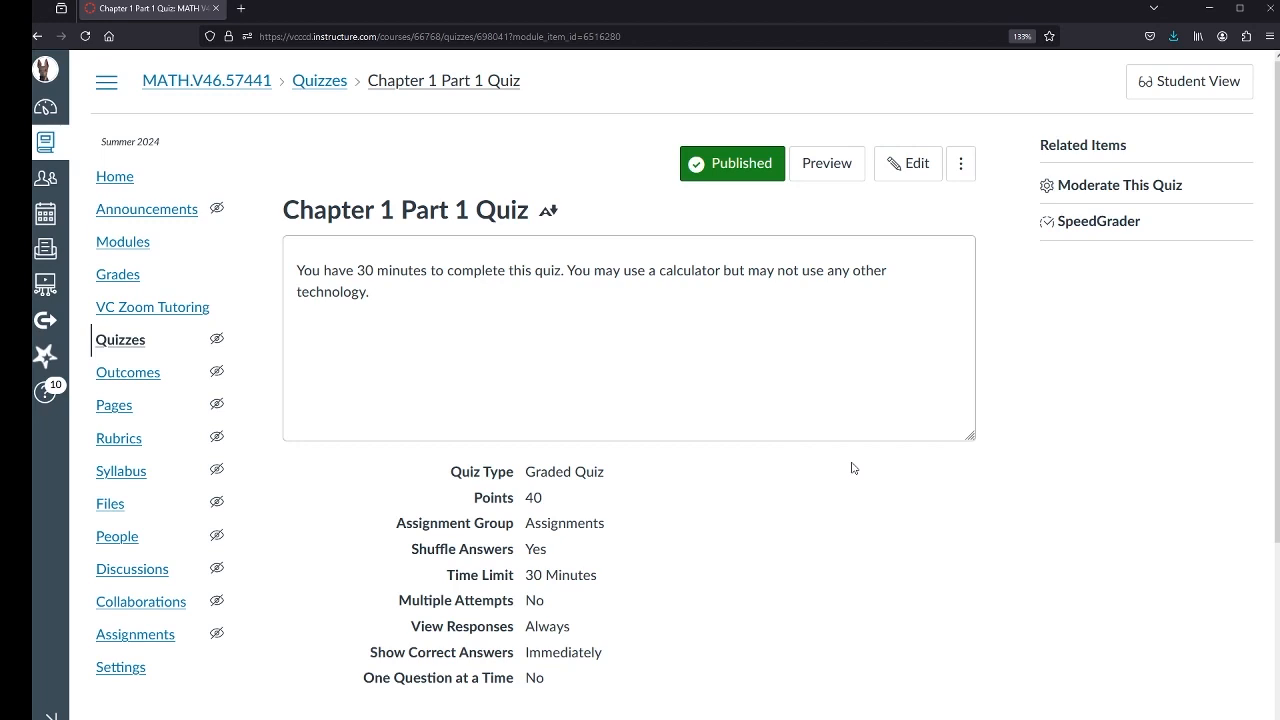
pyautogui.moveTo(788, 496)
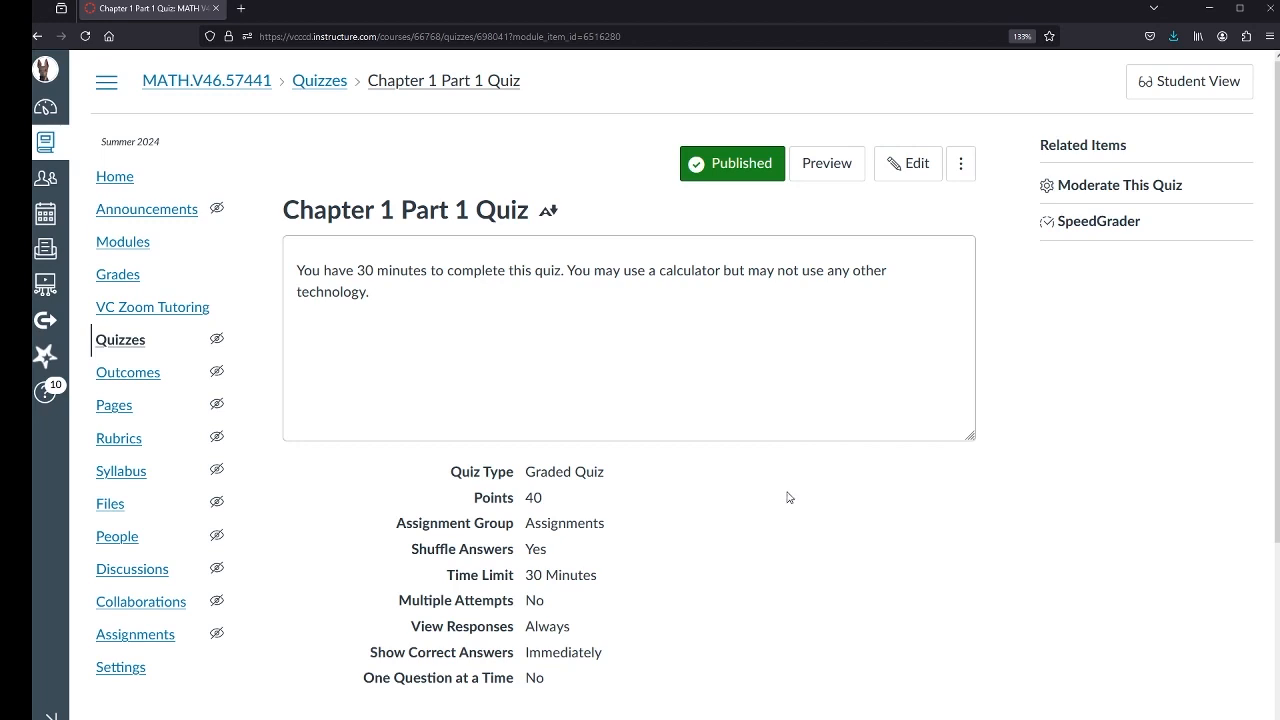
# Scroll the quiz page to its dates: due Jun 23, available Jun 16–23.
pyautogui.scroll(-3)
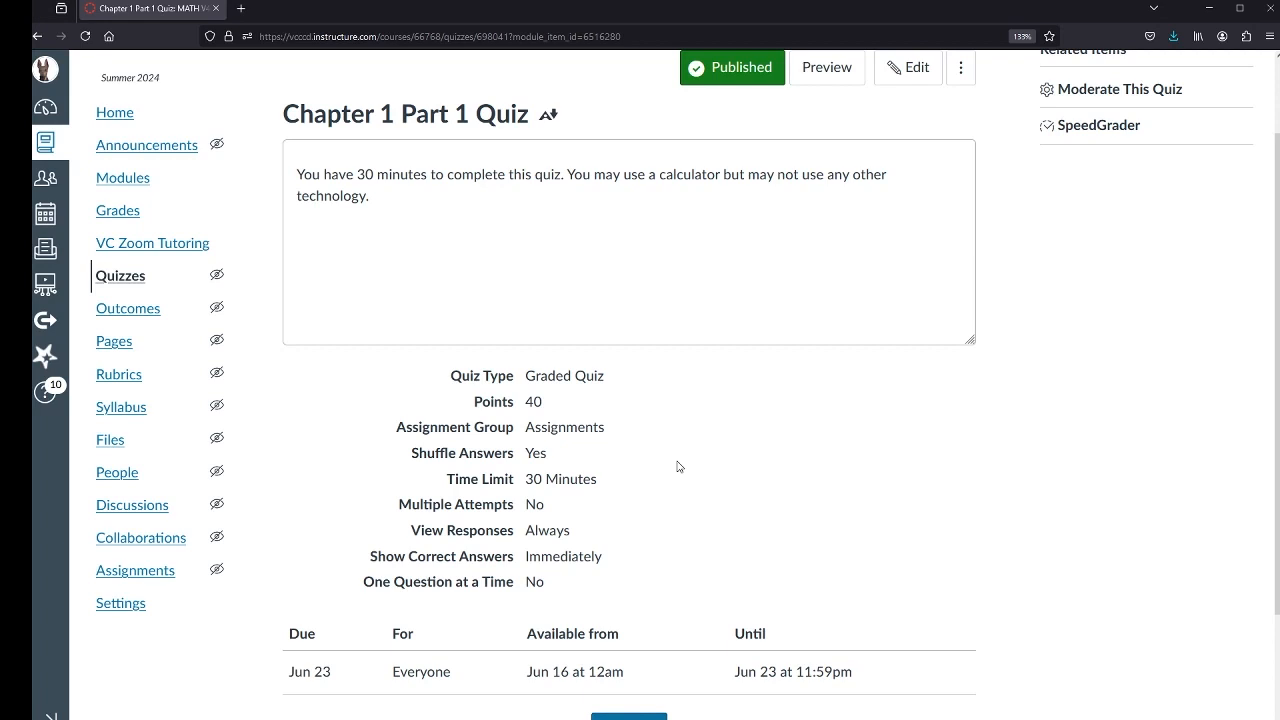
pyautogui.moveTo(306, 306)
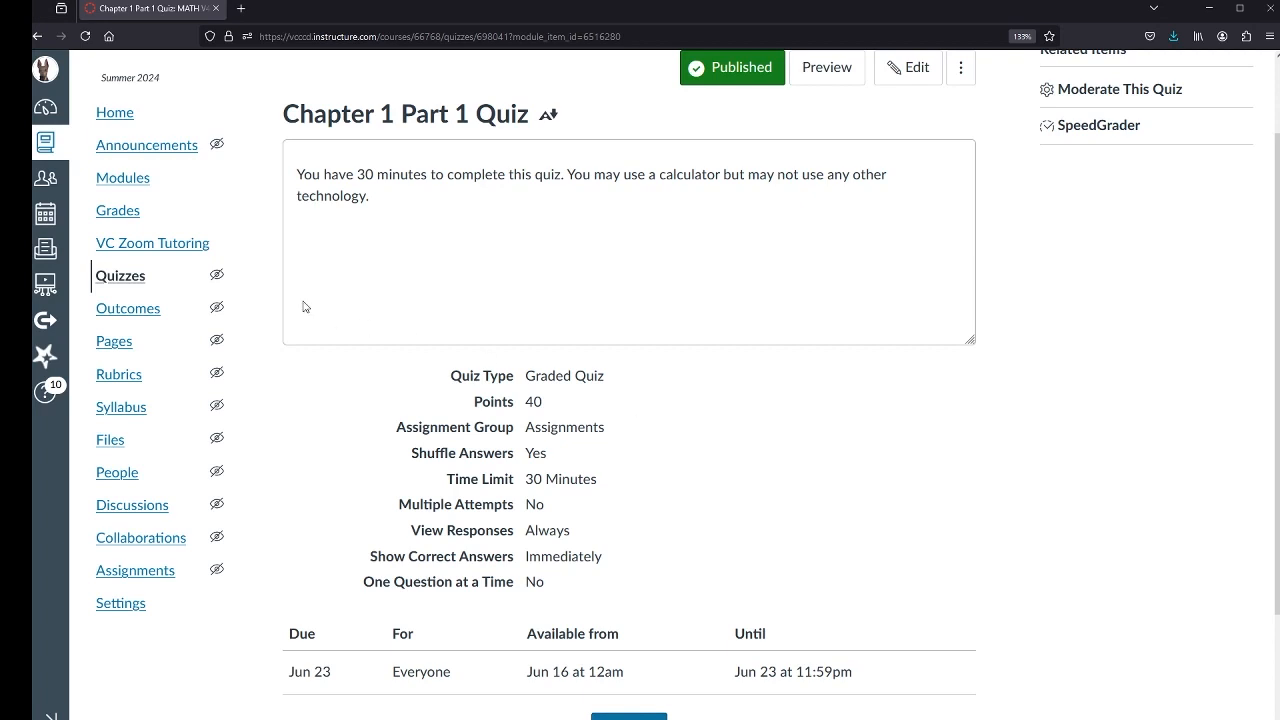
# Return to the course Modules page listing the Chapter 1 Part 1 items.
pyautogui.click(122, 176)
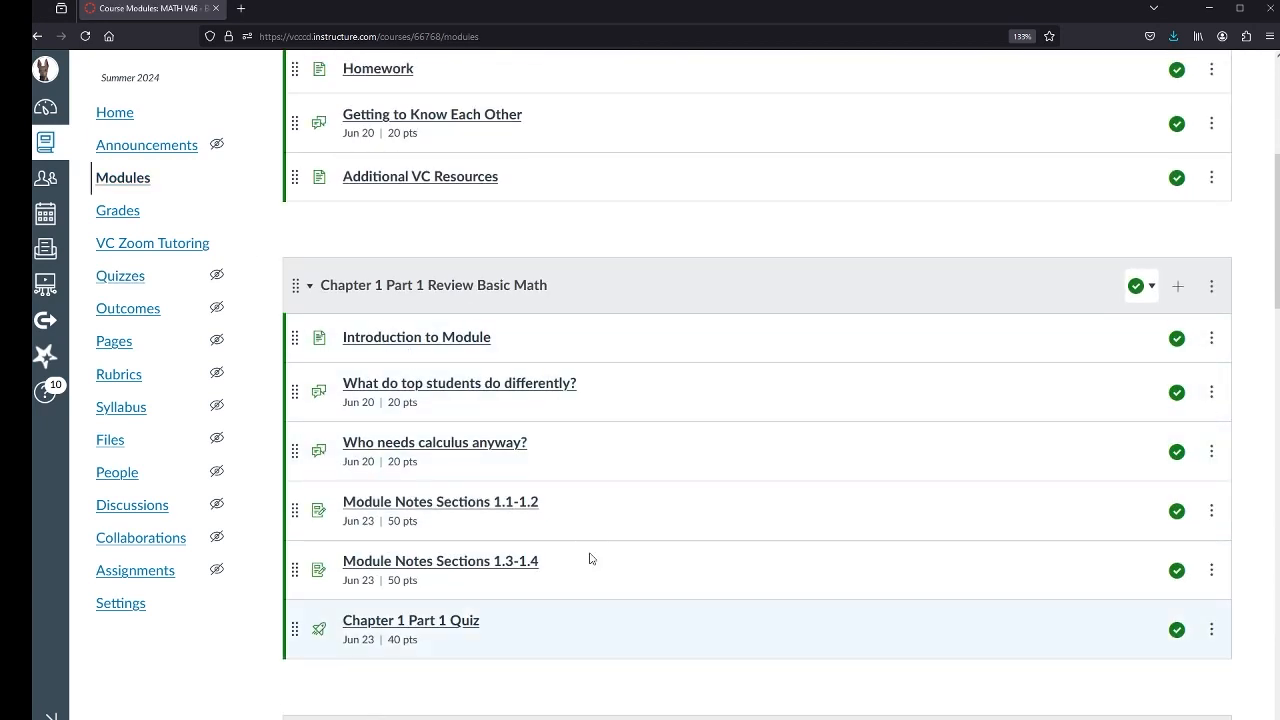
pyautogui.moveTo(552, 488)
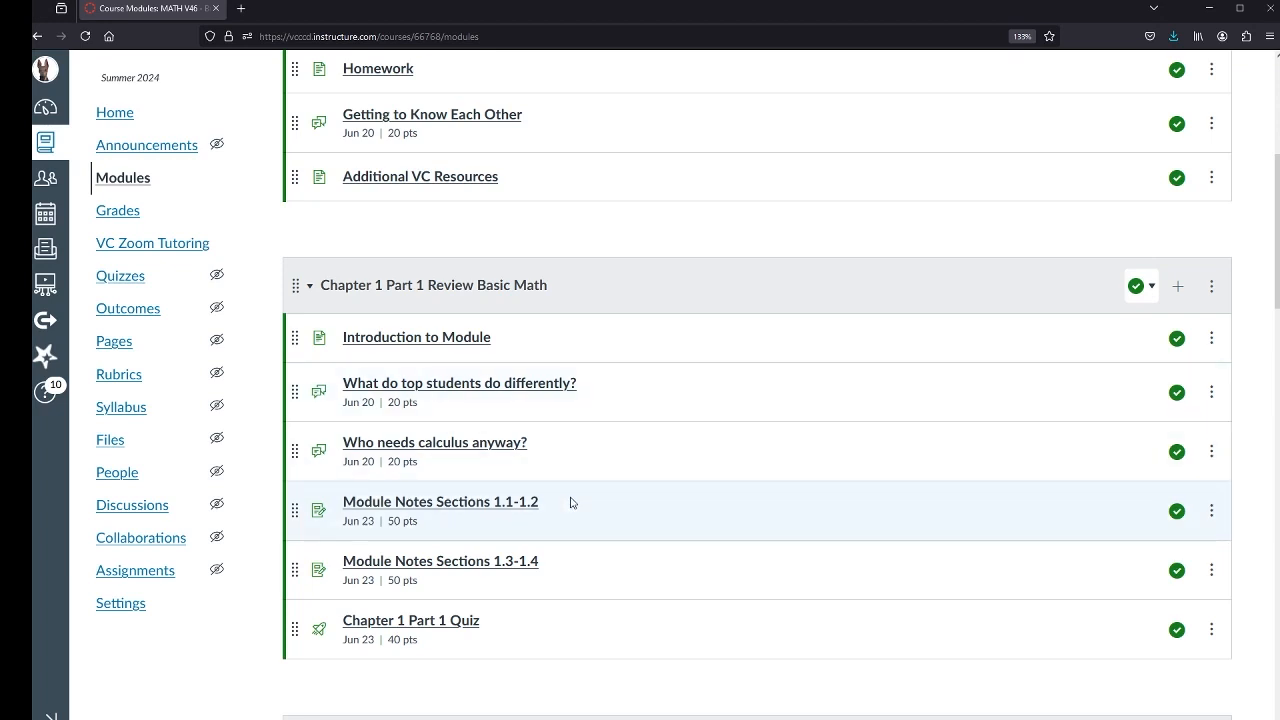
pyautogui.moveTo(470, 564)
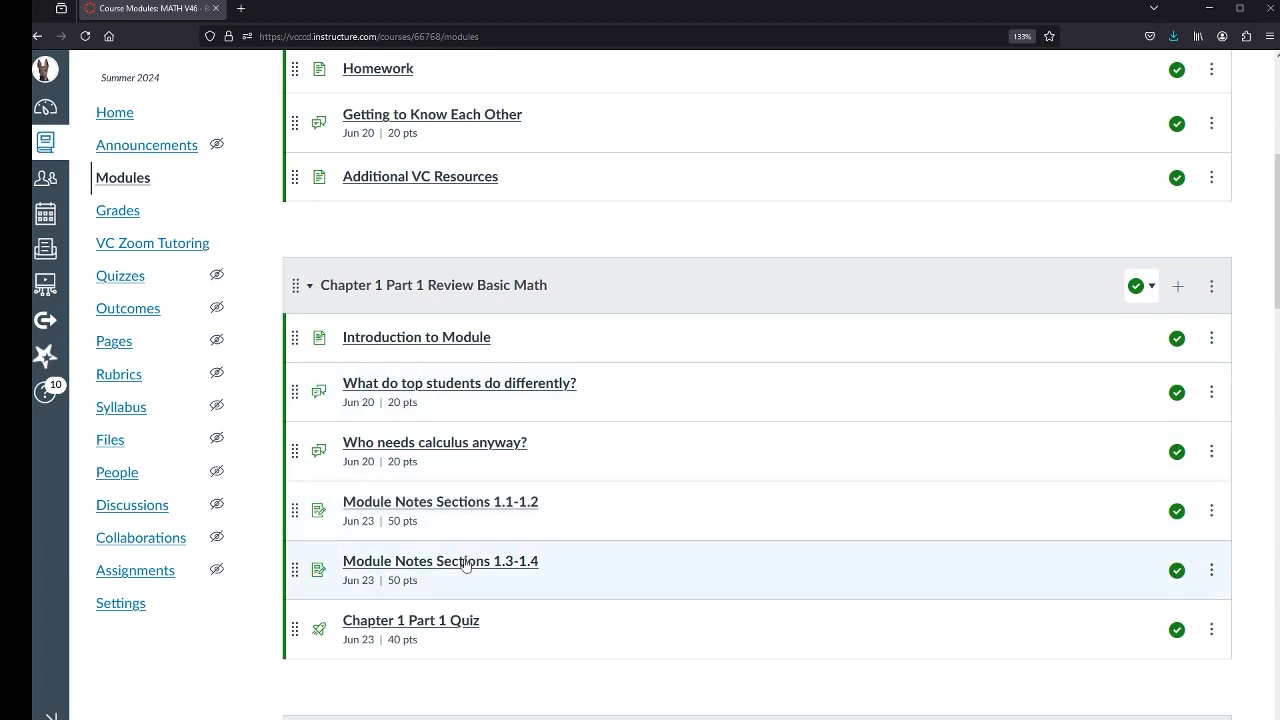
pyautogui.moveTo(516, 456)
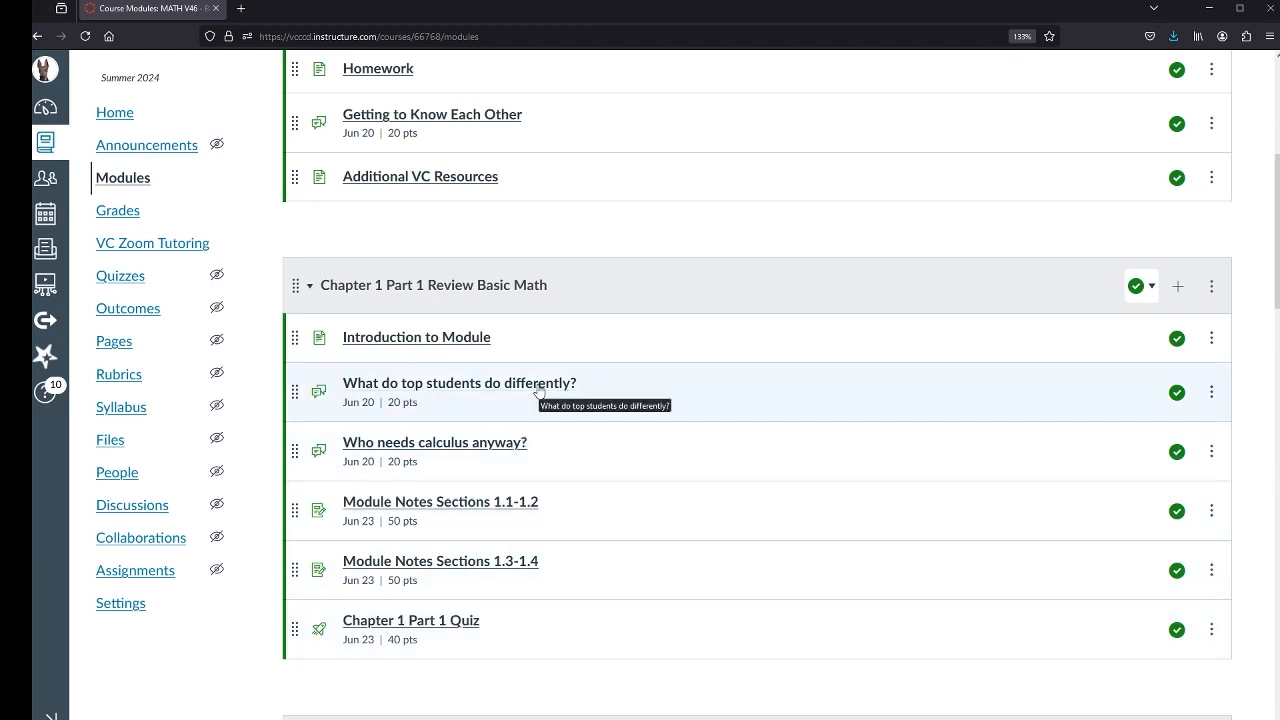
pyautogui.moveTo(588, 292)
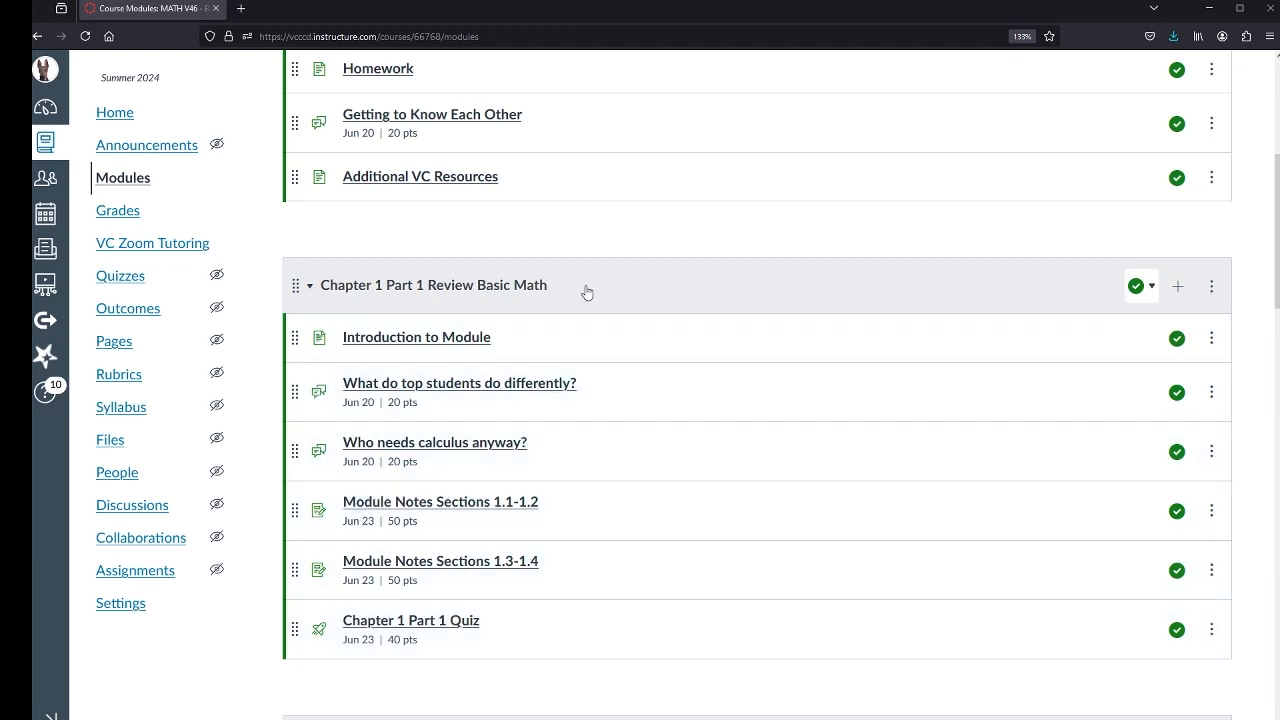
pyautogui.moveTo(652, 564)
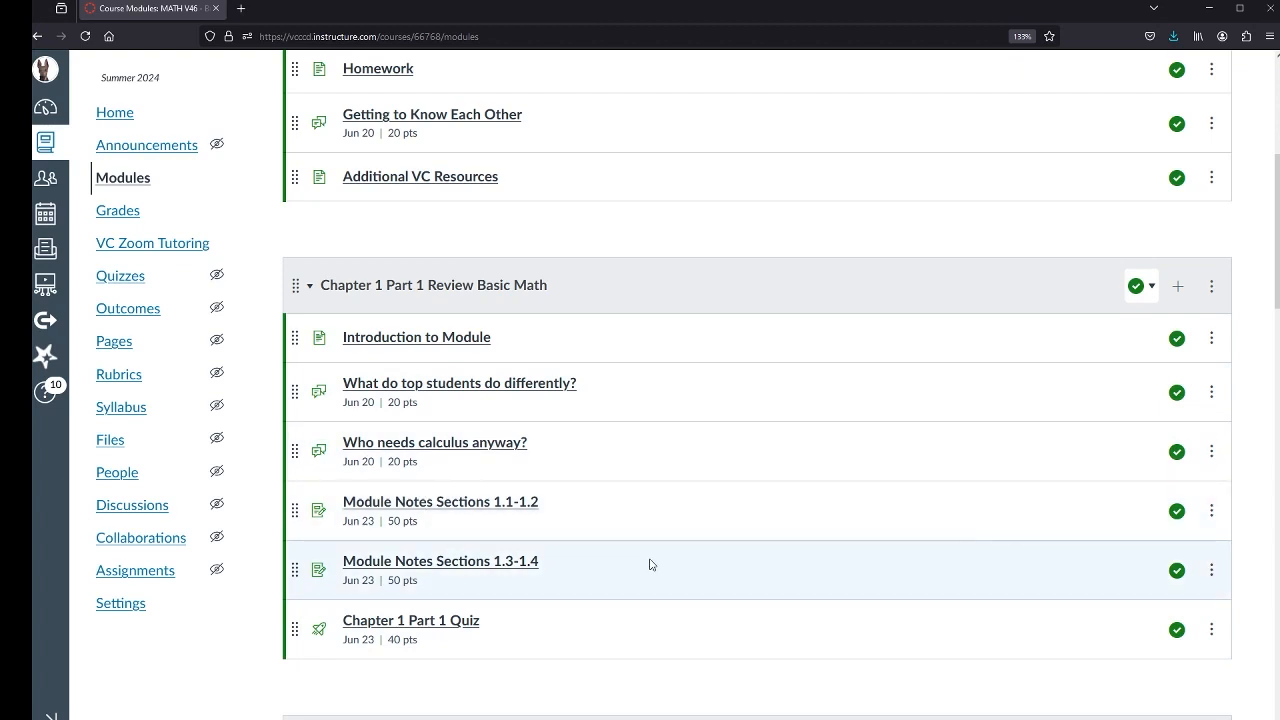
pyautogui.moveTo(512, 488)
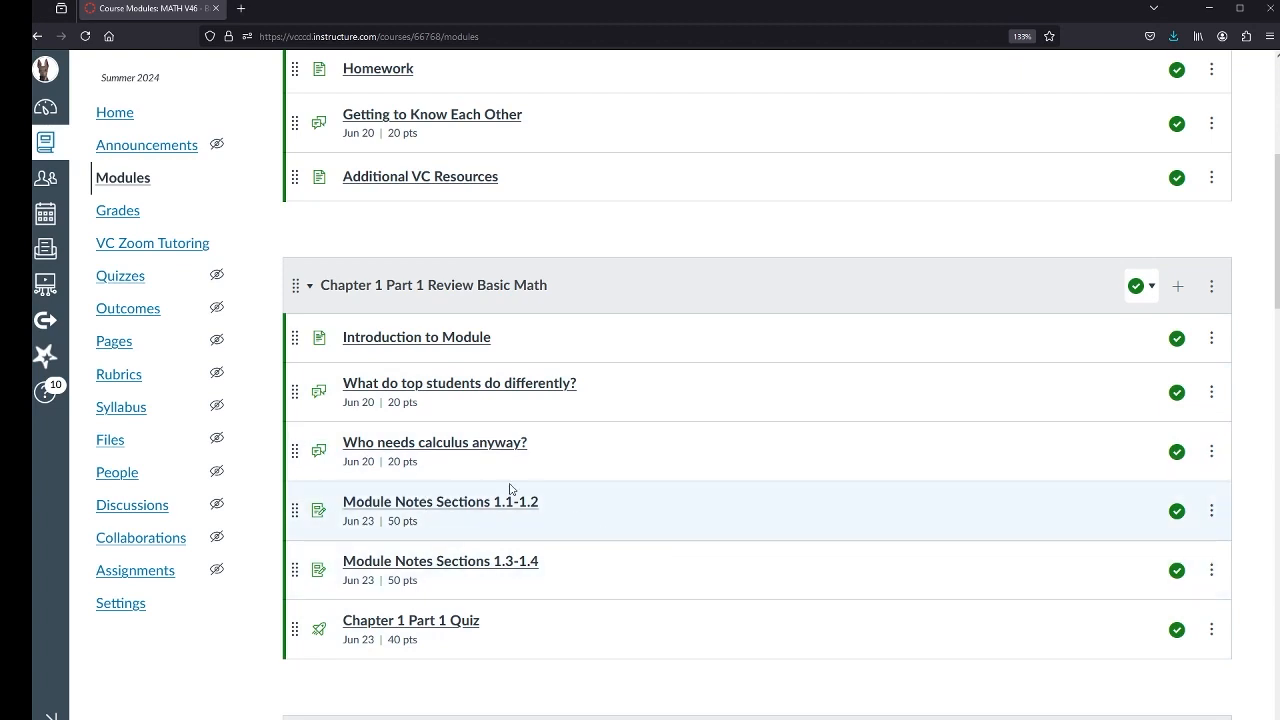
pyautogui.moveTo(354, 418)
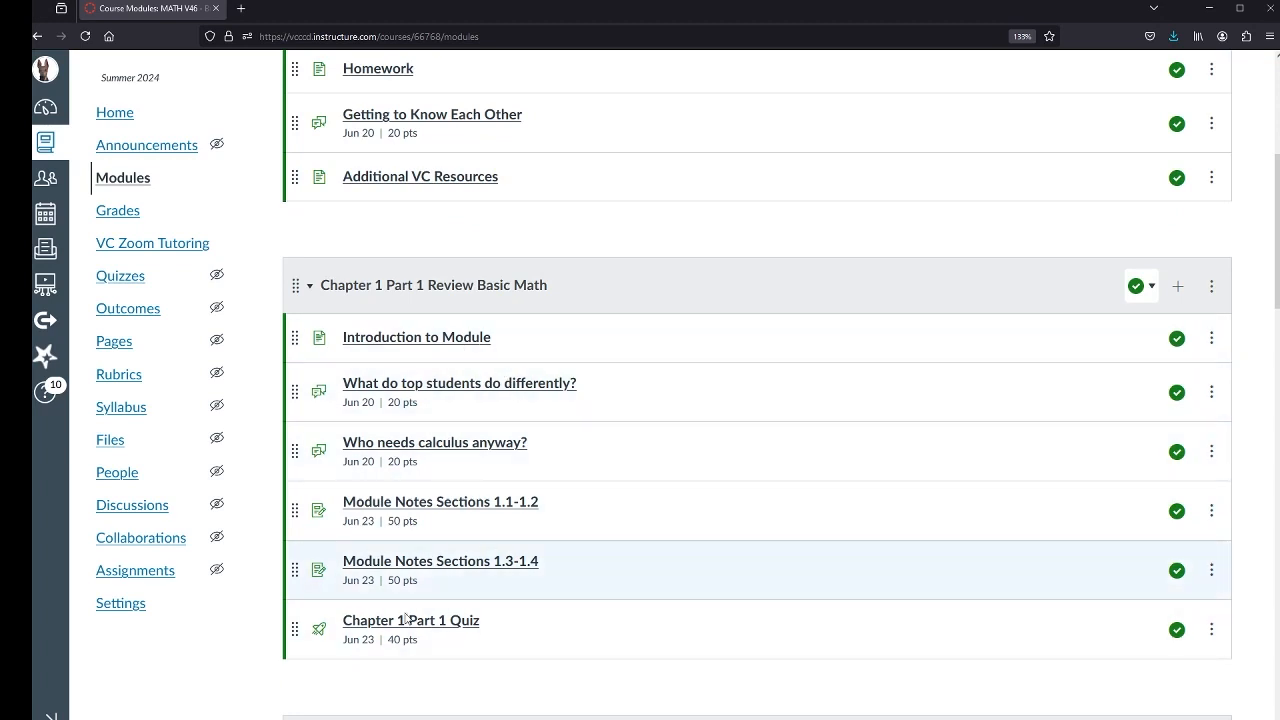
pyautogui.moveTo(382, 488)
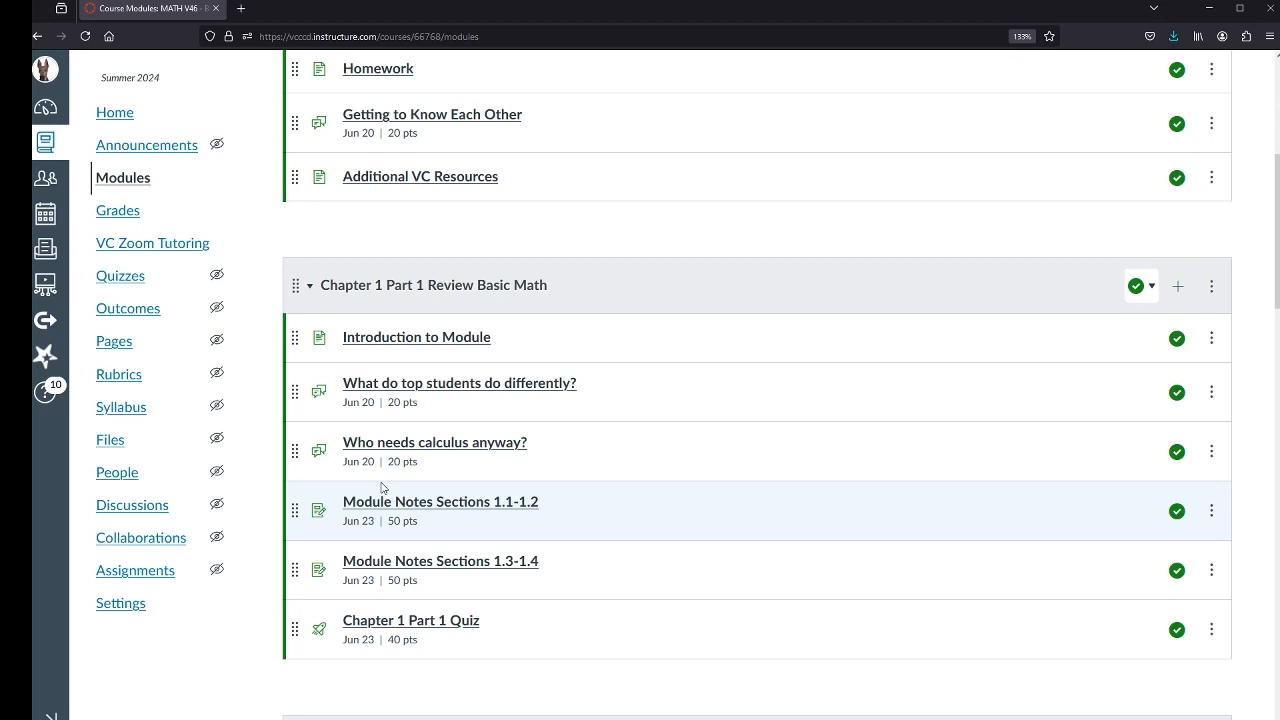
pyautogui.moveTo(372, 620)
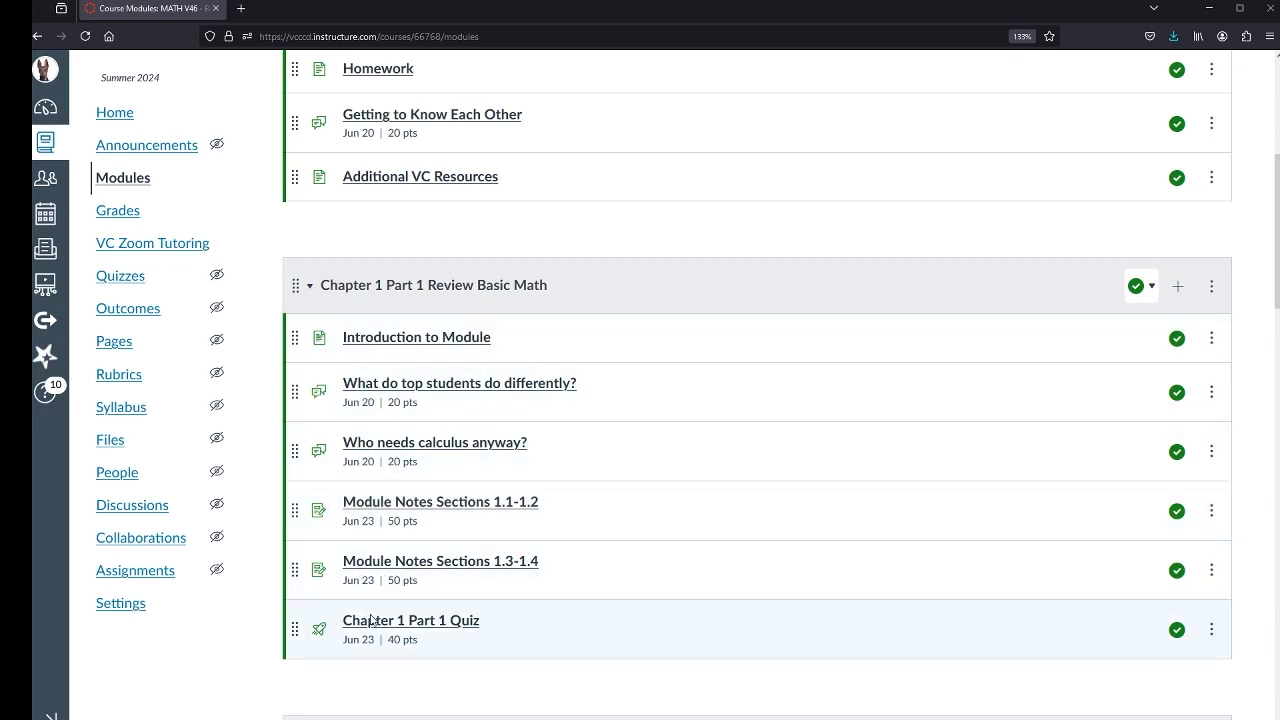
pyautogui.moveTo(506, 638)
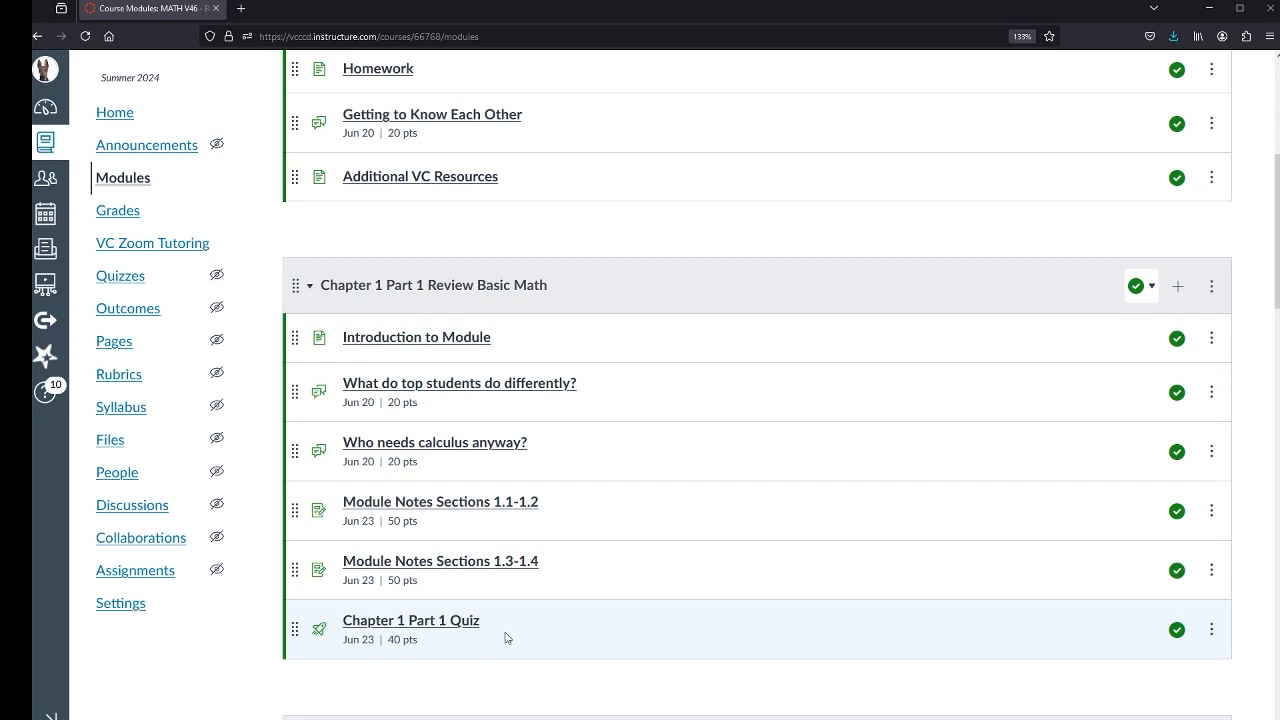
pyautogui.moveTo(516, 632)
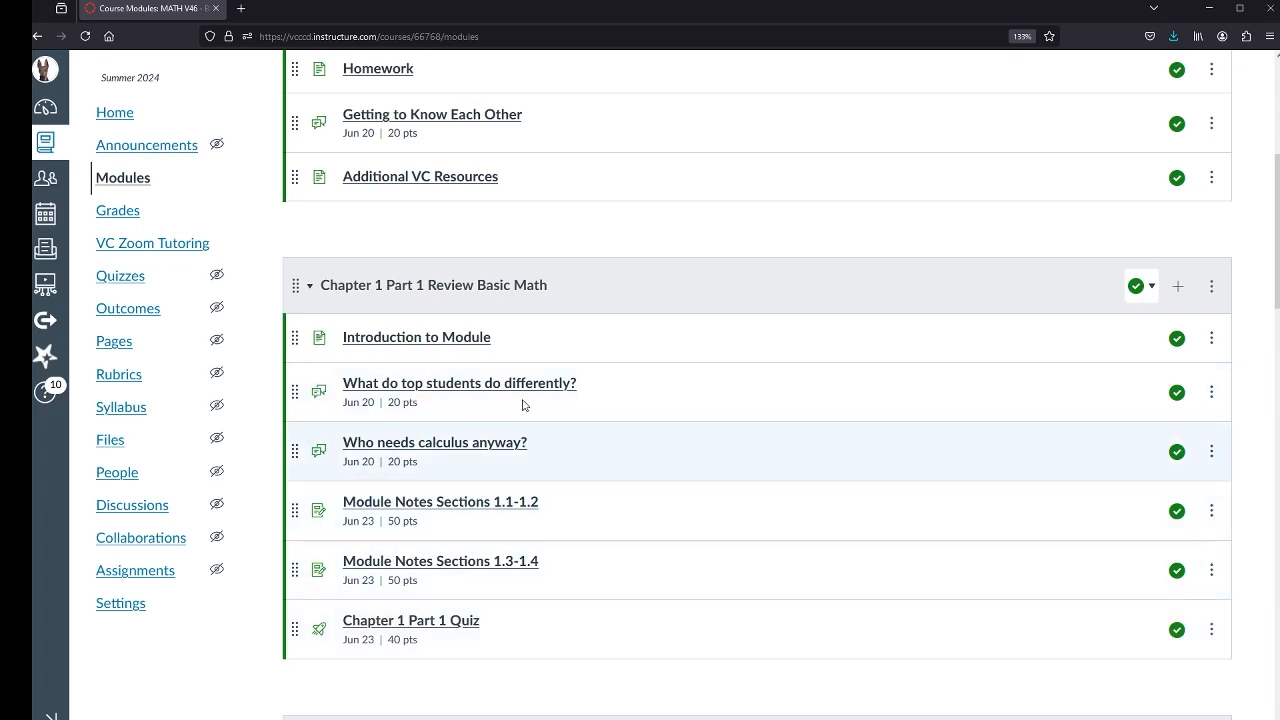
pyautogui.moveTo(582, 616)
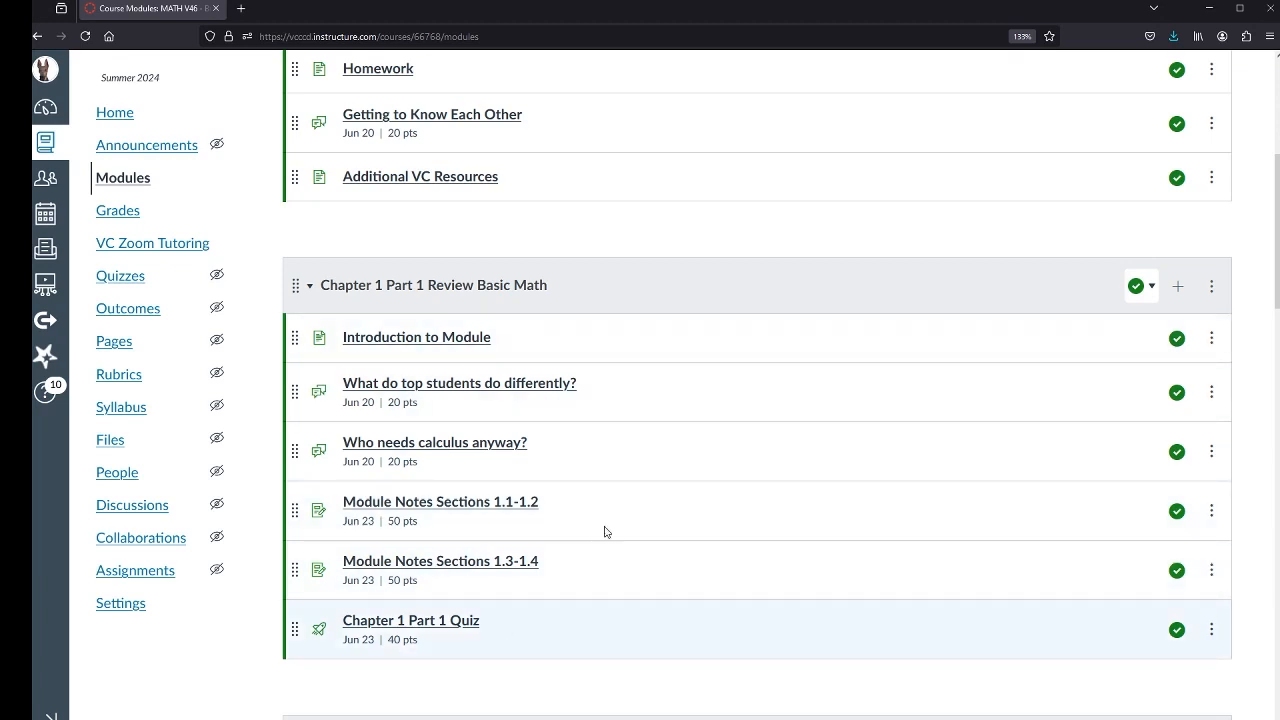
pyautogui.moveTo(698, 376)
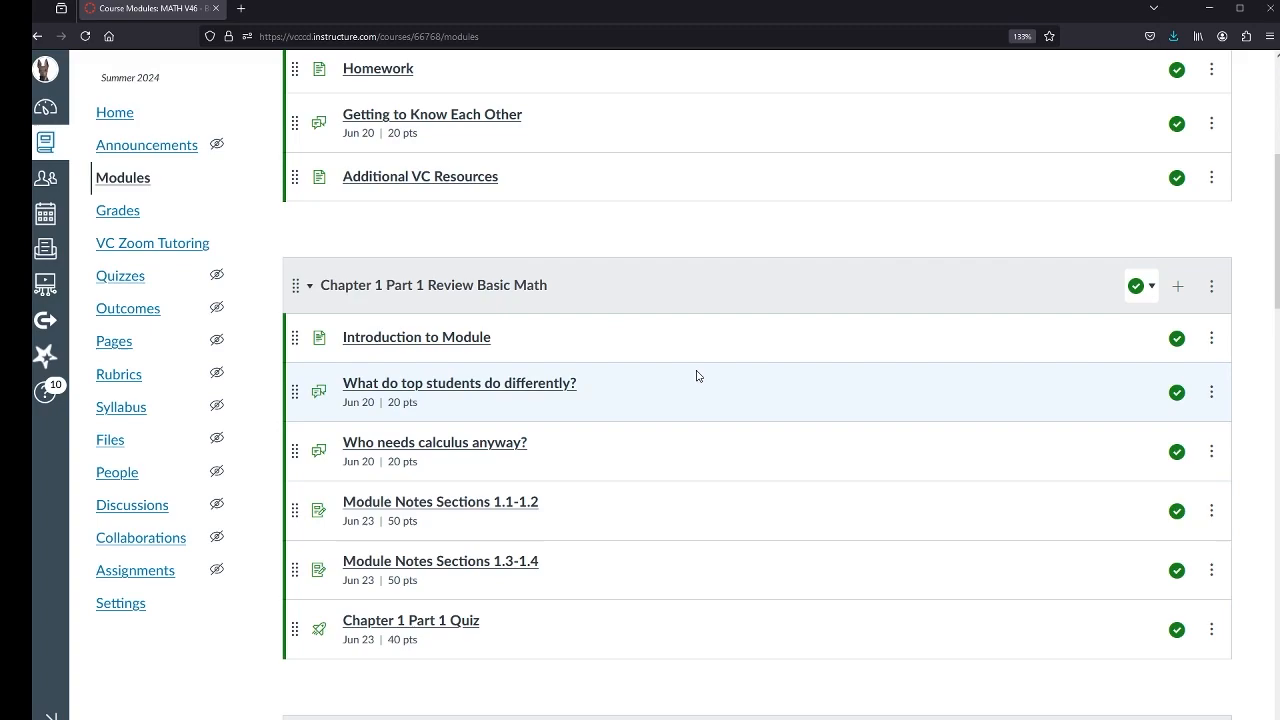